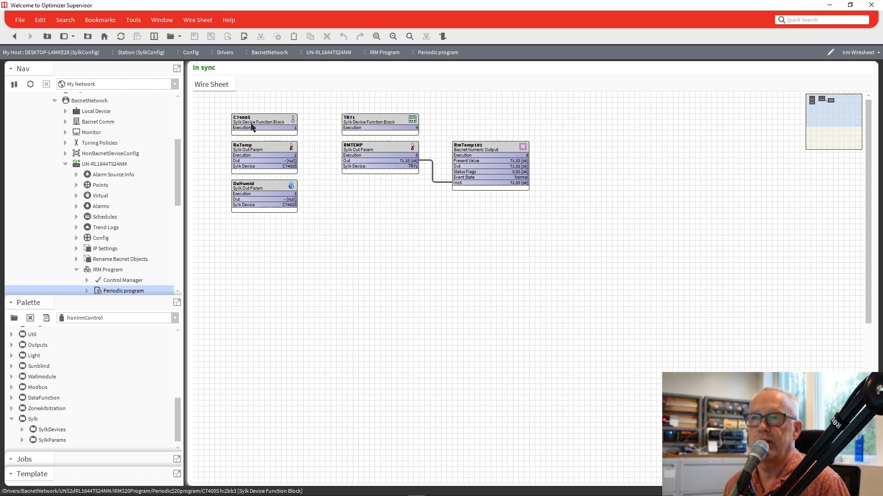
mouse_move(260, 215)
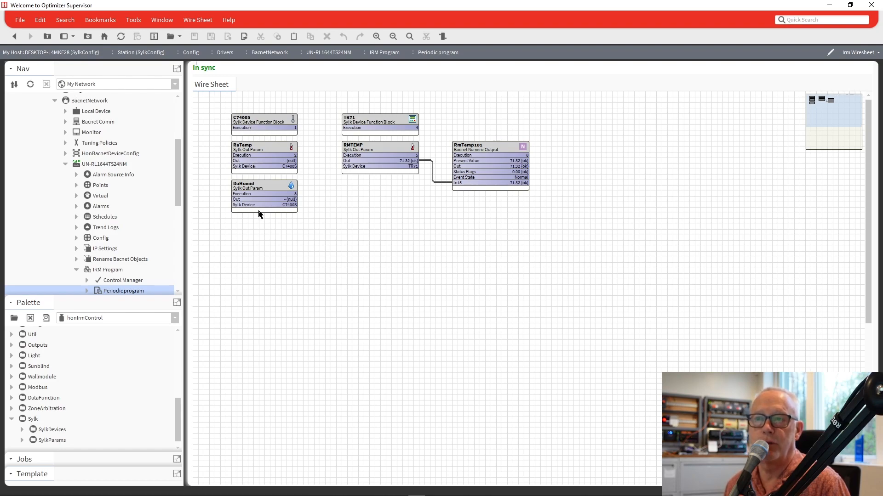
Step: Rename DaHumid to RaHumid, accept the teach warning, and move RMTEMP down beside RmTemp101
left_click(264, 194)
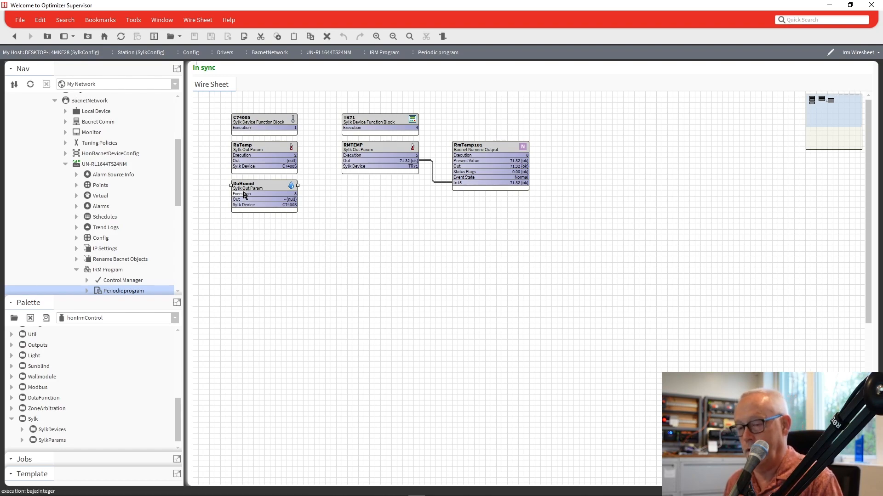
double_click(264, 188)
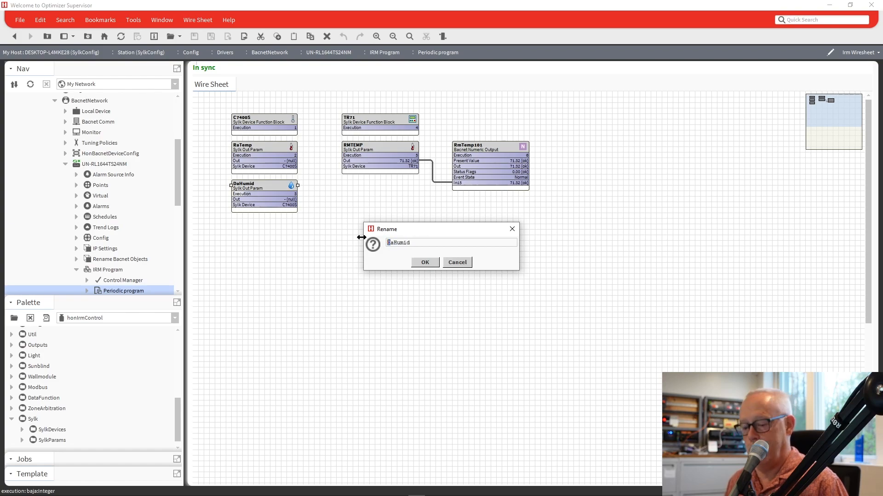
left_click(424, 262)
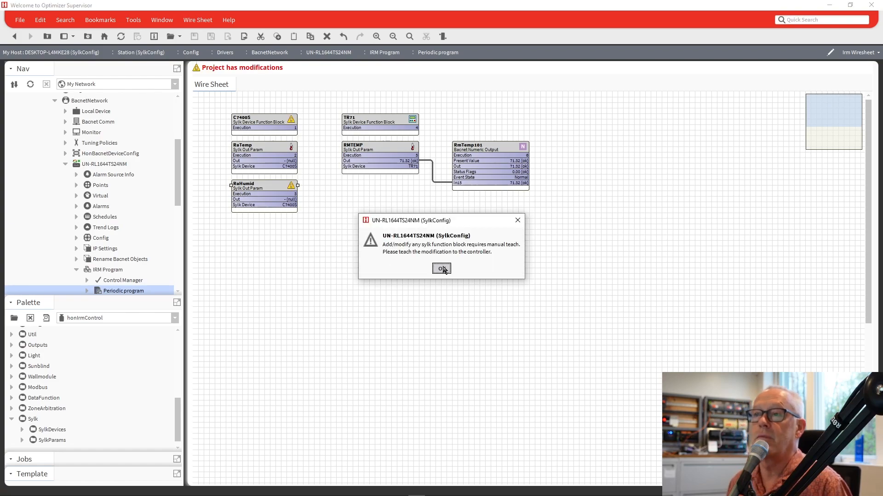
left_click(441, 268)
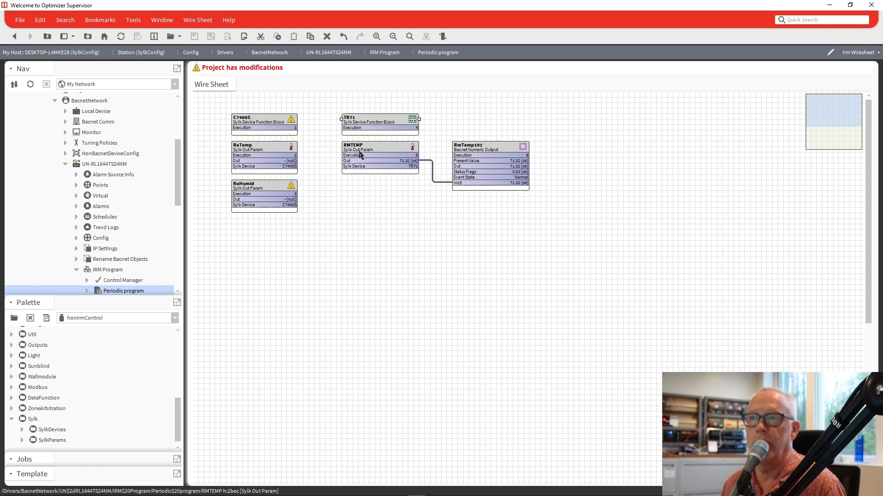
left_click_drag(374, 147, 374, 170)
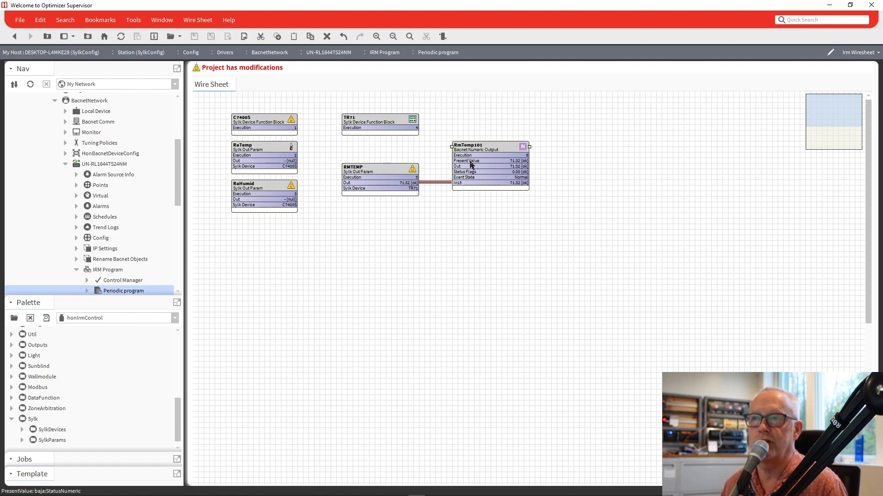
double_click(380, 176)
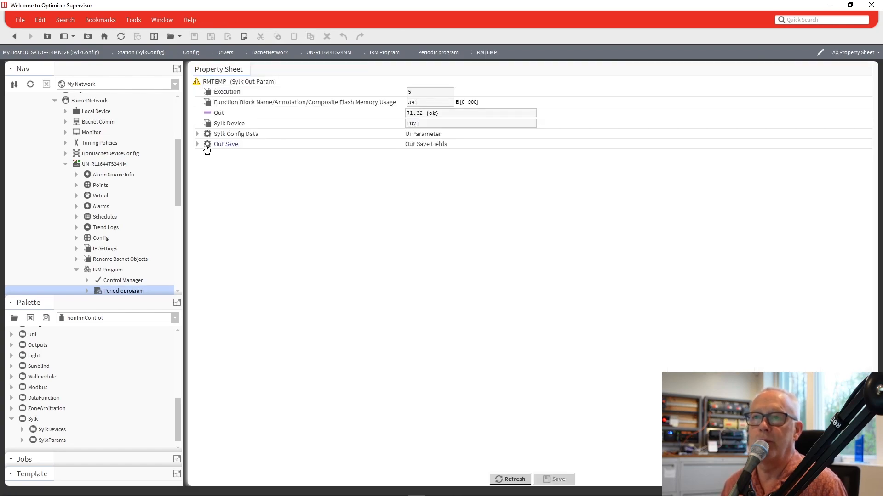
left_click(197, 135)
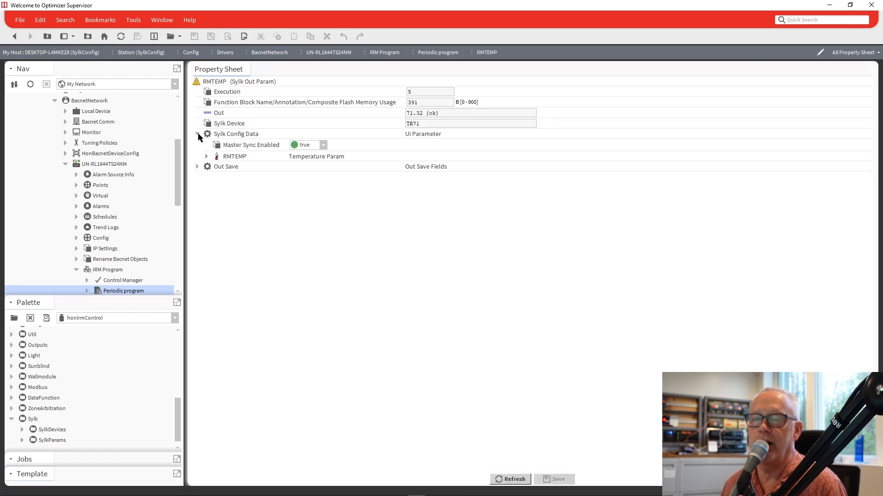
left_click(207, 156)
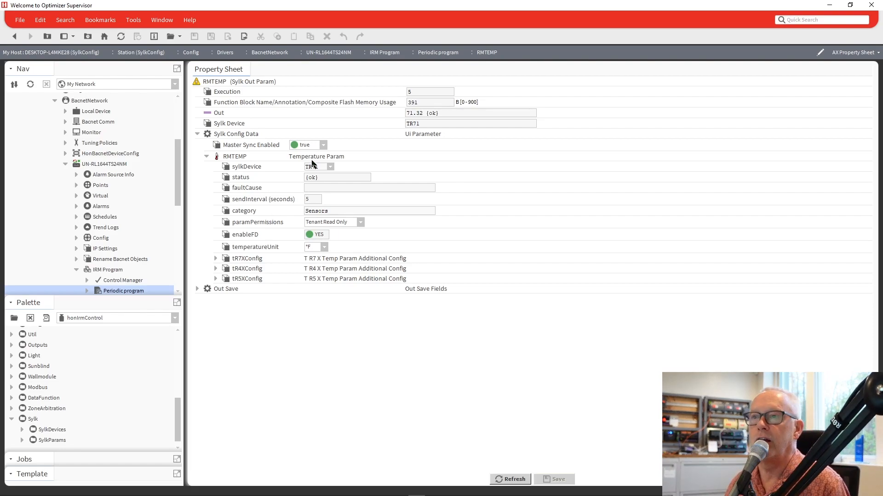
mouse_move(382, 157)
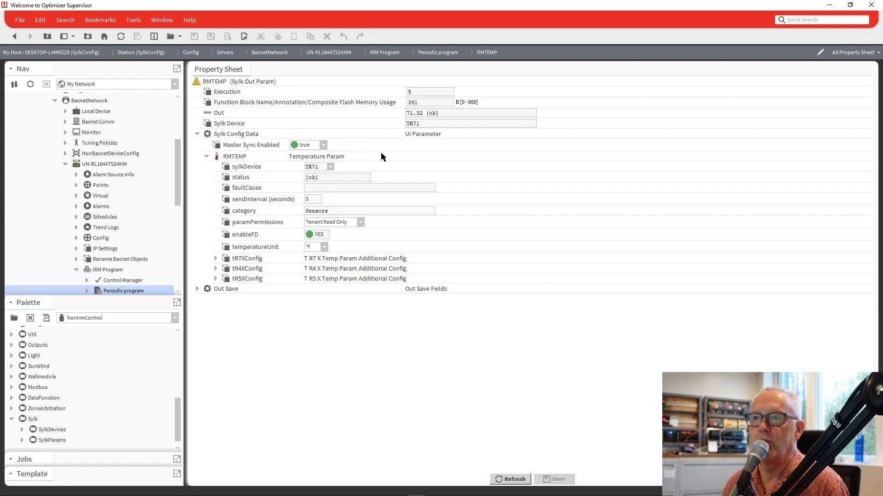
mouse_move(271, 205)
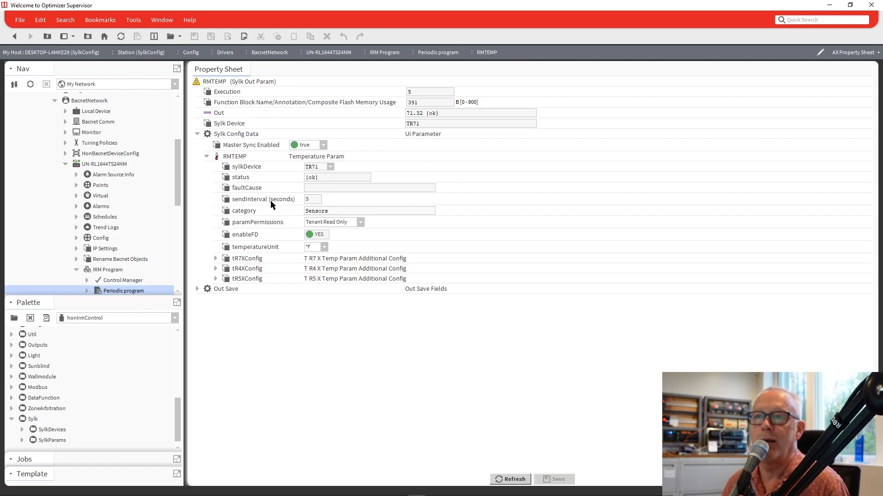
mouse_move(254, 218)
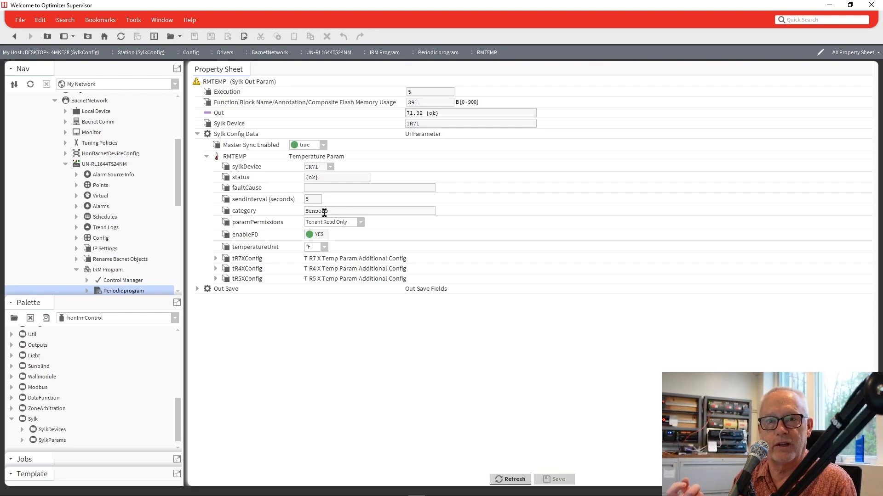
mouse_move(244, 117)
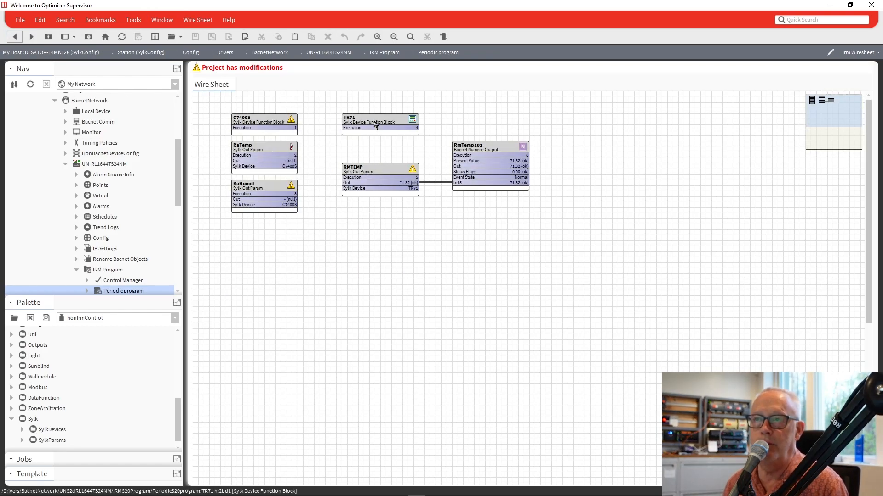
double_click(380, 122)
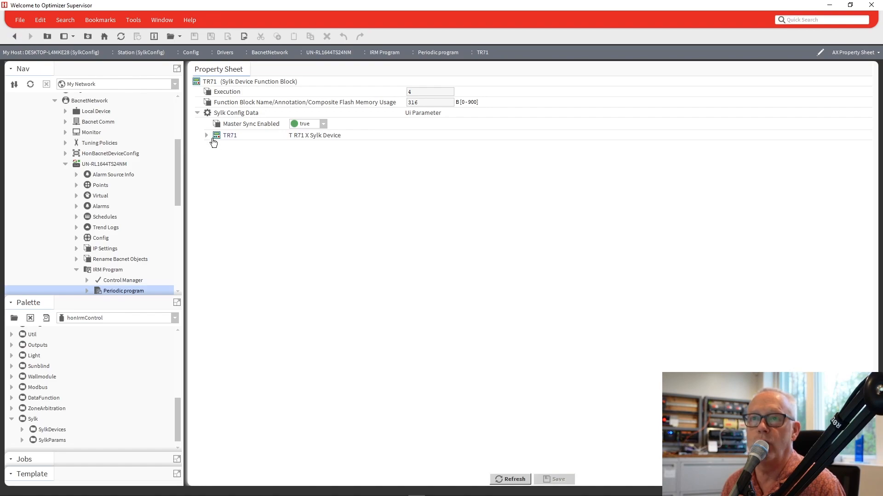
left_click(206, 135)
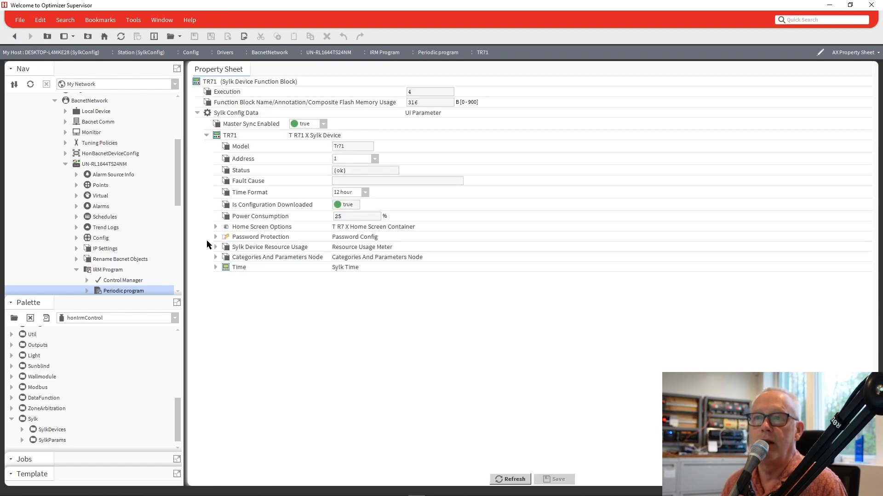
mouse_move(214, 257)
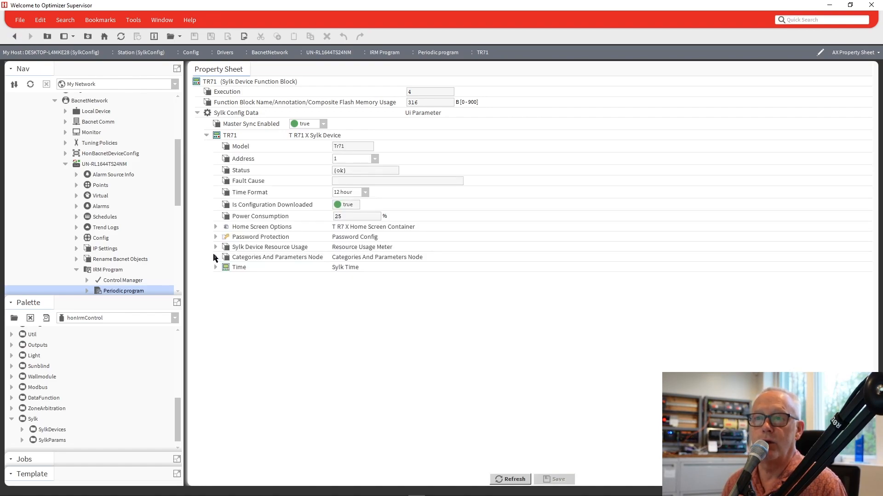
left_click(215, 257)
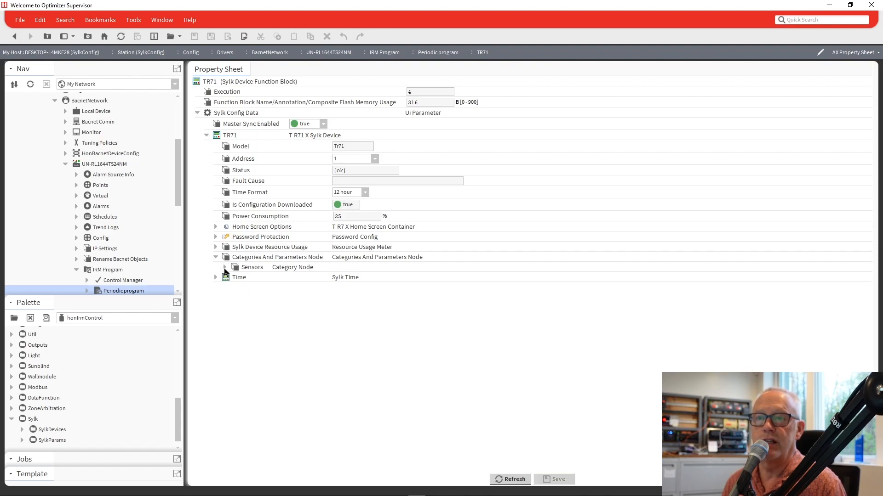
left_click(224, 267)
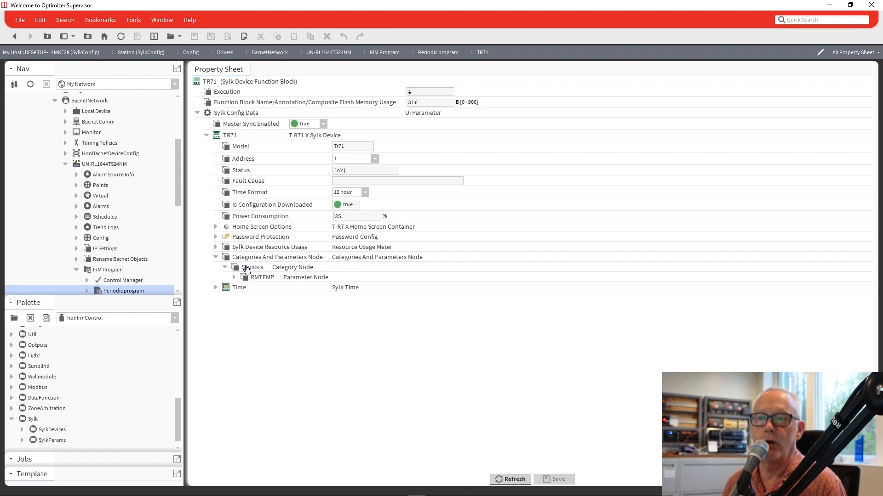
mouse_move(257, 288)
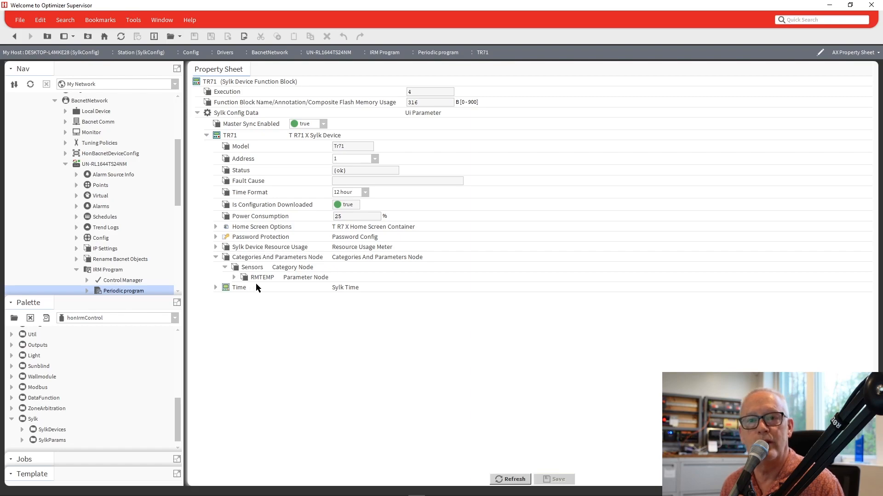
mouse_move(236, 124)
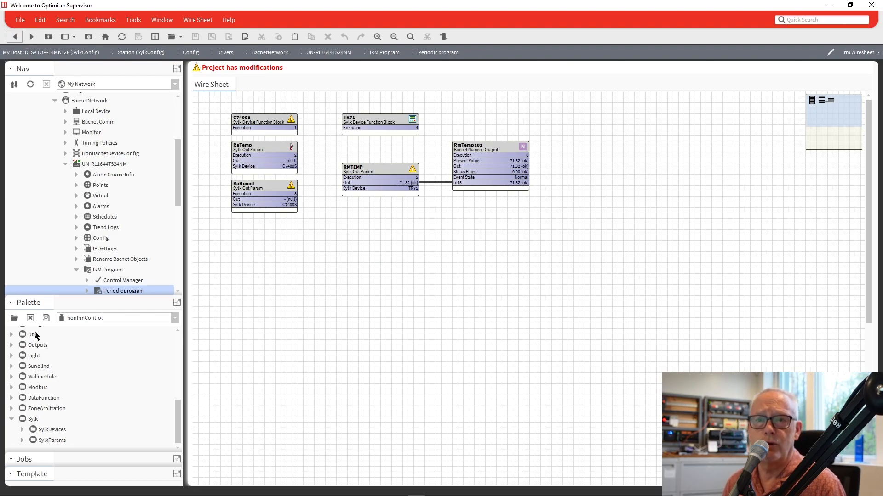
mouse_move(86, 326)
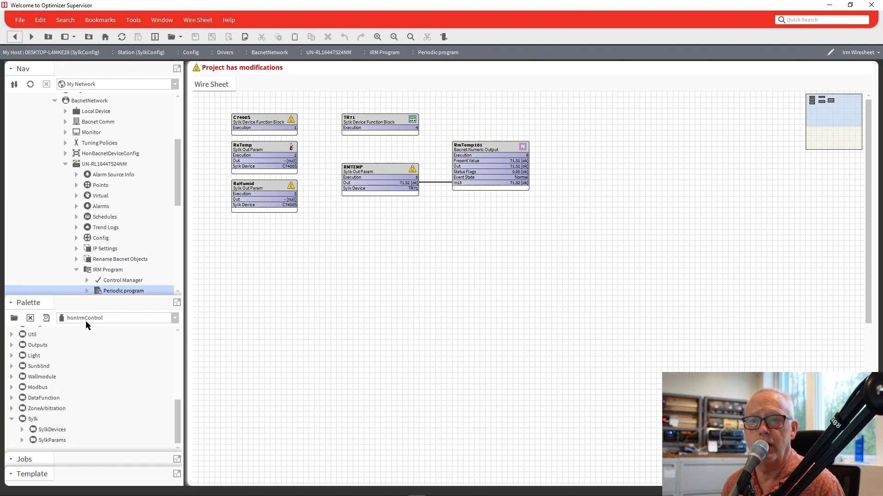
Step: Add a NetworkSetpoint Sylk param from the Palette and name it RmStpt
left_click(21, 440)
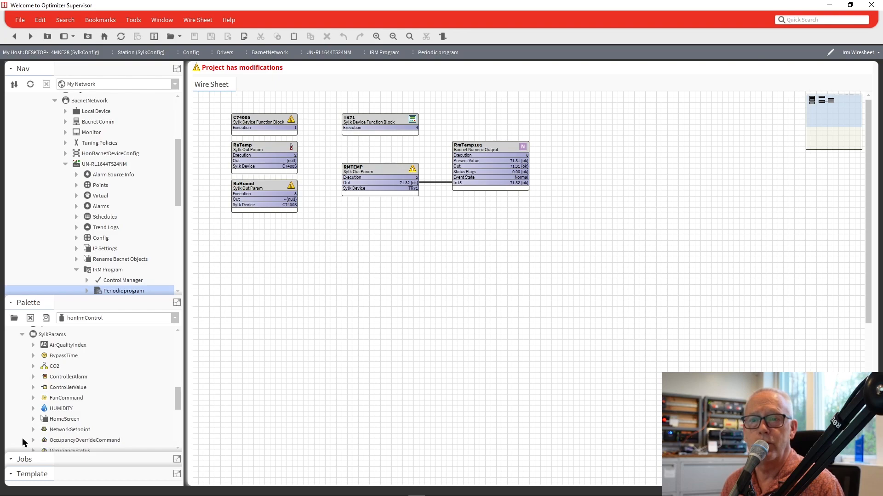
scroll("down", 3)
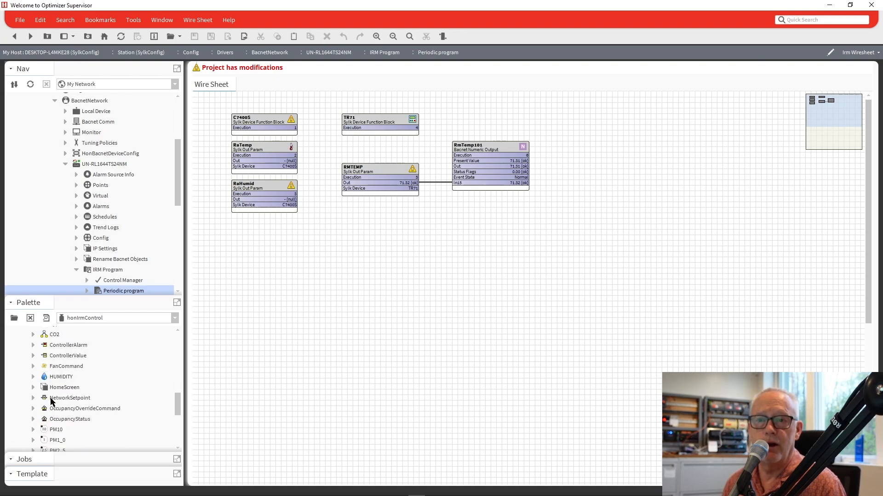
mouse_move(93, 392)
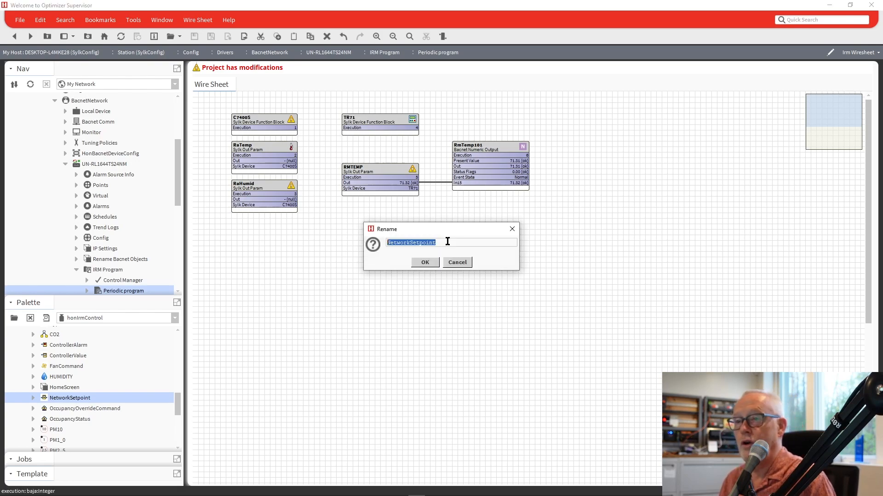
type("RmTemp")
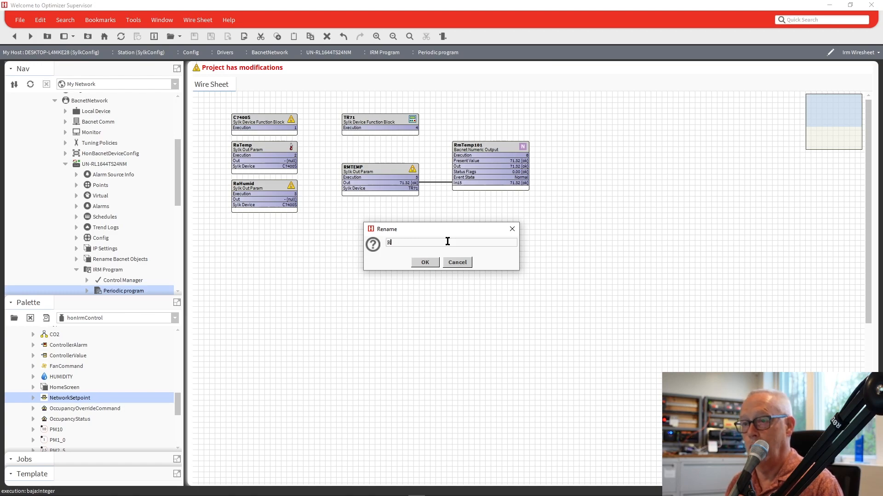
type("RmStpt")
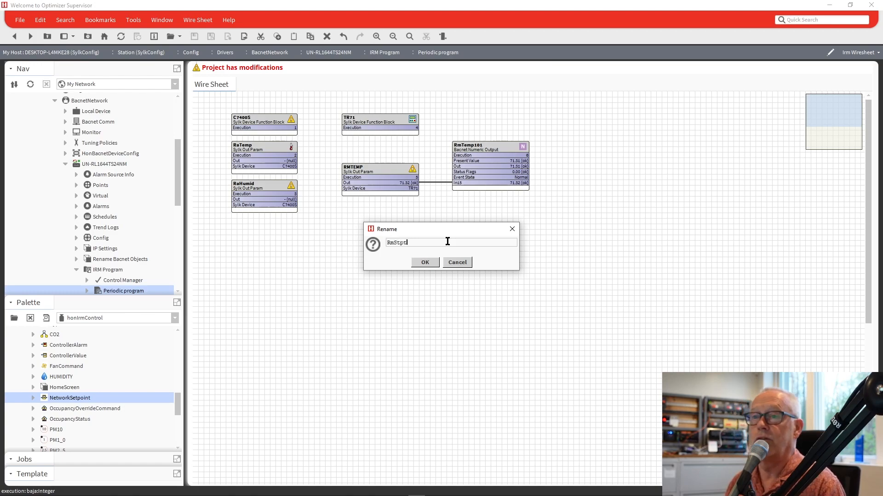
left_click(425, 262)
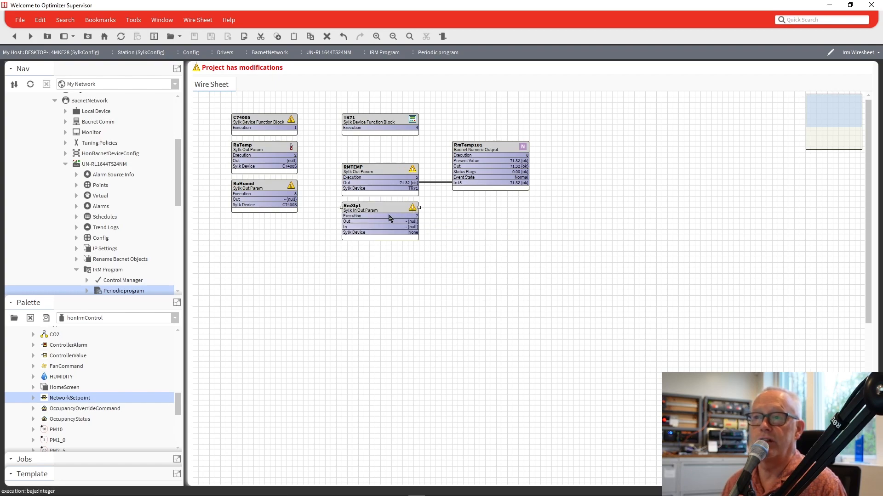
double_click(380, 211)
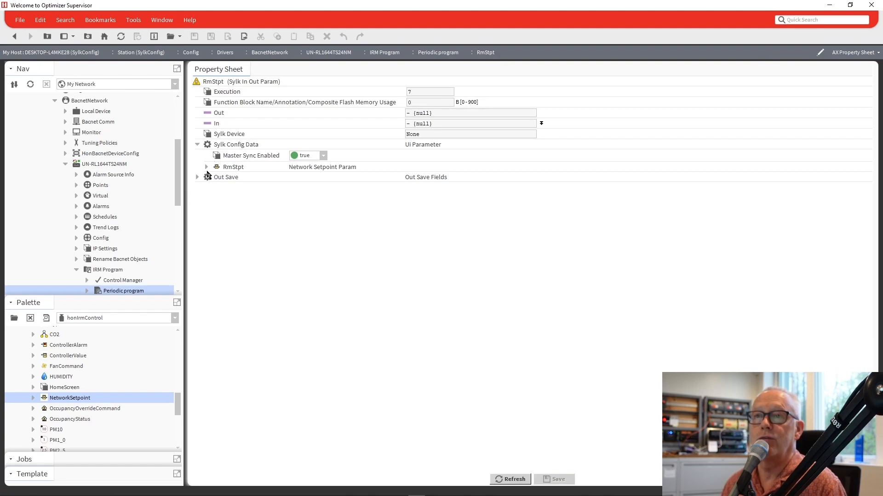
left_click(206, 166)
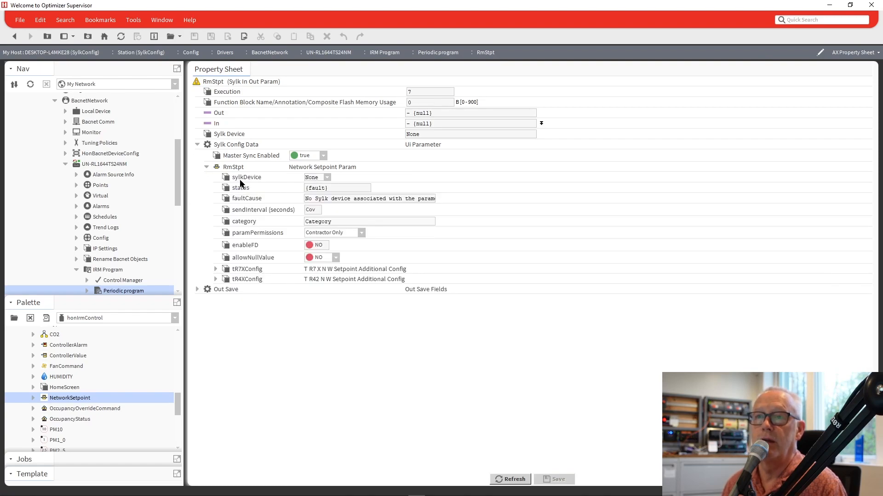
mouse_move(277, 185)
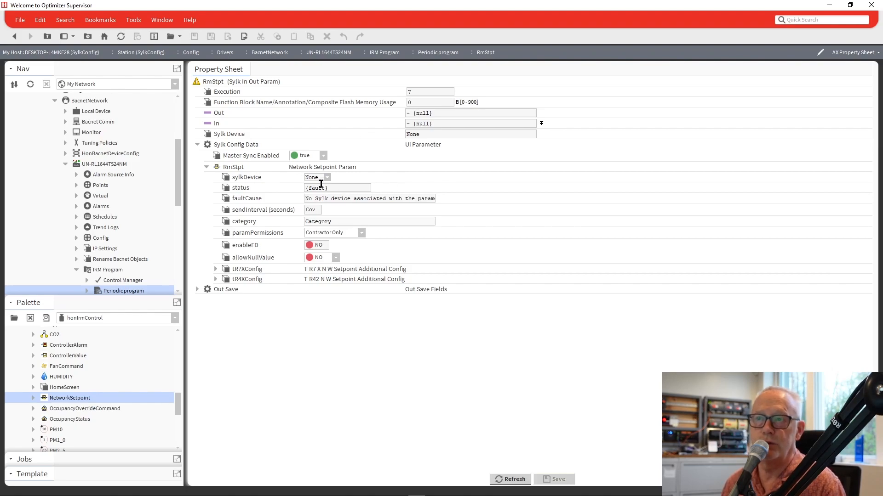
mouse_move(329, 164)
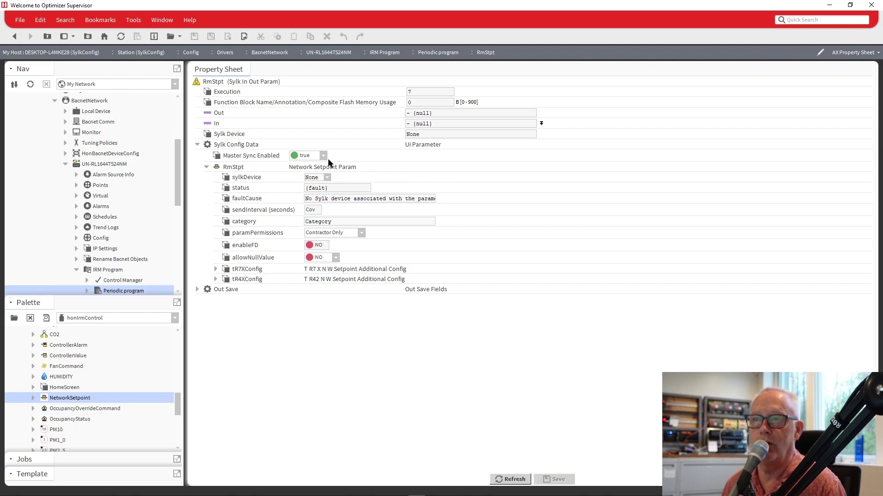
mouse_move(448, 174)
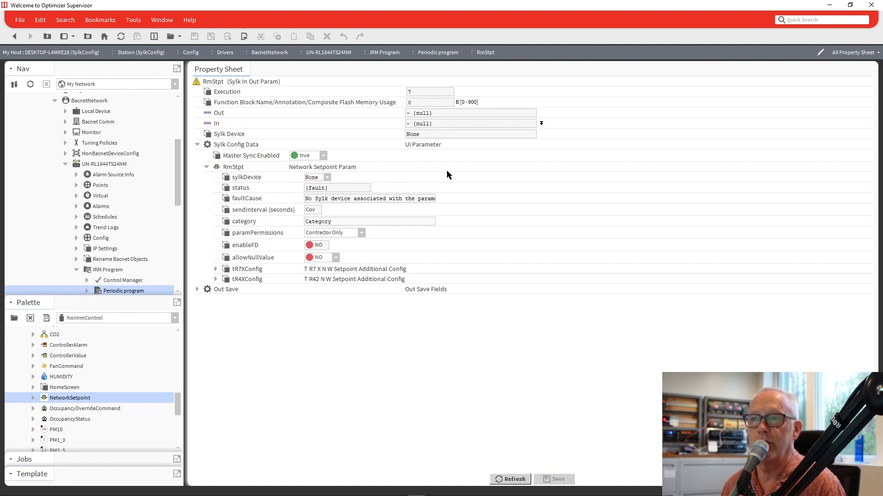
left_click(360, 232)
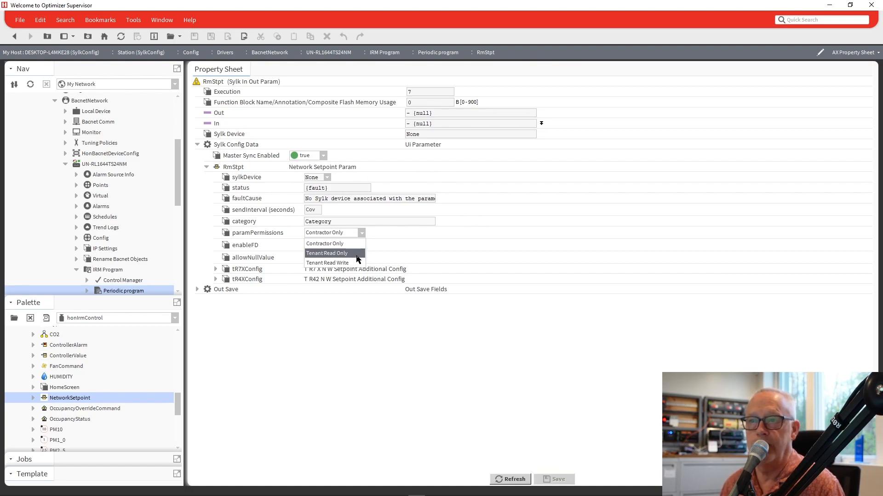
mouse_move(326, 263)
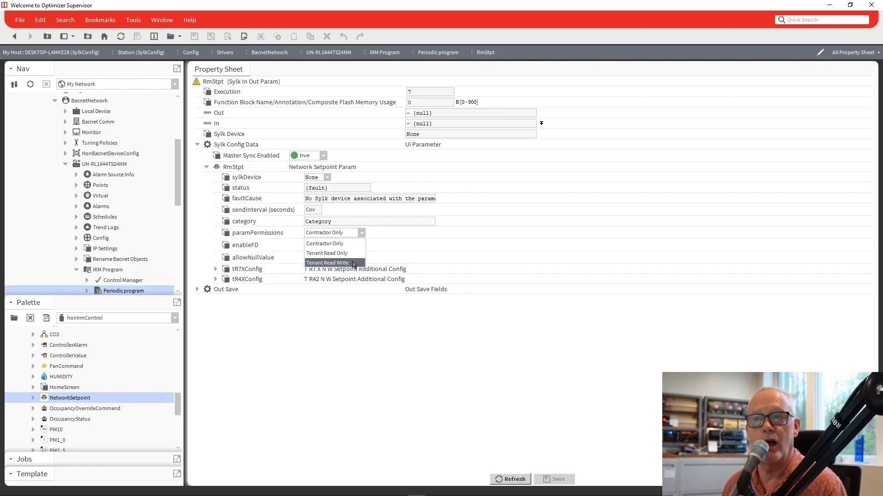
left_click(325, 243)
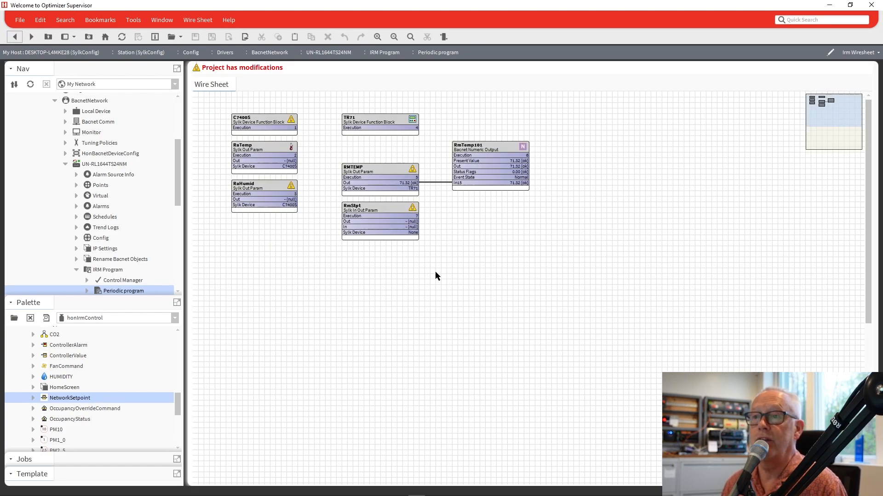
Step: Inspect TR71's Categories And Parameters Node, confirming only the Sensors category is present
double_click(380, 122)
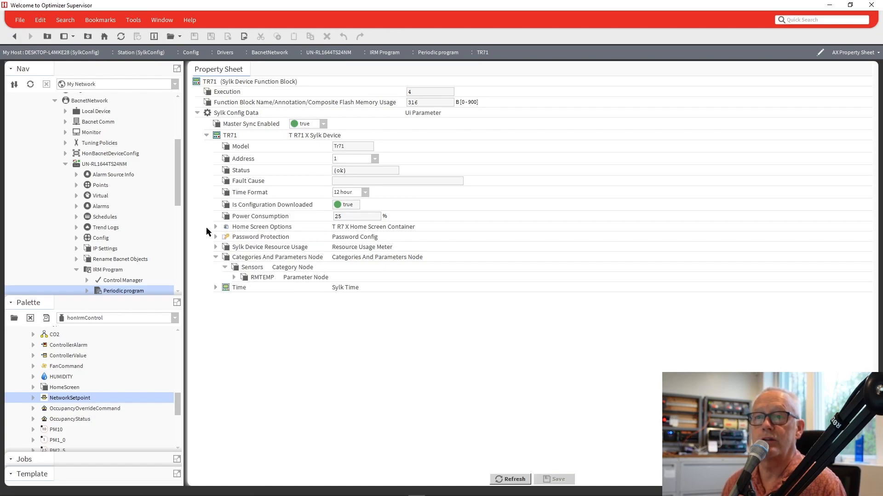
mouse_move(122, 293)
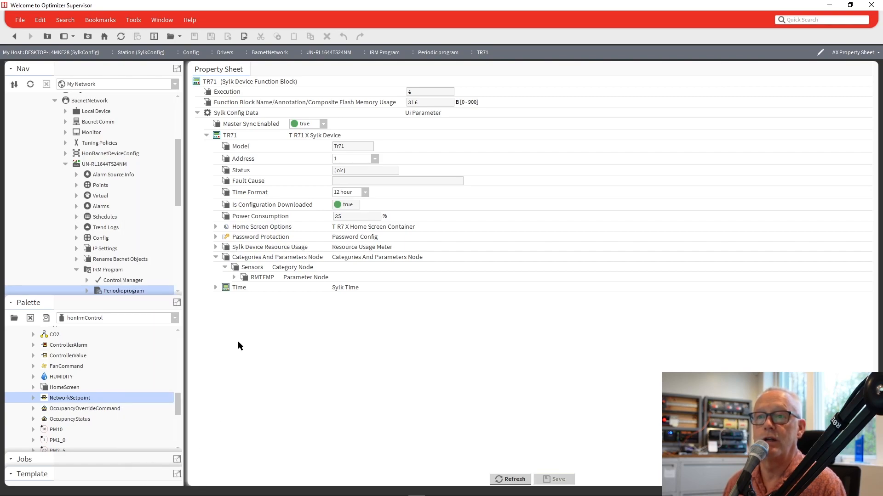
left_click(216, 257)
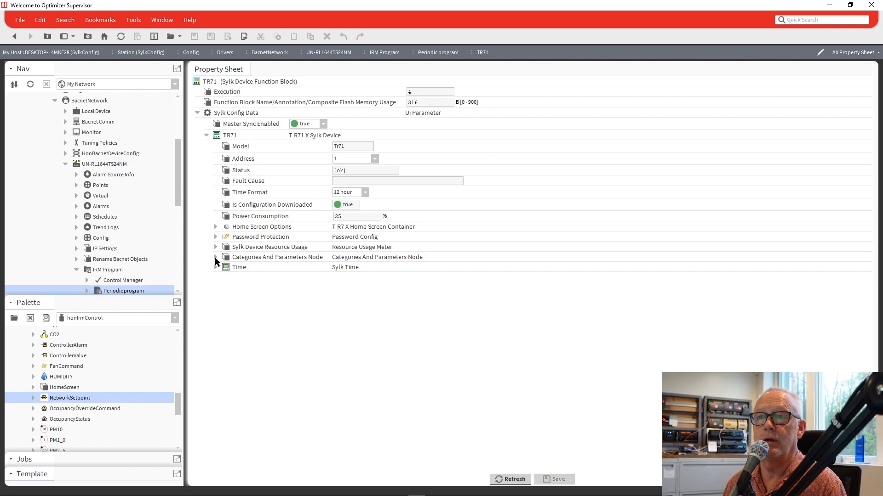
left_click(215, 258)
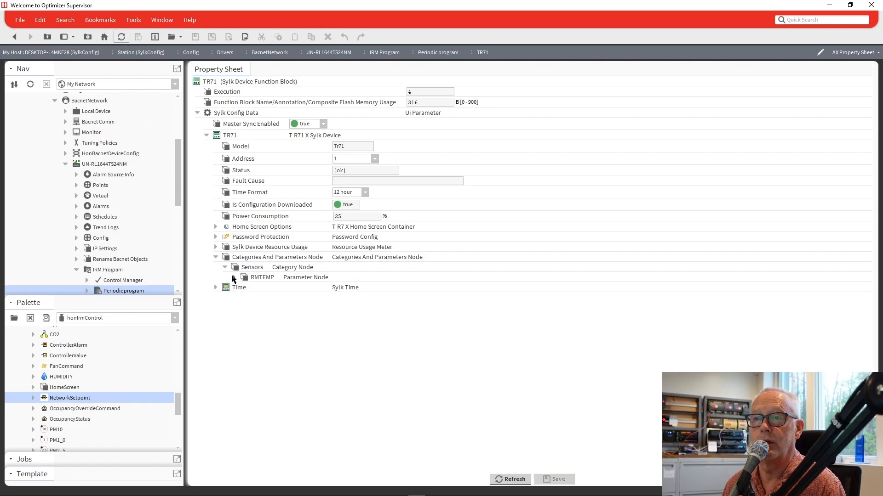
left_click(224, 266)
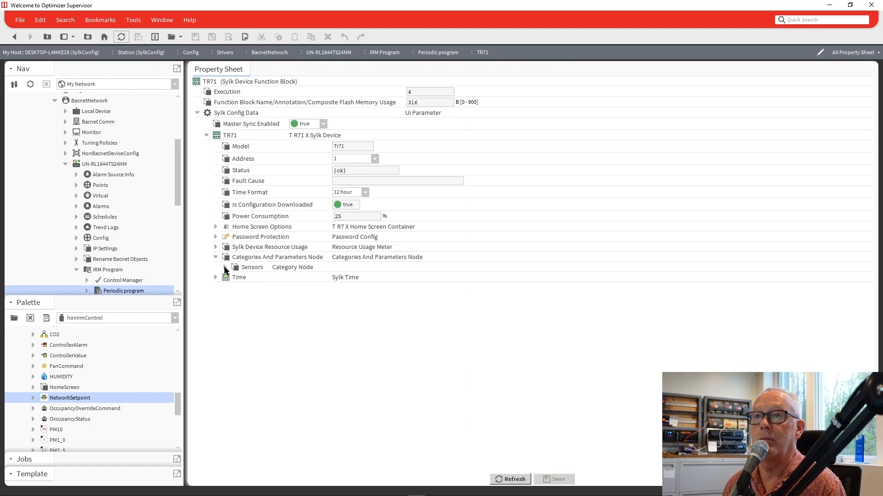
mouse_move(171, 119)
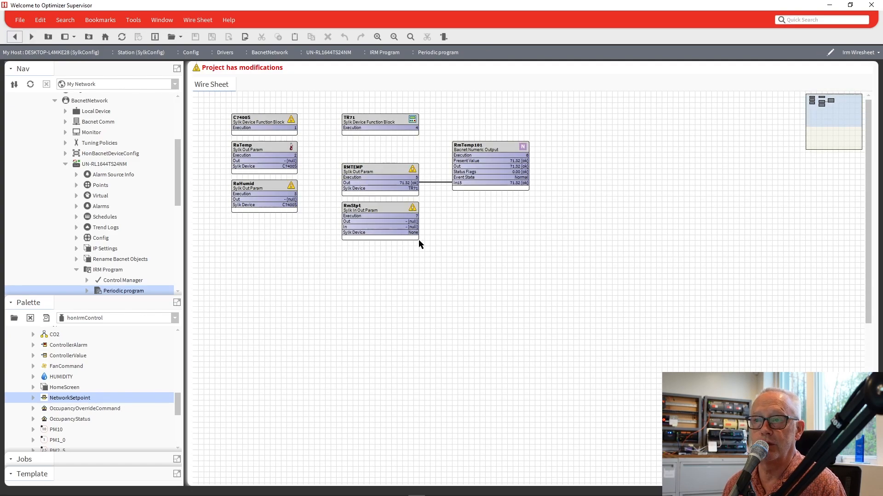
mouse_move(412, 238)
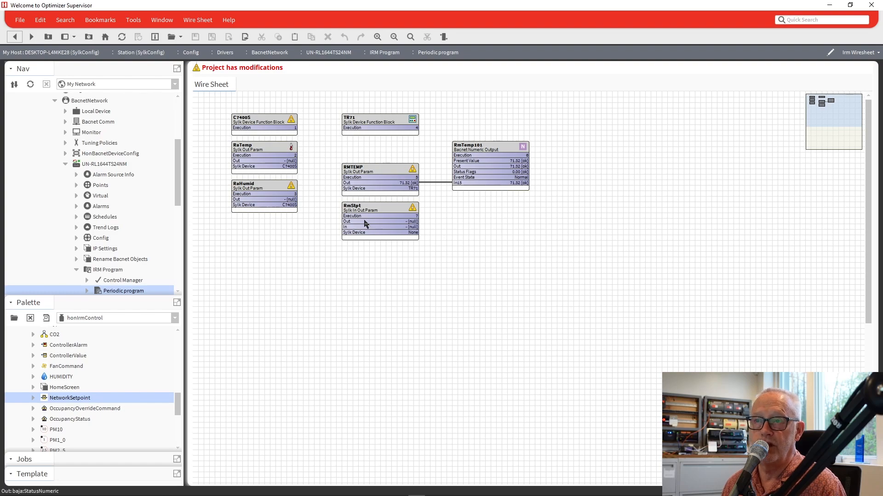
mouse_move(365, 122)
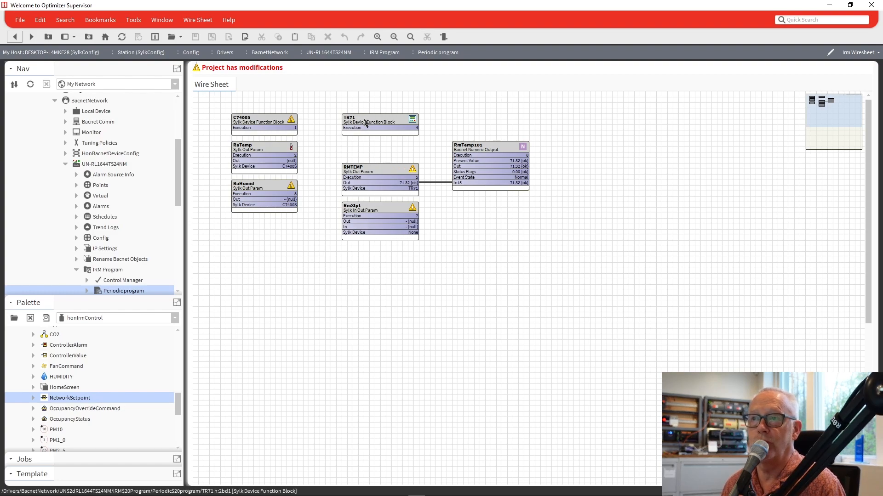
Step: Attach unassigned params to TR71 so RmStpt's Sylk Device becomes TR71
right_click(366, 122)
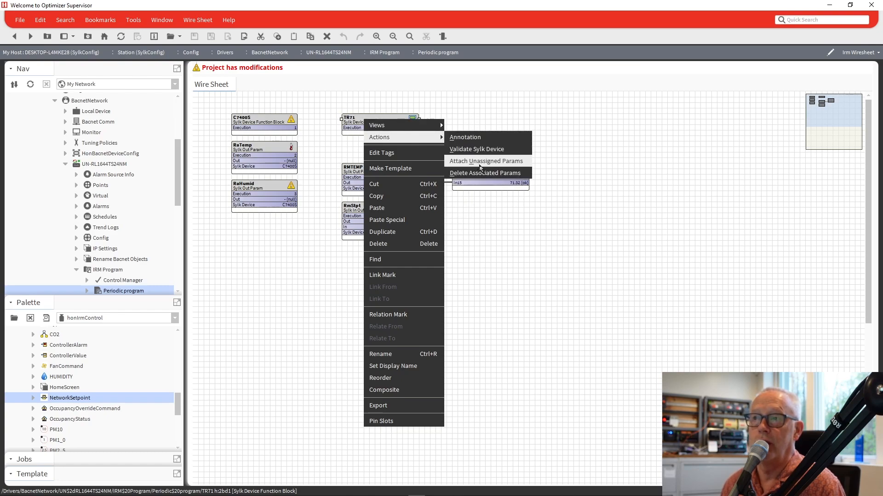
mouse_move(481, 164)
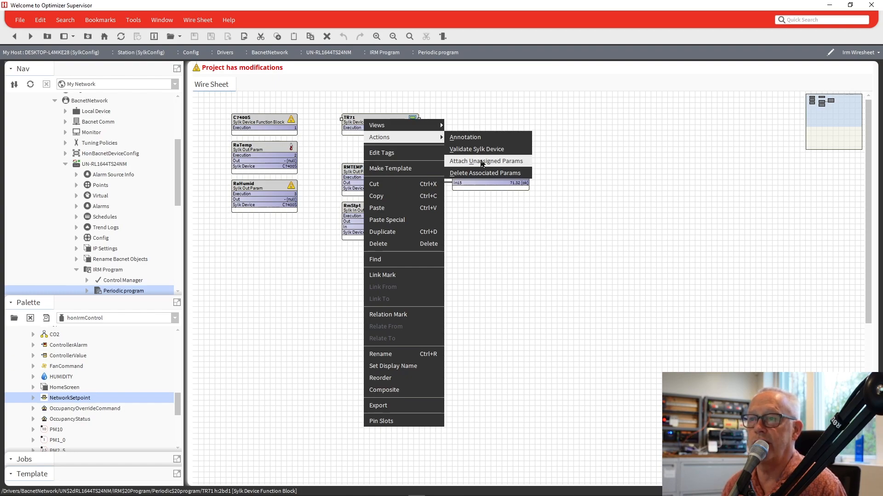
left_click(486, 161)
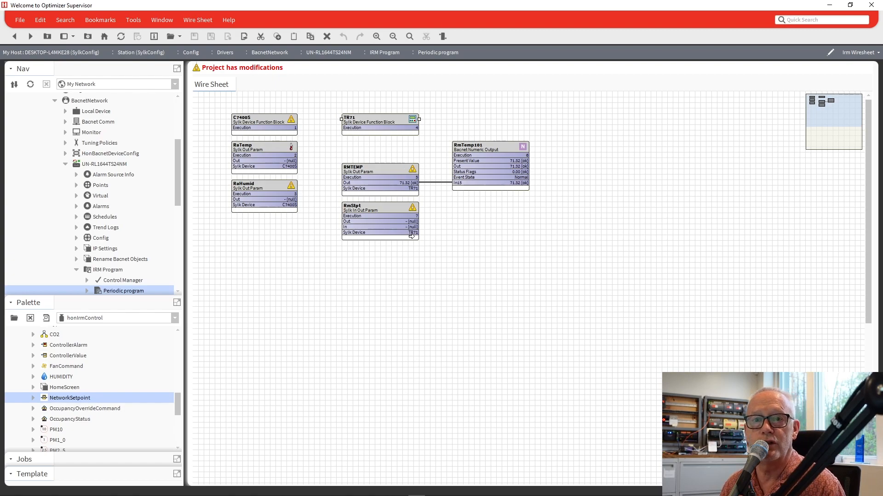
mouse_move(376, 123)
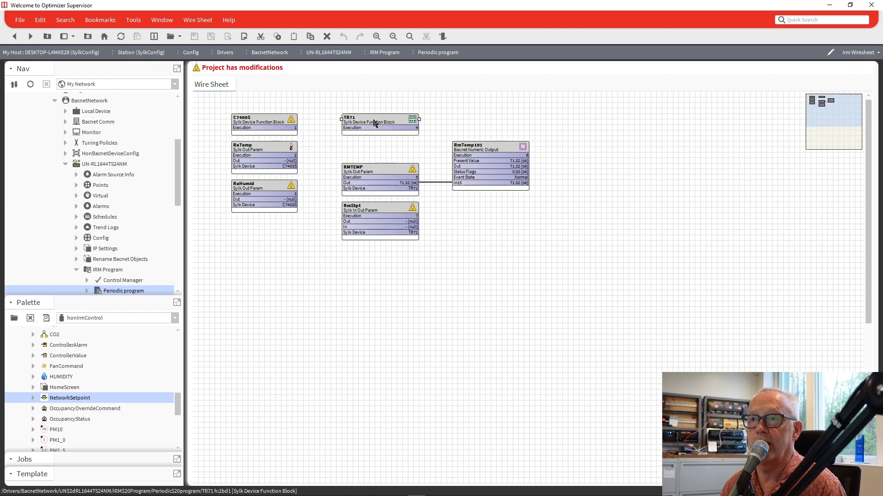
Step: Check TR71's settings and RmStpt's property sheet after the attach
double_click(380, 122)
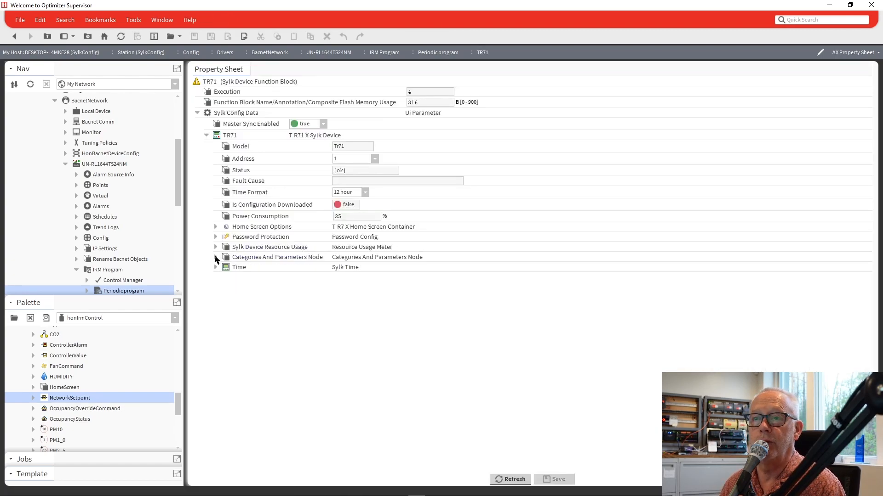
left_click(215, 257)
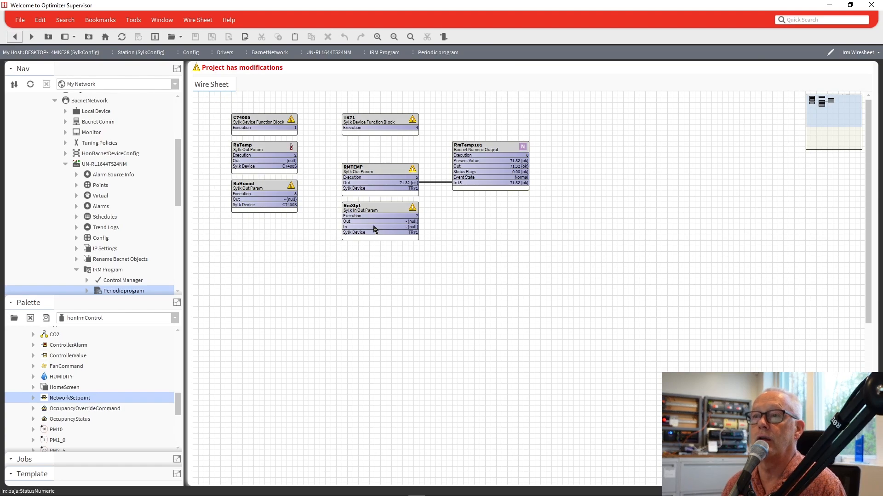
double_click(380, 206)
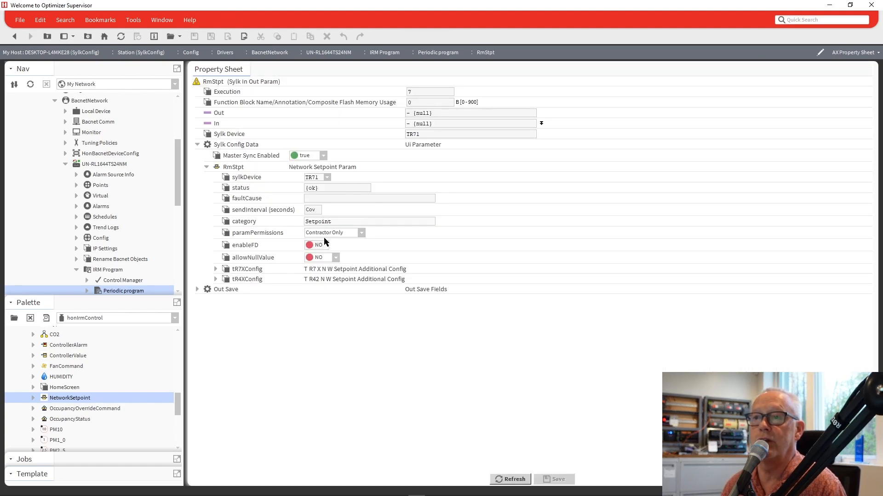
right_click(240, 81)
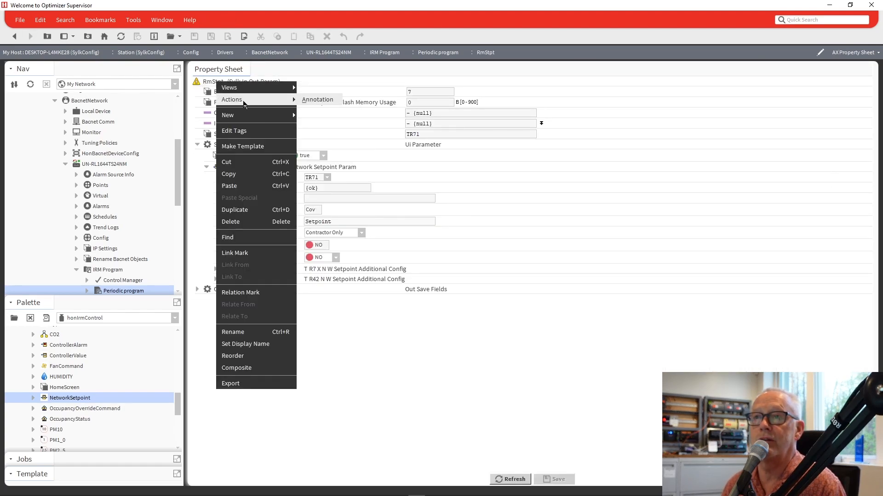
left_click(229, 88)
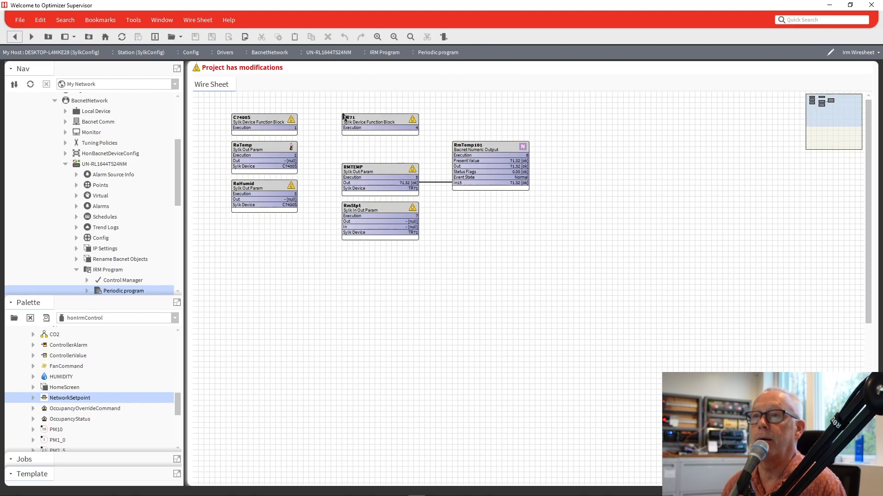
Step: Reopen TR71 and expand its new Setpoint category showing RmStpt
right_click(377, 120)
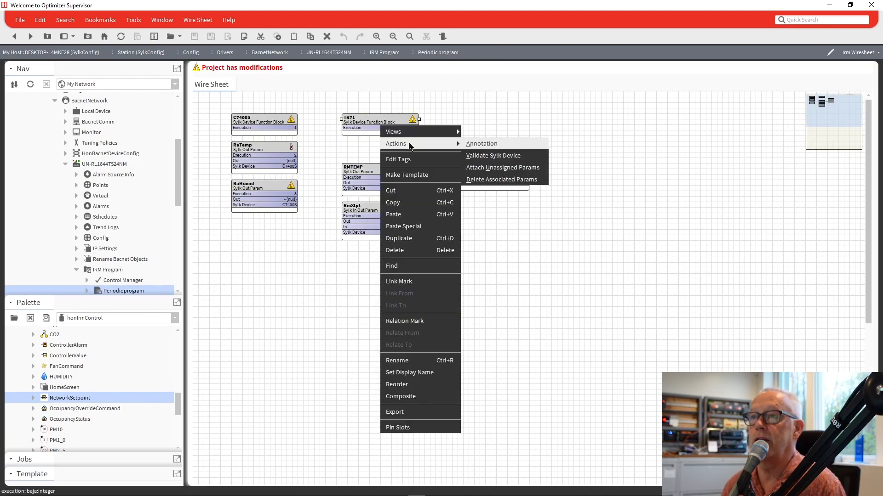
left_click(502, 167)
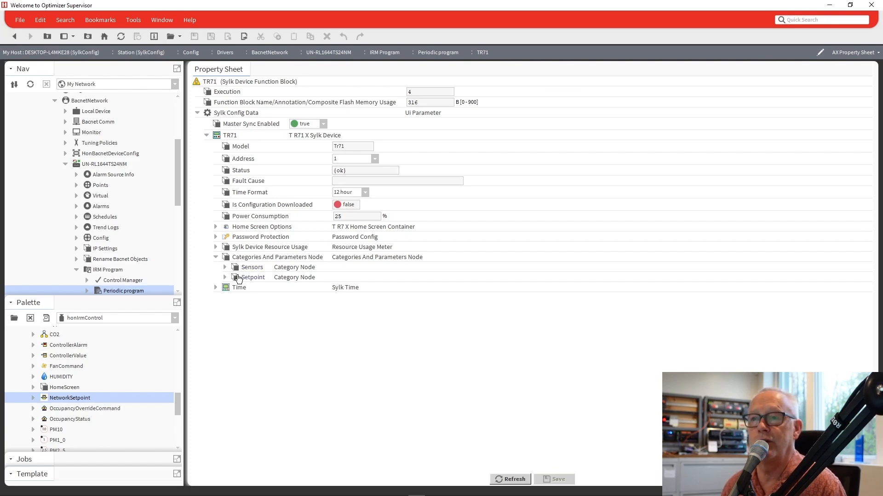
left_click(225, 276)
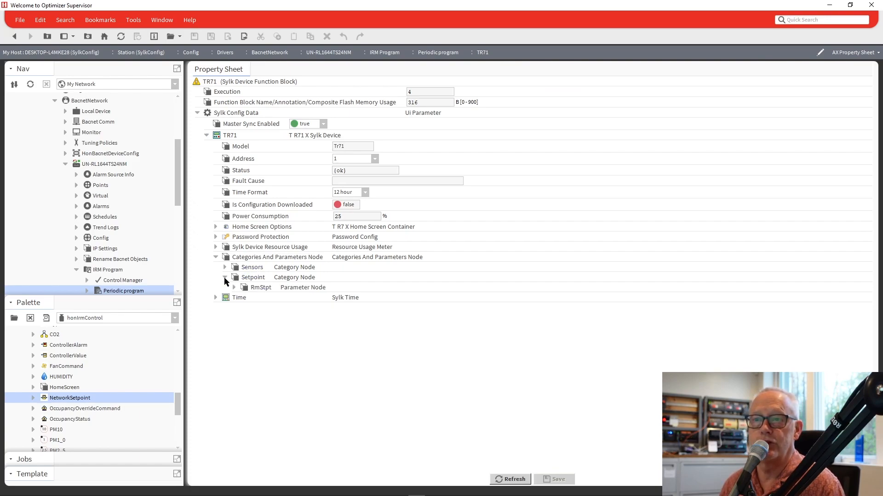
mouse_move(215, 263)
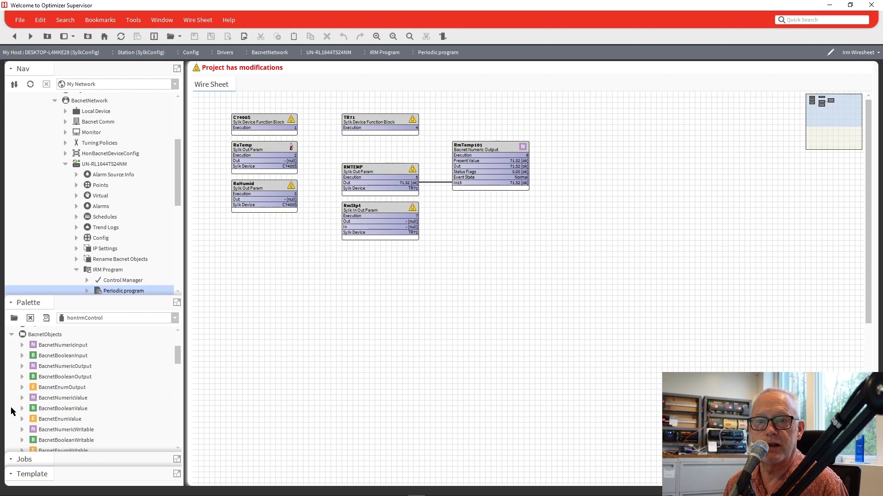
Step: Add a BacnetNumericValue named RmTempStpt beside RmStpt, dismissing the not-in-sync warning
left_click(62, 398)
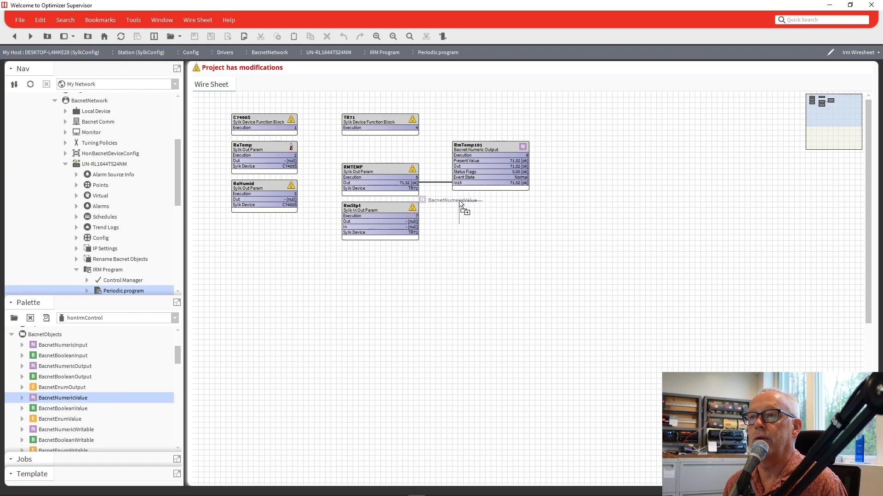
left_click(460, 201)
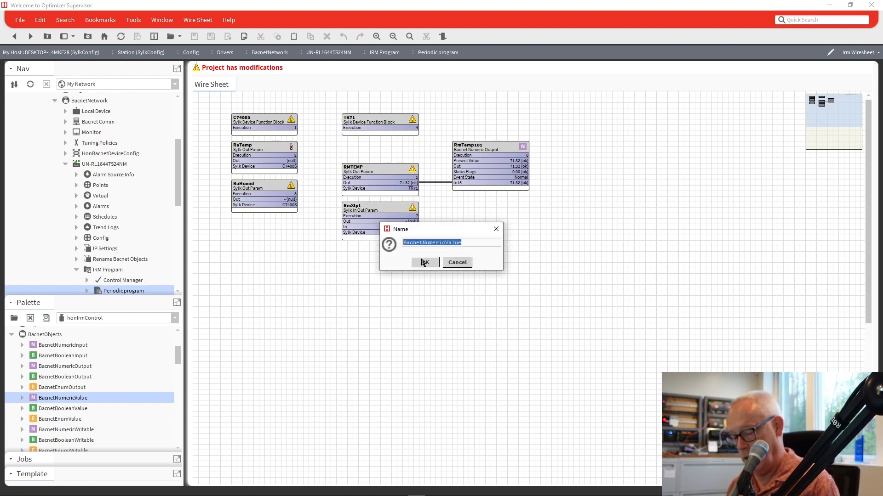
type("RmTempS")
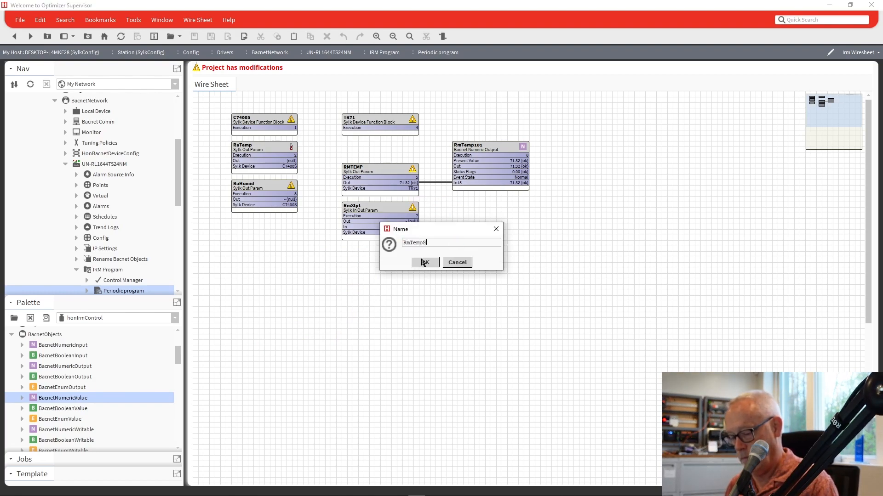
left_click(425, 262)
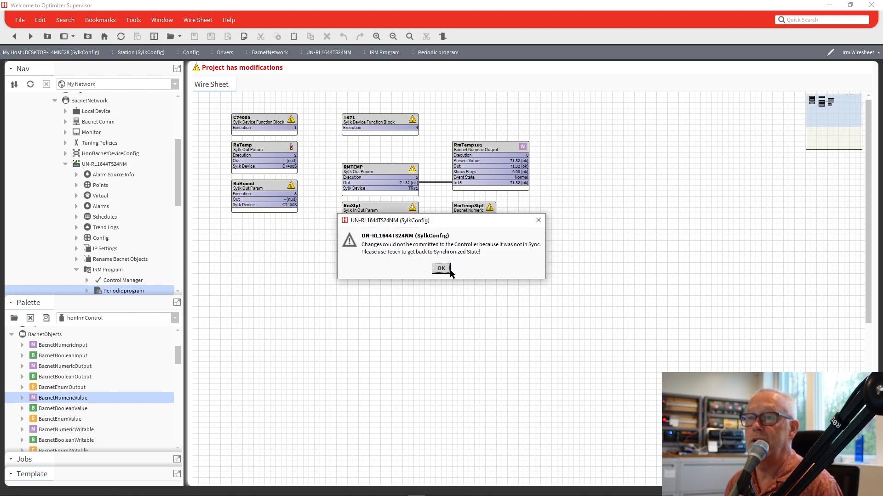
left_click(440, 268)
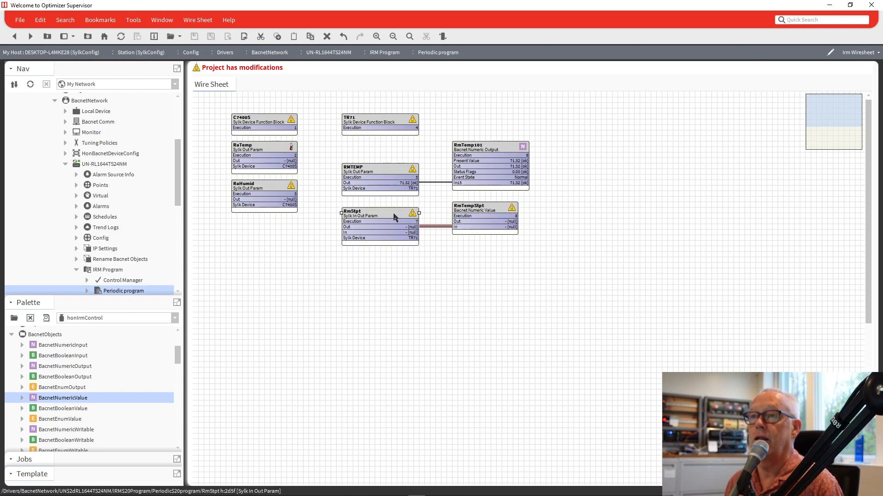
mouse_move(456, 242)
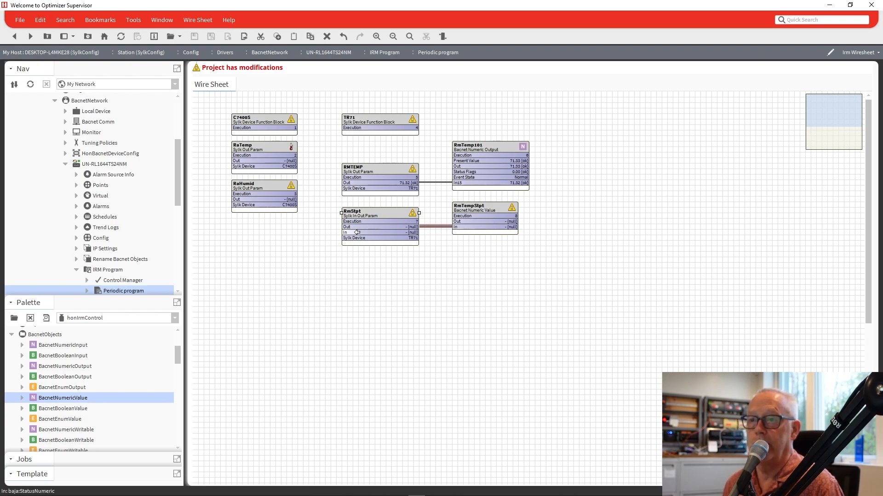
mouse_move(509, 238)
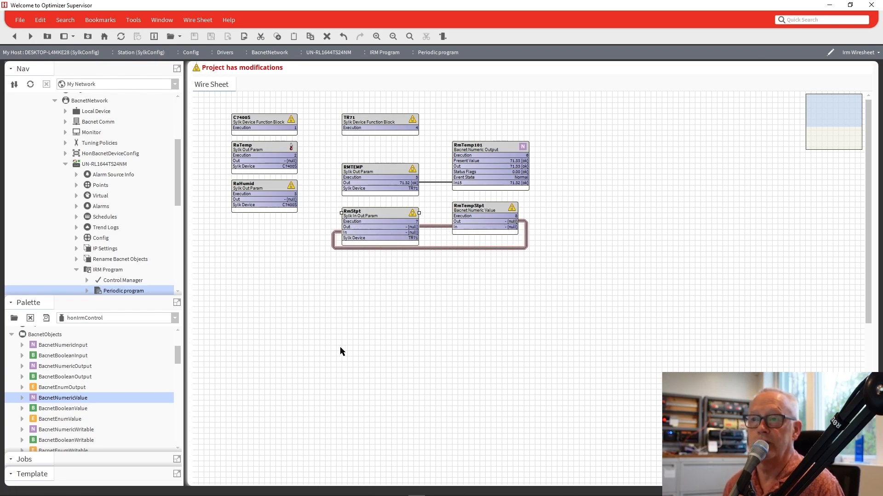
mouse_move(369, 219)
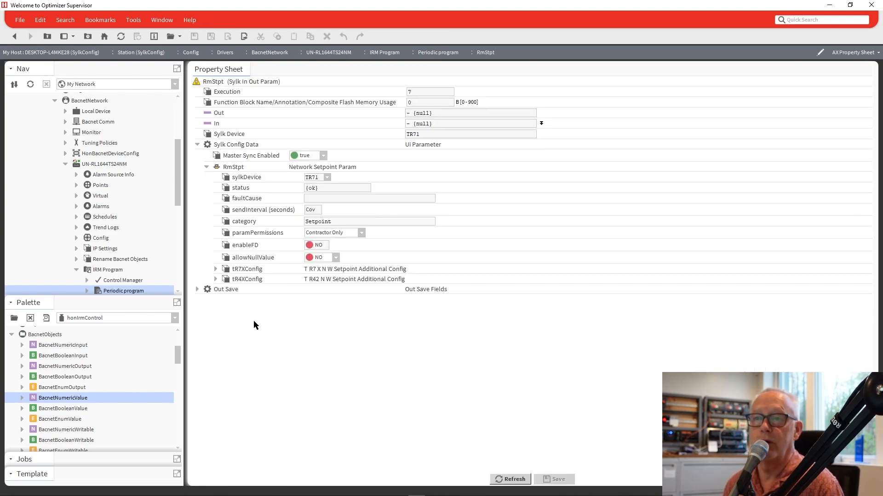
Step: Enable RmStpt's Out Save and save the property change
left_click(197, 288)
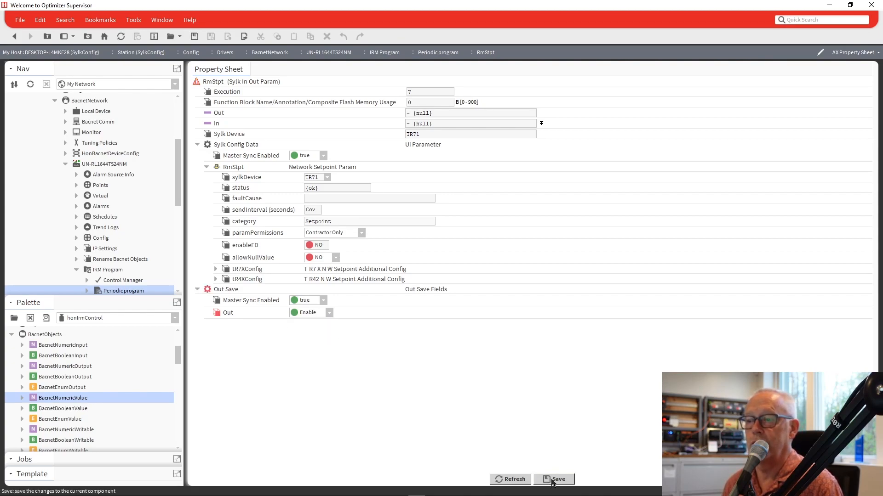
left_click(557, 479)
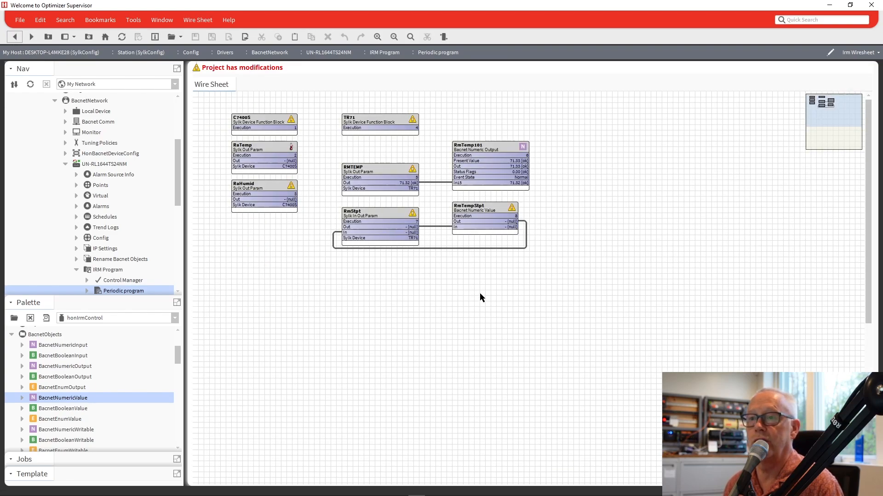
mouse_move(381, 242)
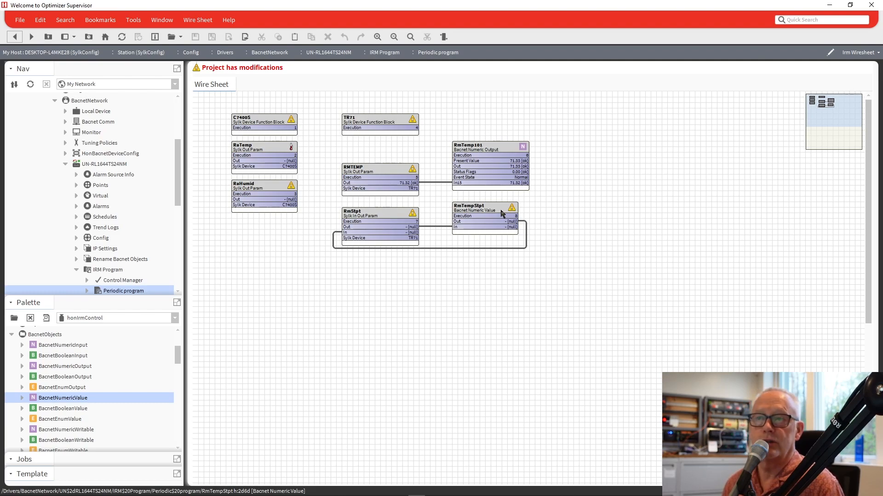
mouse_move(84, 400)
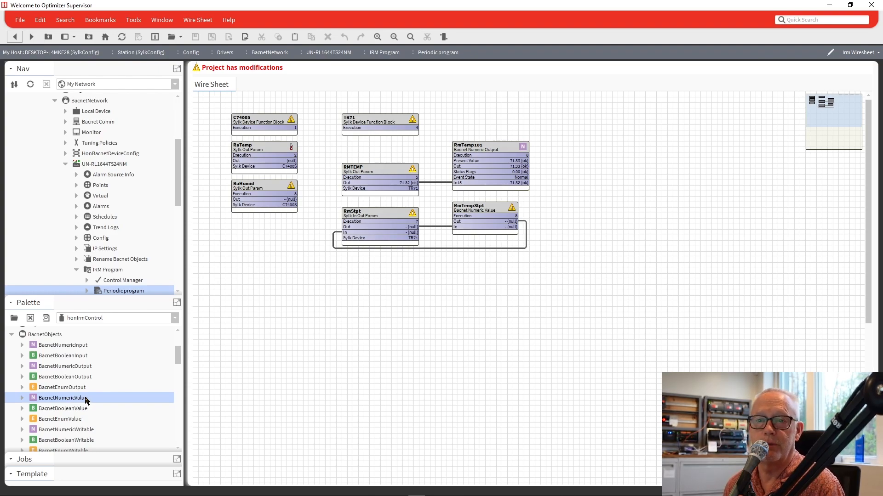
mouse_move(98, 414)
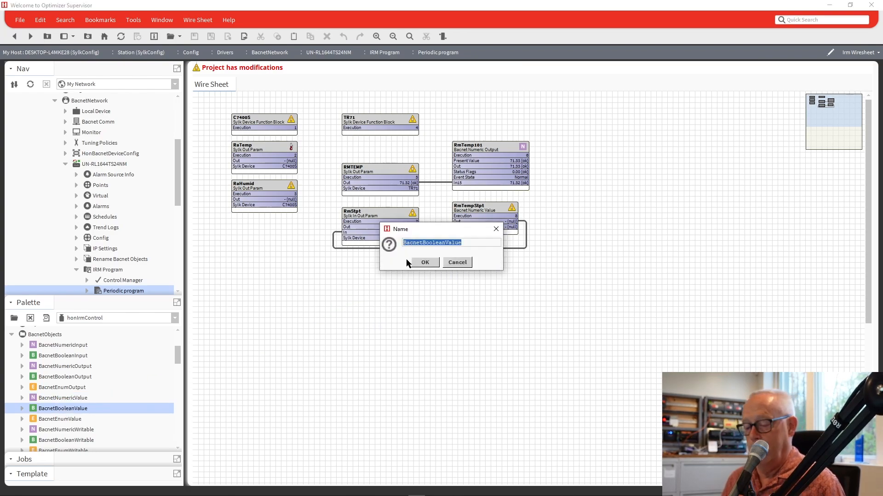
Step: Add a BacnetBooleanValue named FanStatus to the wire sheet
type("FanStat")
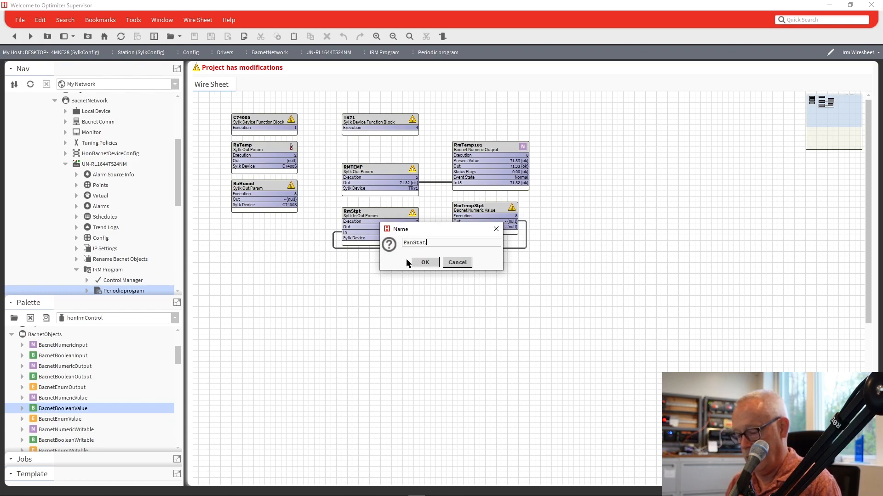
left_click(424, 262)
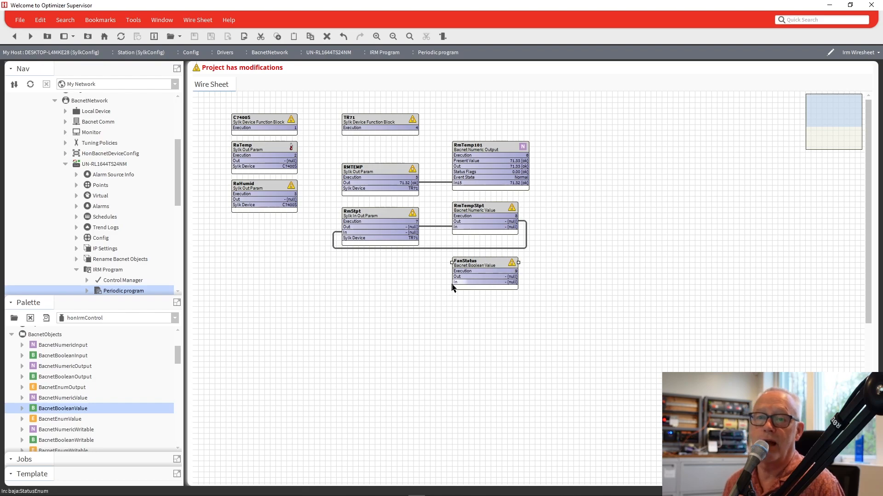
scroll("down", 3)
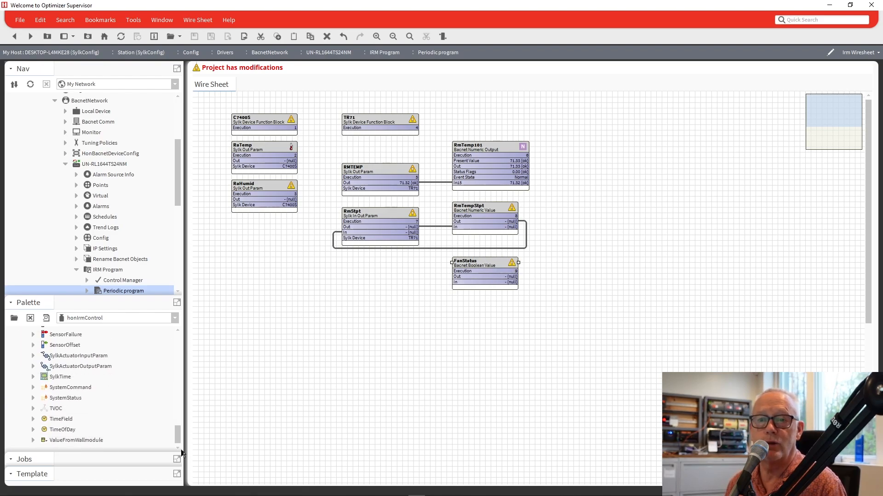
scroll("up", 3)
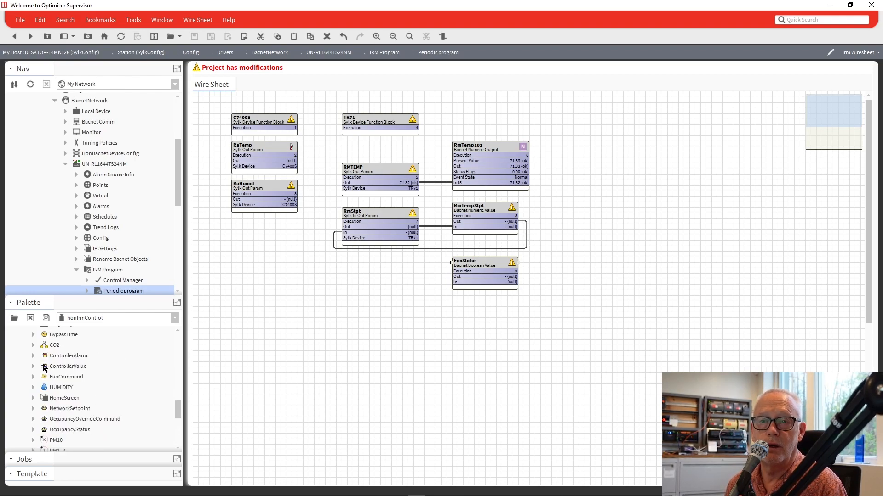
Step: Add a ControllerValue Sylk param and rename it FanStat
left_click(67, 366)
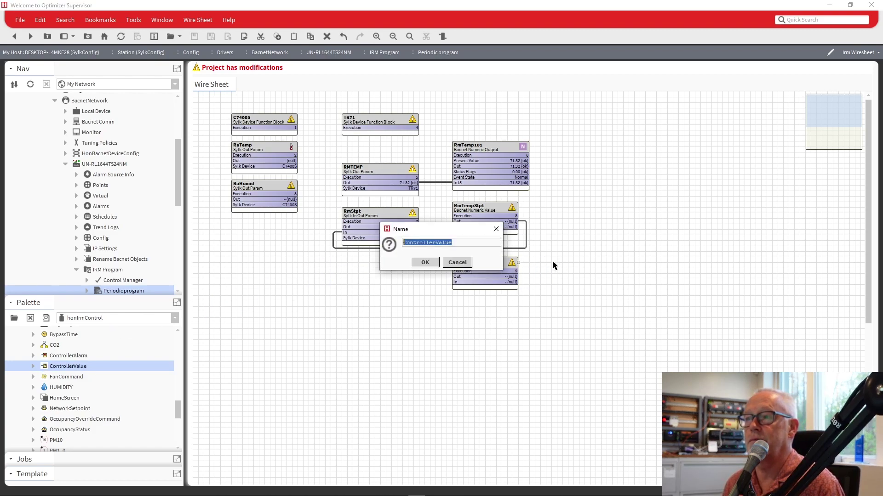
left_click(425, 262)
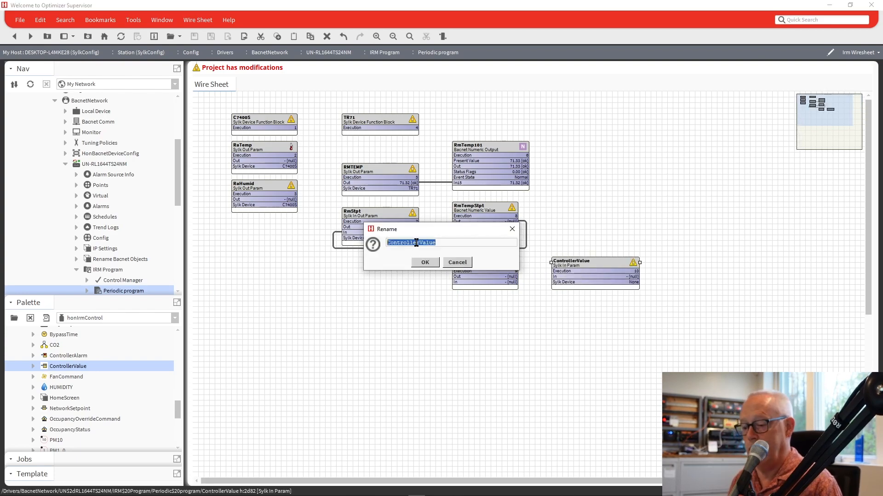
type("FanSta")
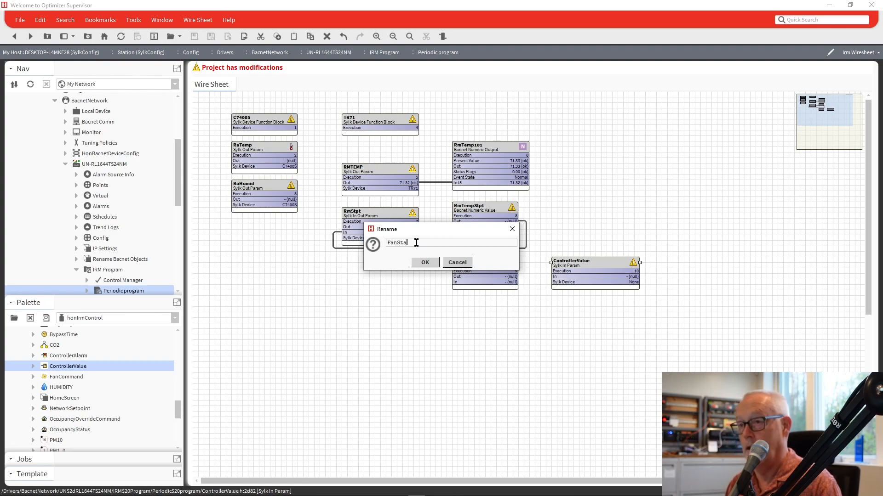
left_click(425, 262)
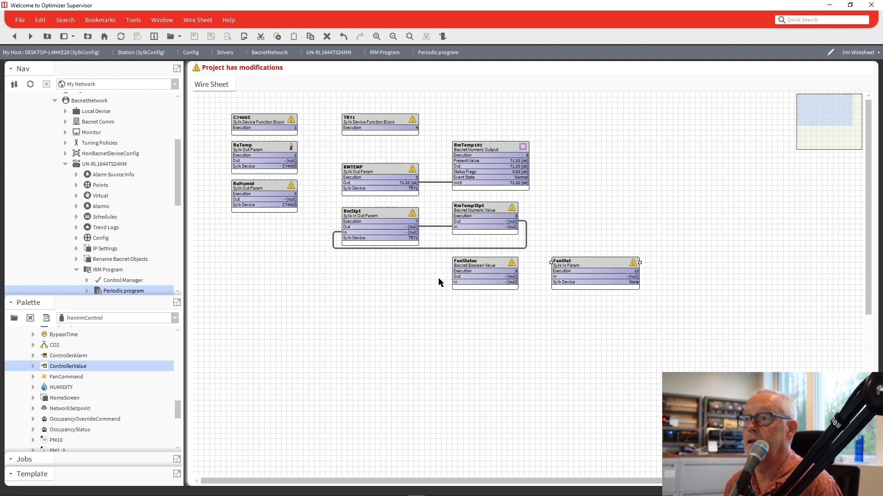
mouse_move(563, 270)
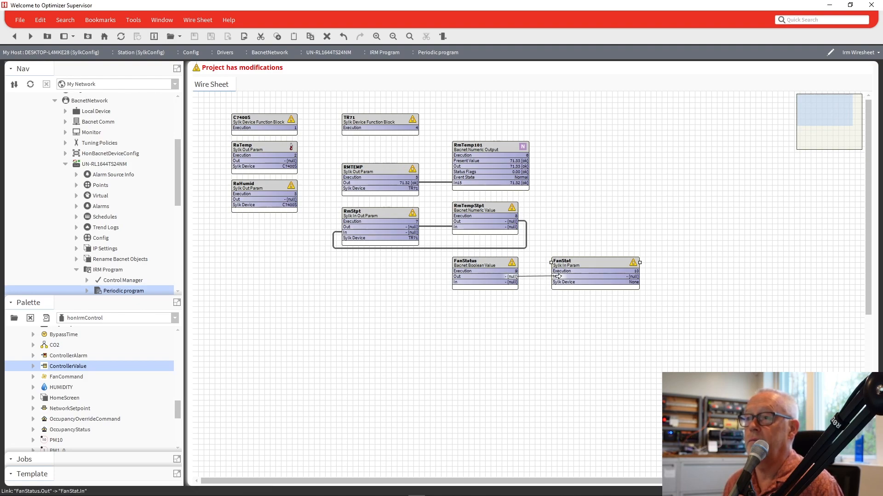
Step: Assign FanStat's Sylk device to TR71 and save
double_click(594, 274)
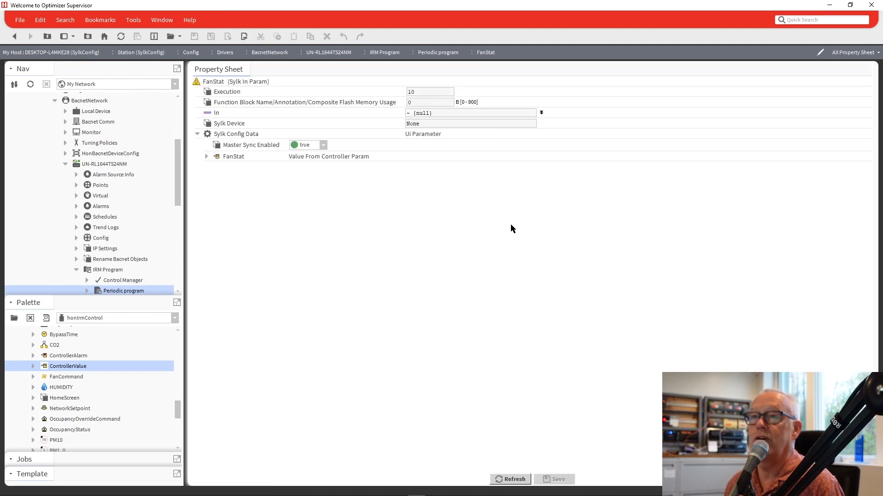
left_click(207, 157)
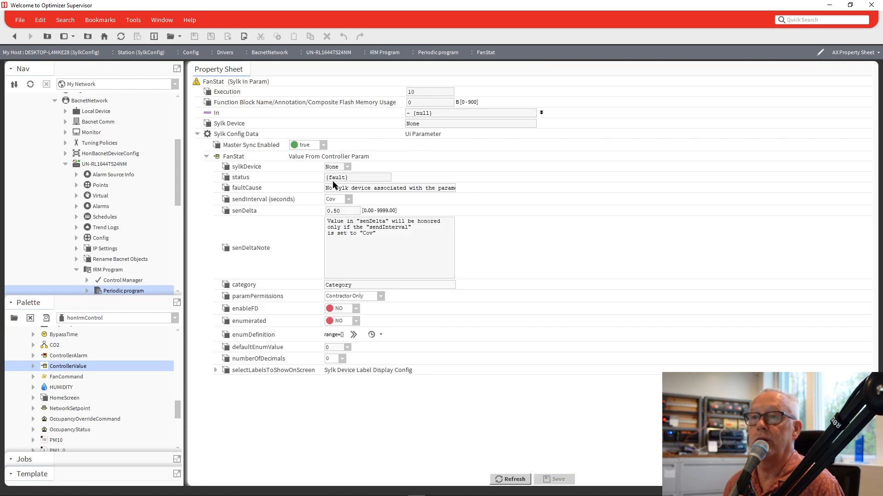
left_click(347, 166)
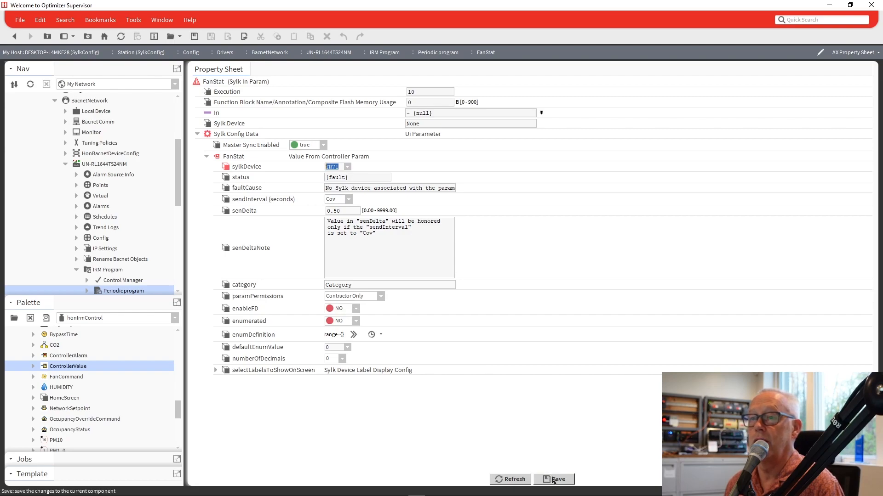
left_click(557, 479)
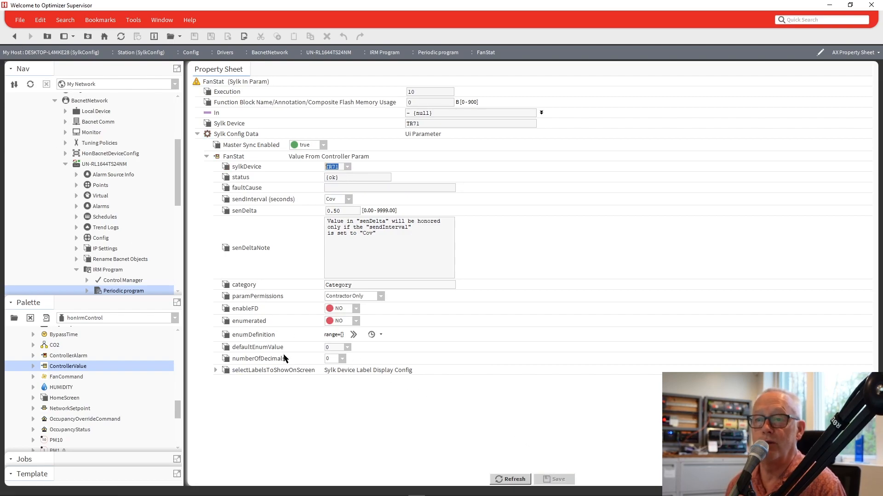
Step: Define FanStat's enum as Off=0 and On=1 with Off as the default value
left_click(353, 334)
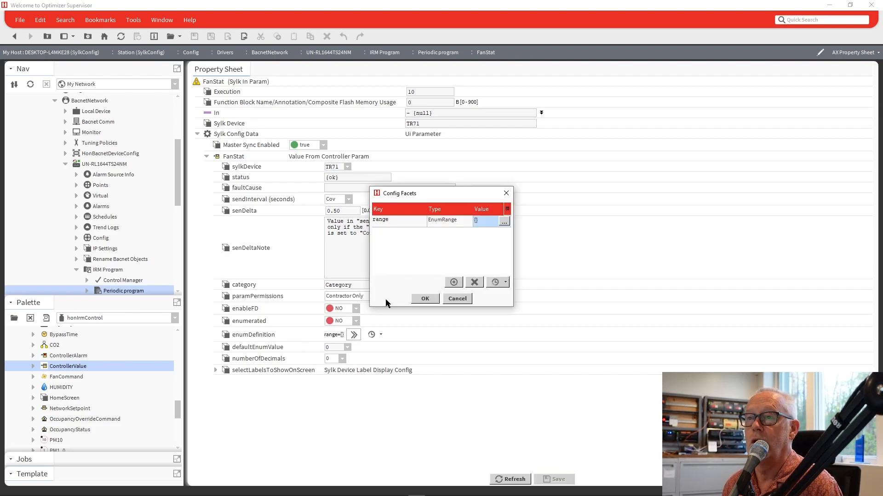
left_click(503, 220)
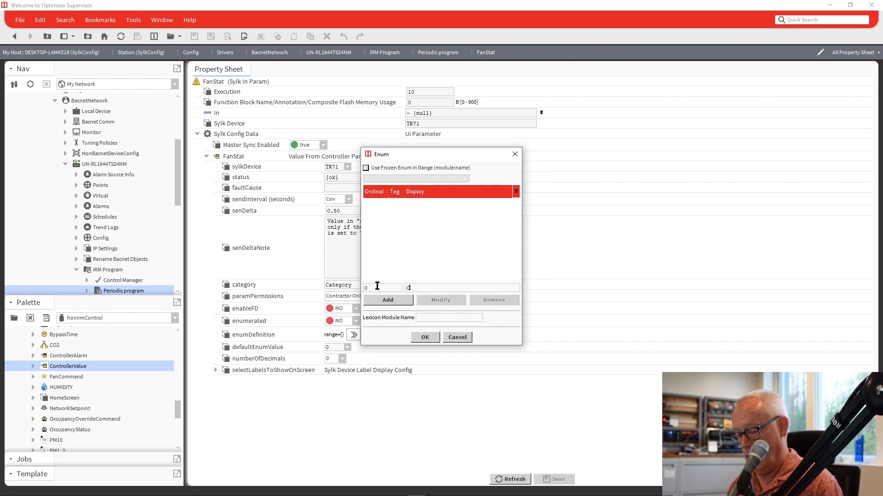
left_click(387, 300)
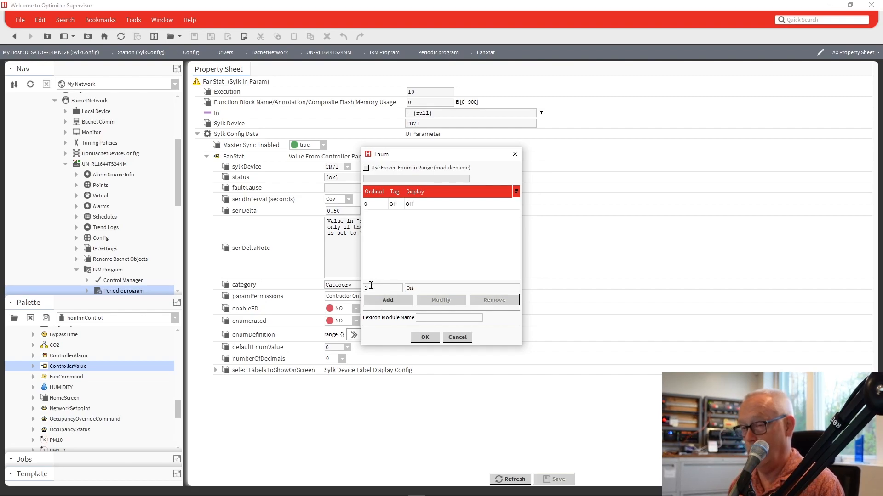
left_click(387, 300)
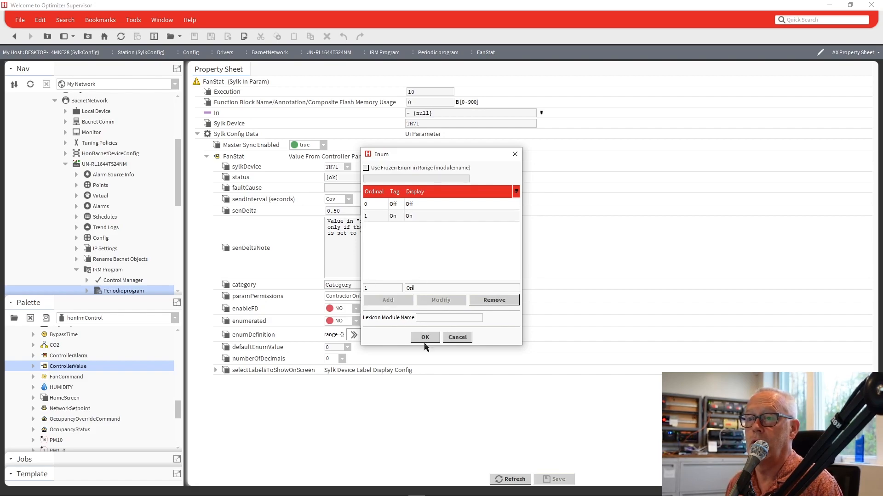
left_click(425, 337)
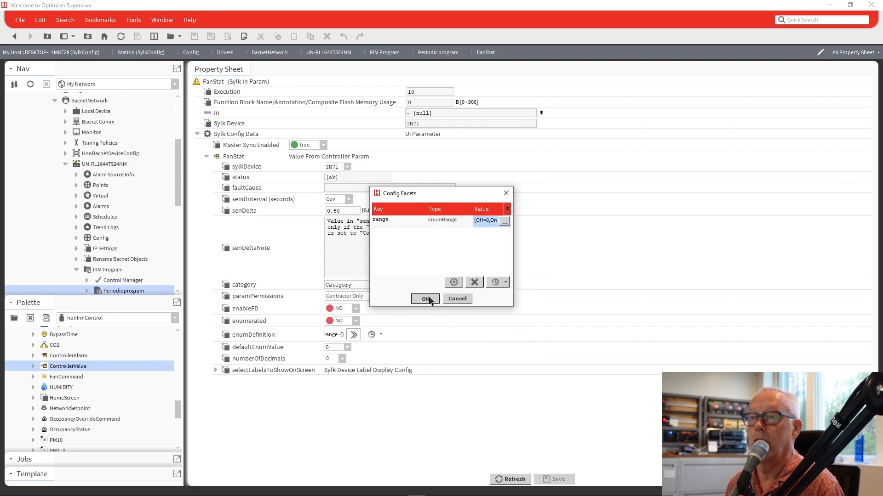
left_click(424, 298)
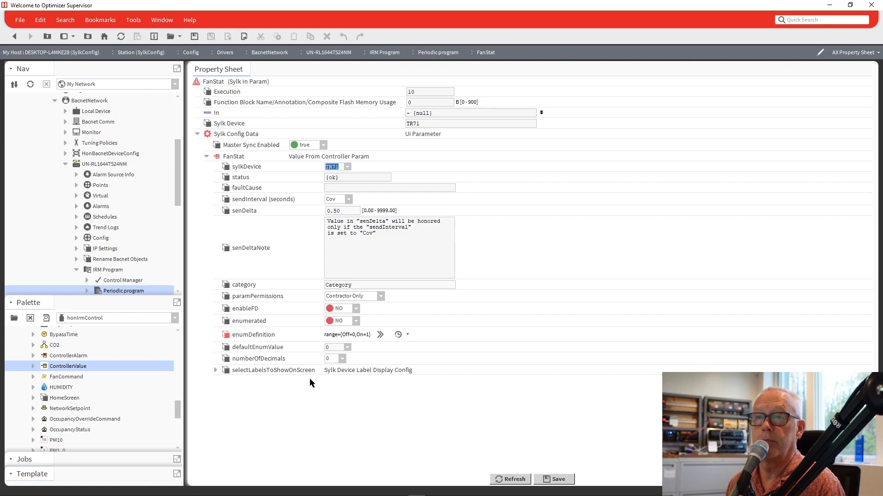
mouse_move(332, 360)
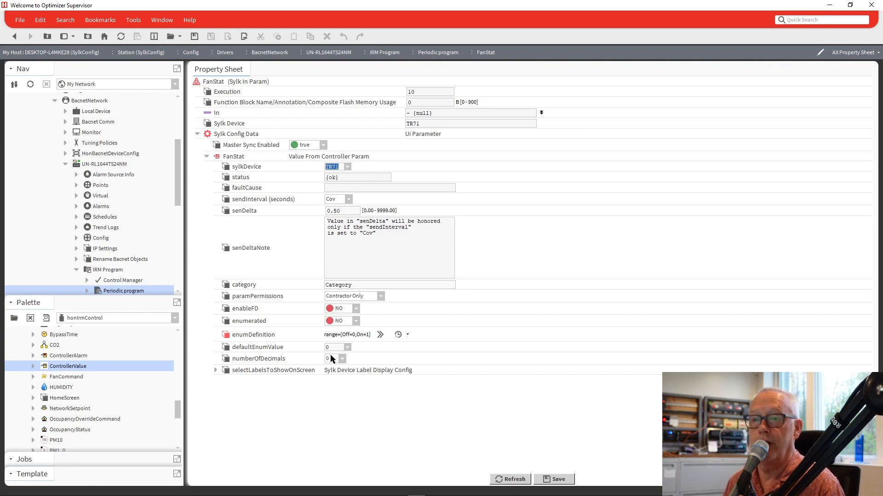
left_click(335, 348)
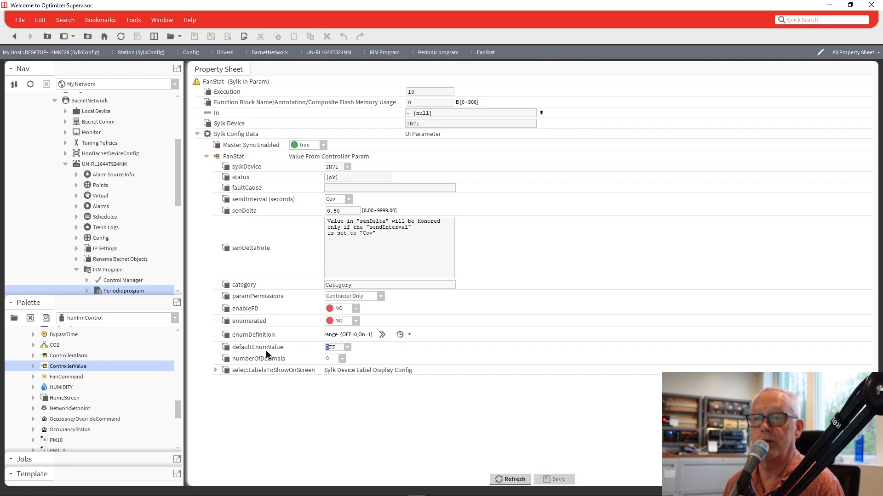
mouse_move(131, 106)
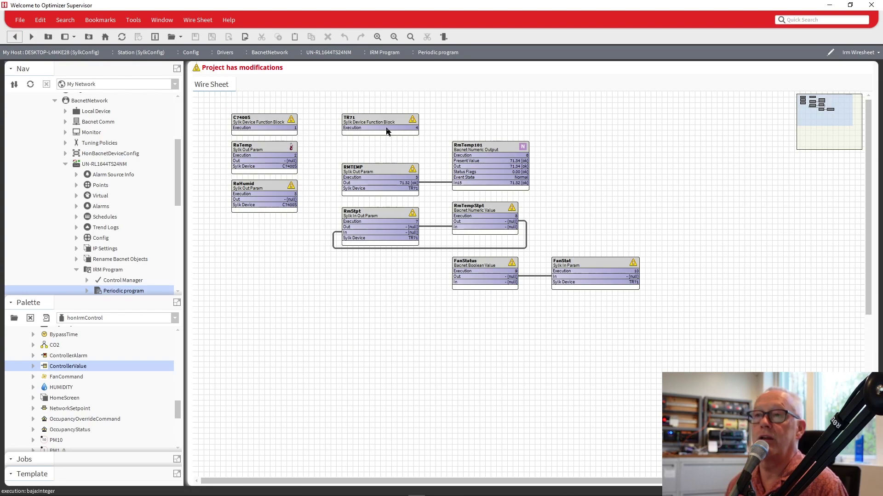
Step: Teach the IRM Program to the controller, overwriting BACnet values, so it reports In sync
right_click(380, 122)
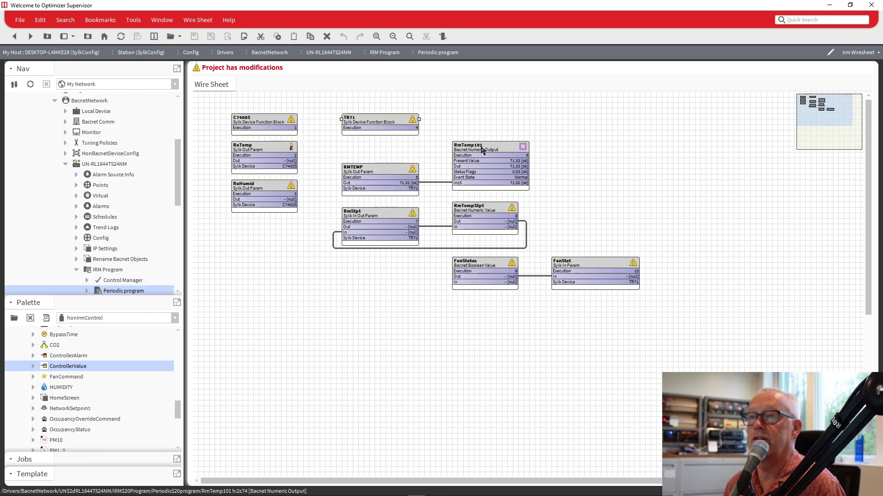
mouse_move(641, 317)
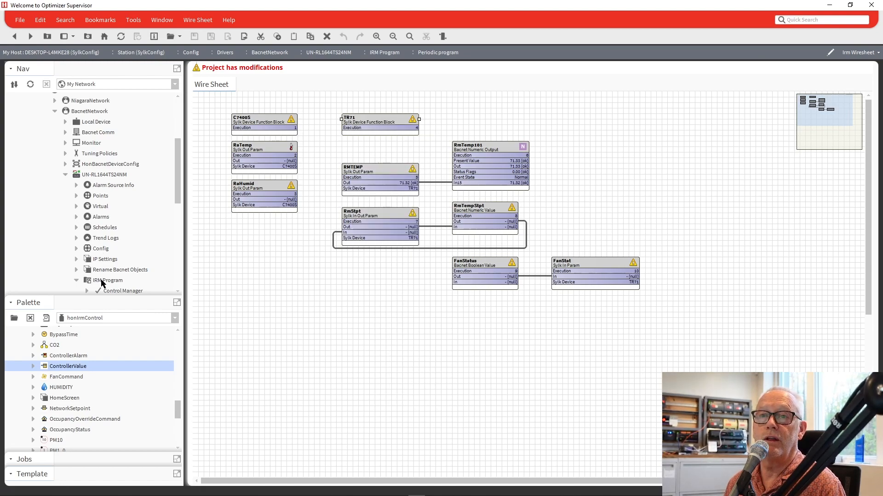
right_click(109, 281)
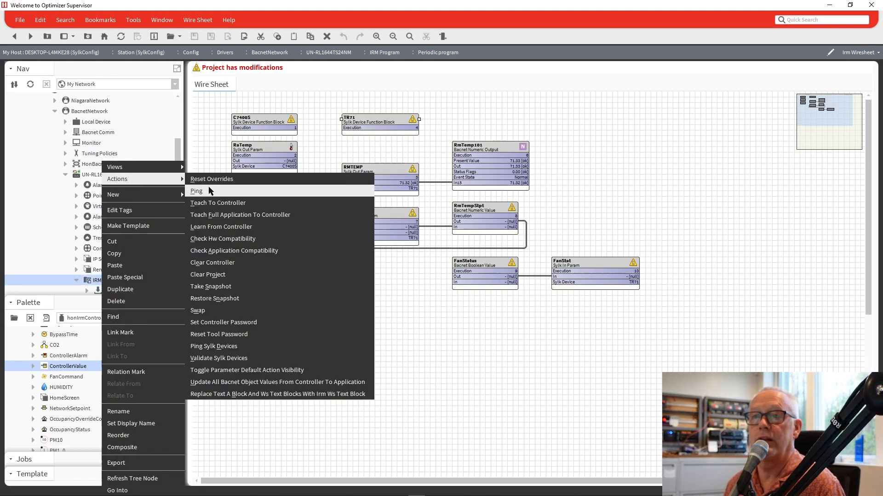
left_click(217, 203)
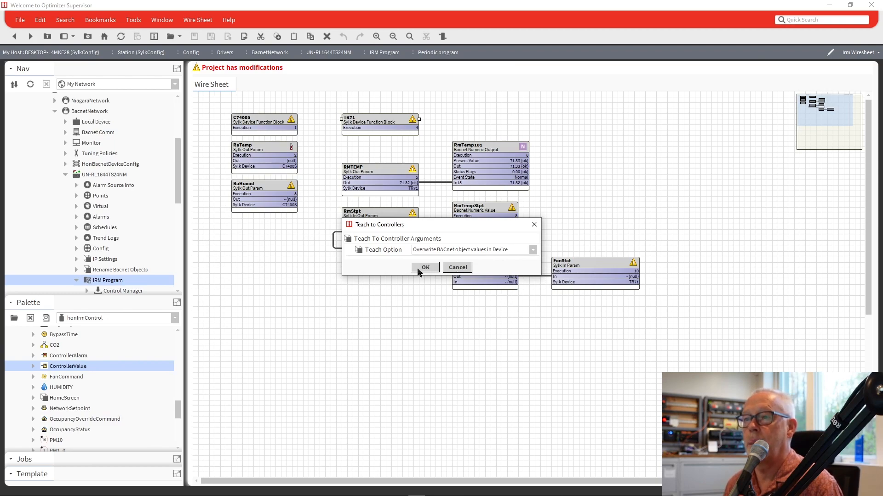
left_click(425, 268)
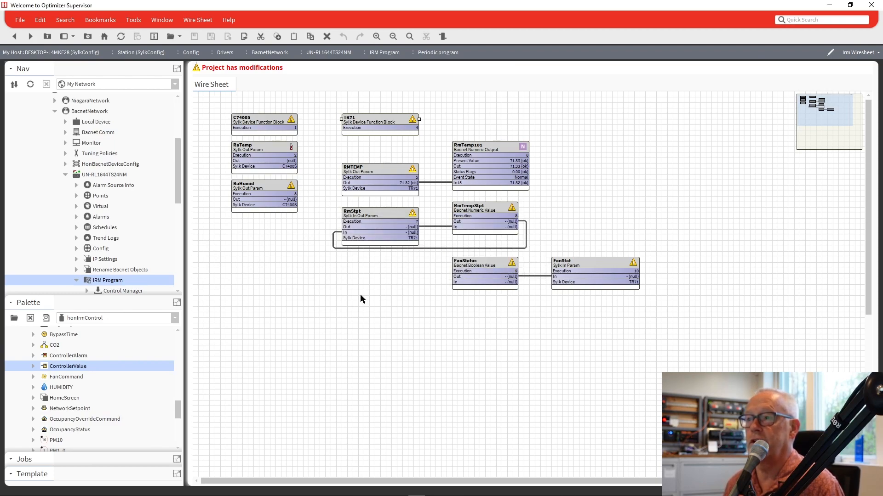
mouse_move(212, 343)
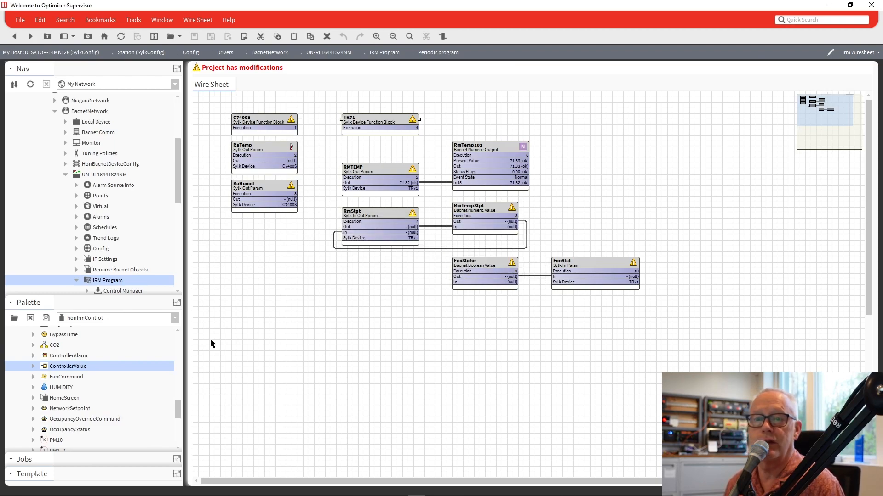
left_click(24, 318)
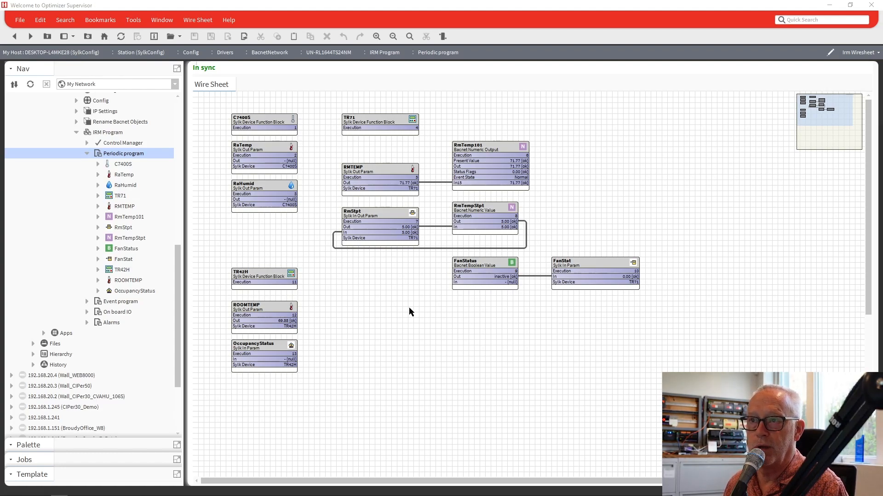
mouse_move(395, 288)
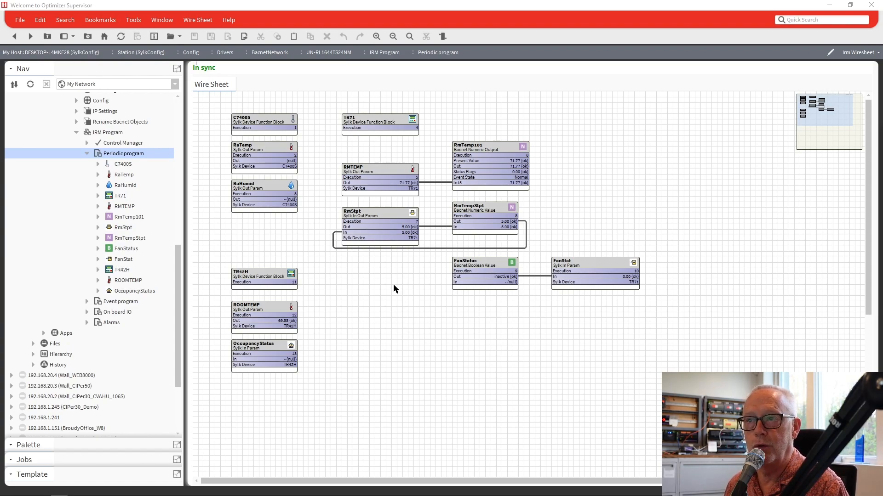
mouse_move(478, 211)
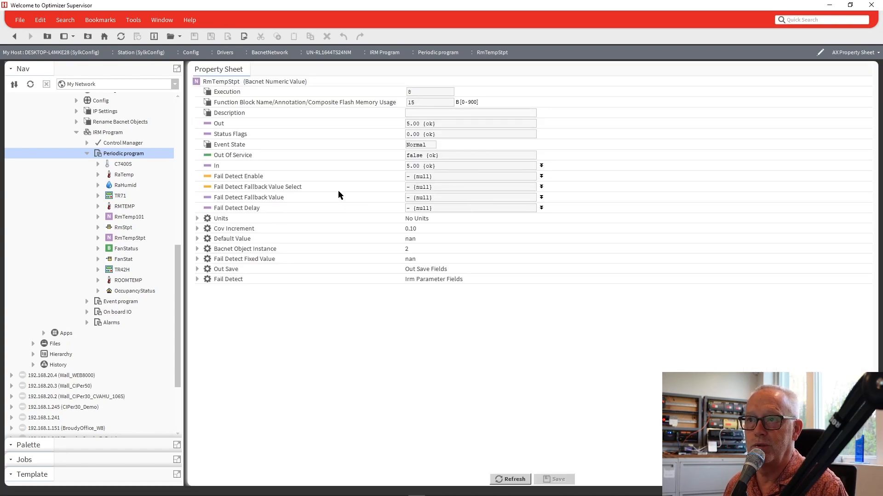
Step: Expand RmTempStpt's Default Value fields and commit a default of 70
left_click(197, 239)
type("70")
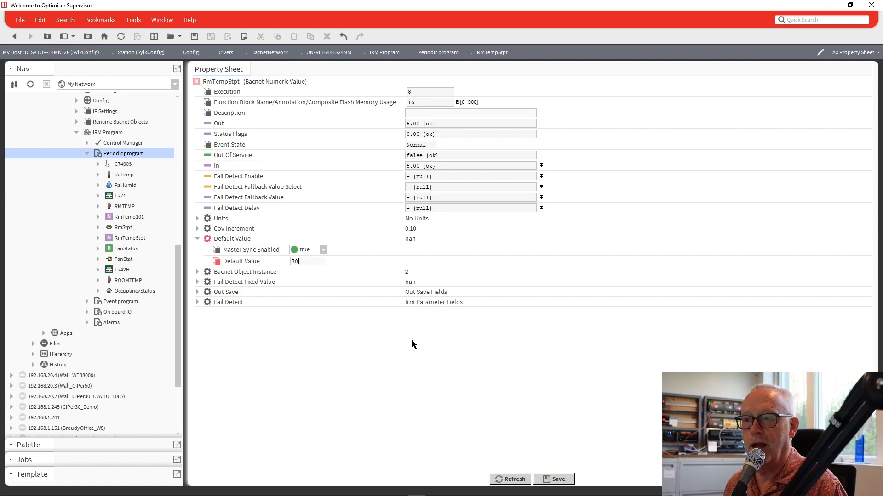
key("Return")
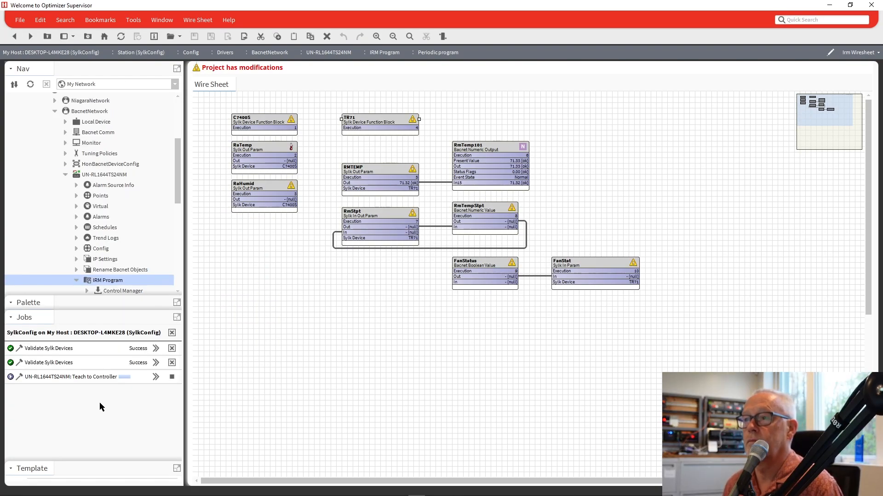
mouse_move(35, 330)
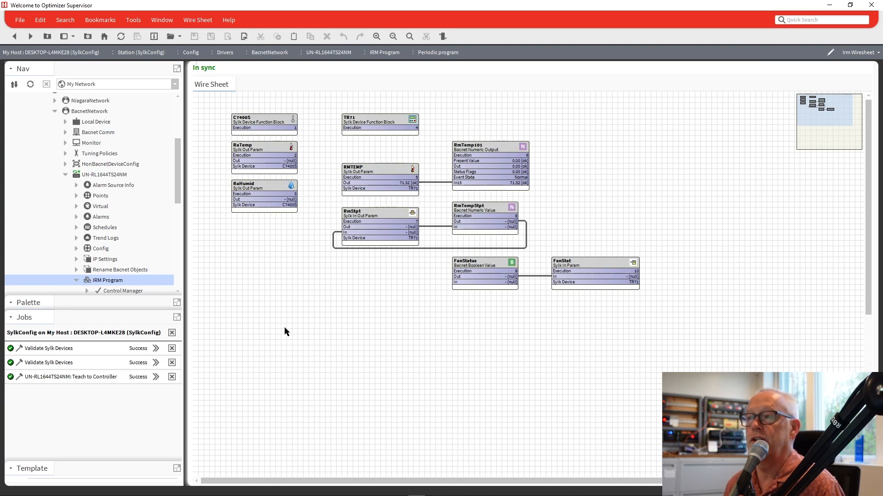
mouse_move(643, 273)
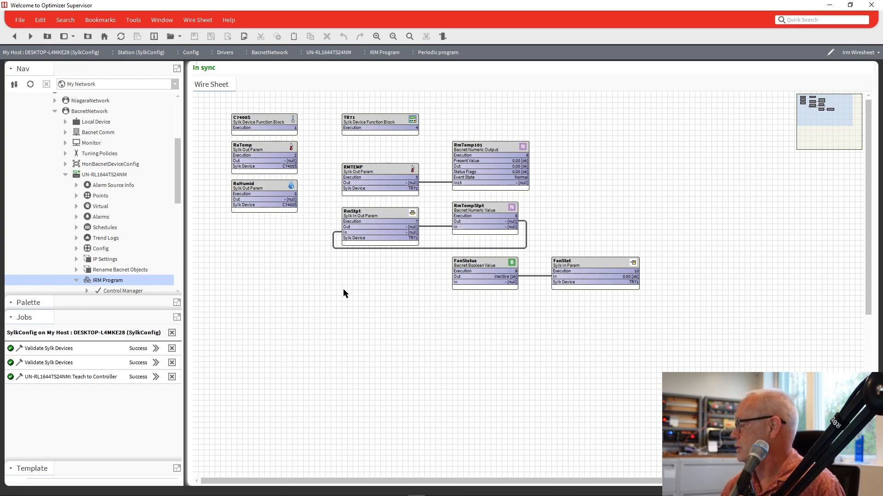
mouse_move(341, 292)
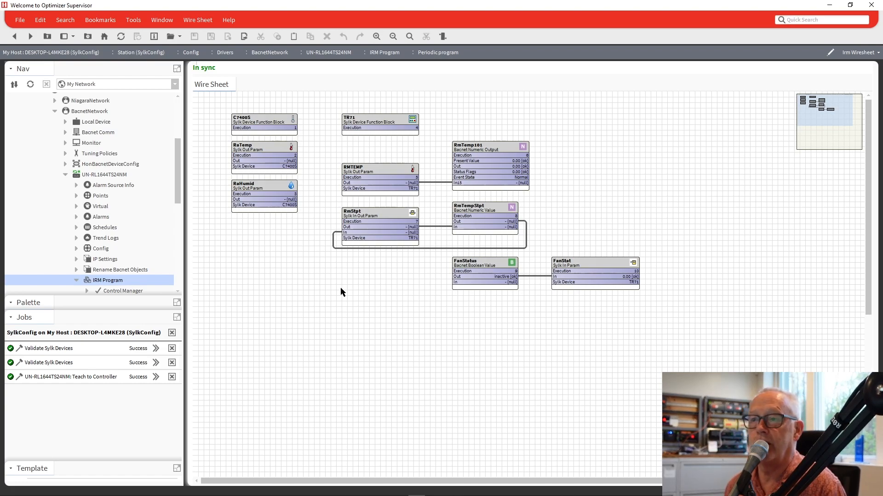
mouse_move(631, 301)
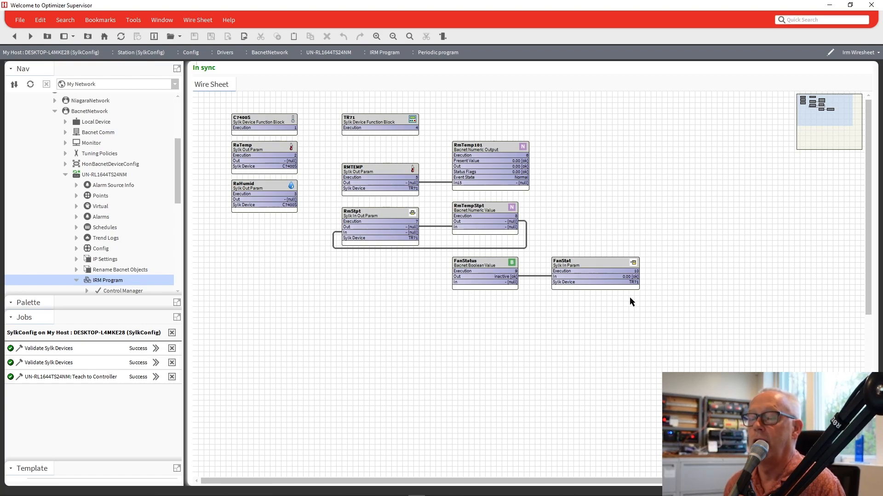
mouse_move(485, 276)
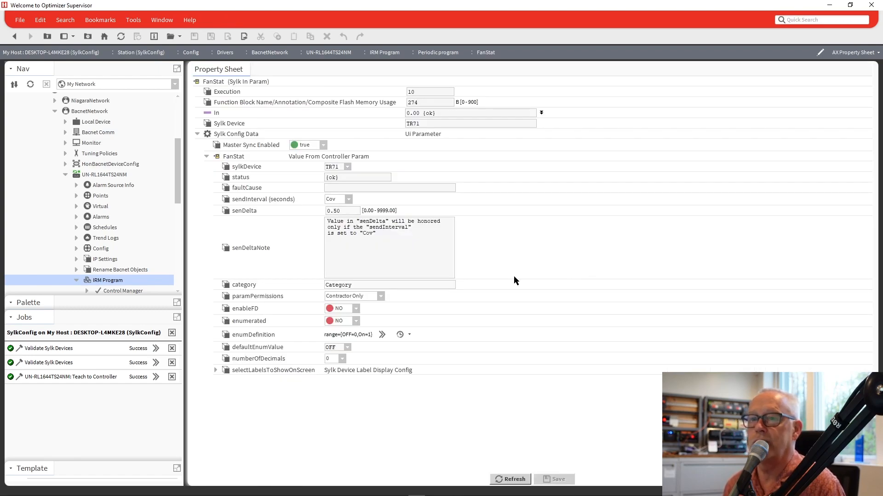
mouse_move(224, 282)
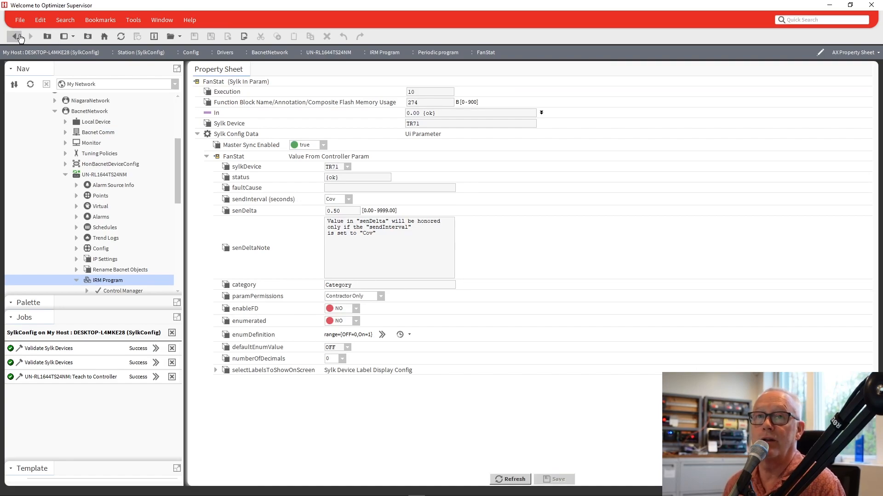
Step: Inspect TR71's property sheet, expanding its Category nodes to see the FanStat entry
left_click(15, 36)
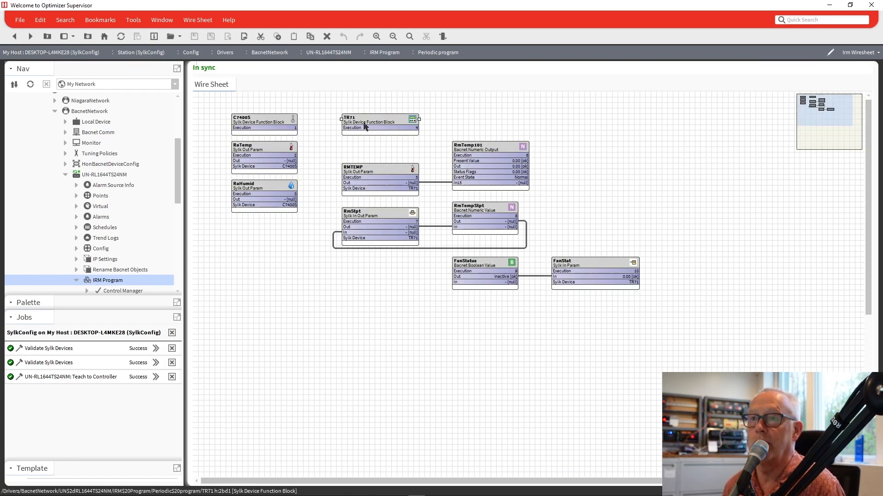
double_click(380, 122)
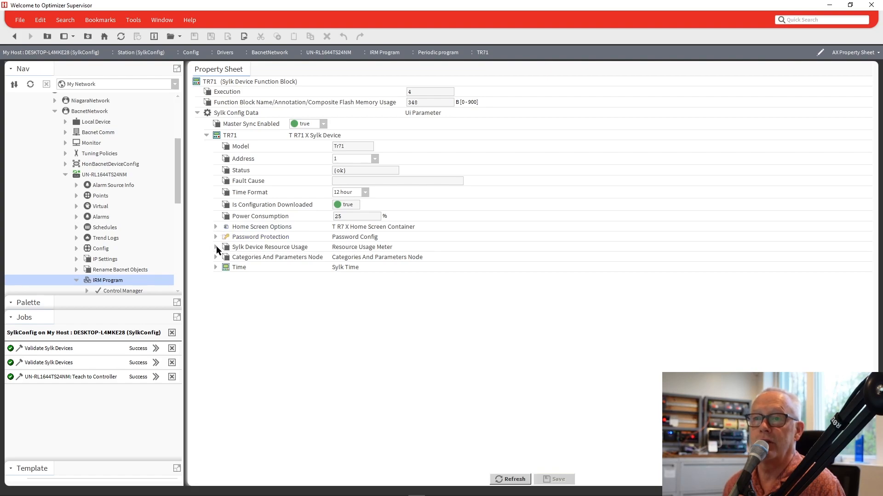
left_click(216, 257)
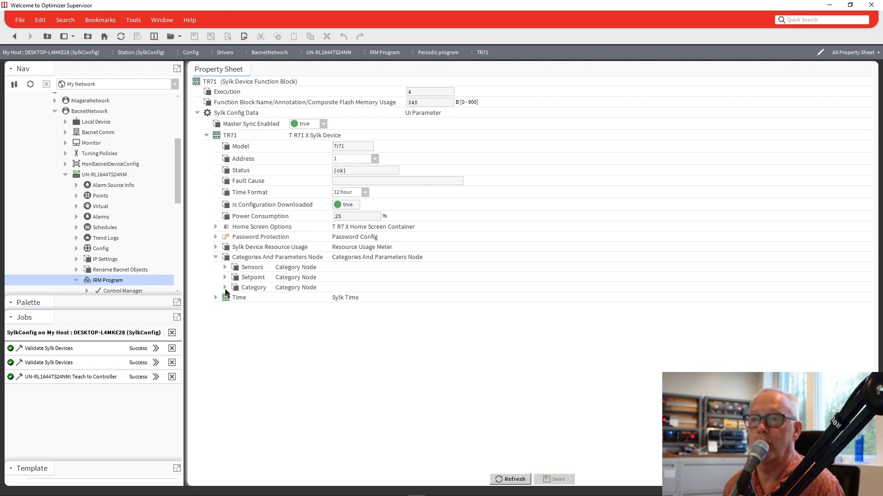
left_click(224, 287)
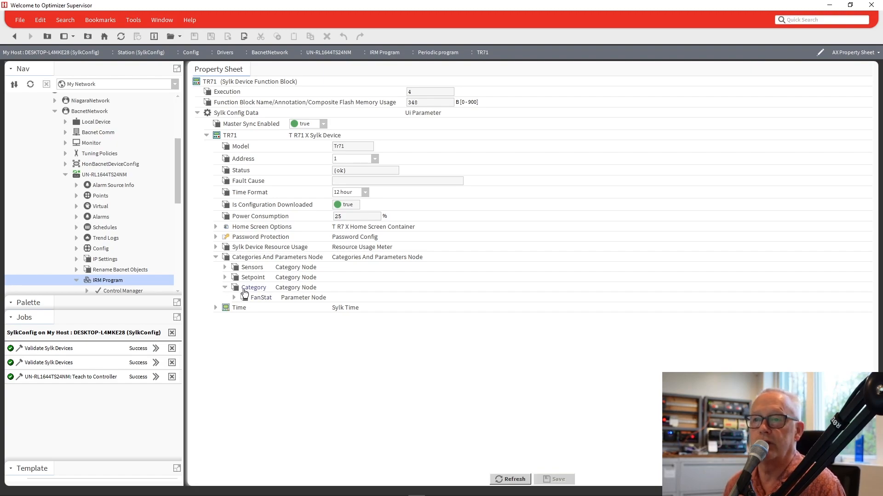
left_click(226, 267)
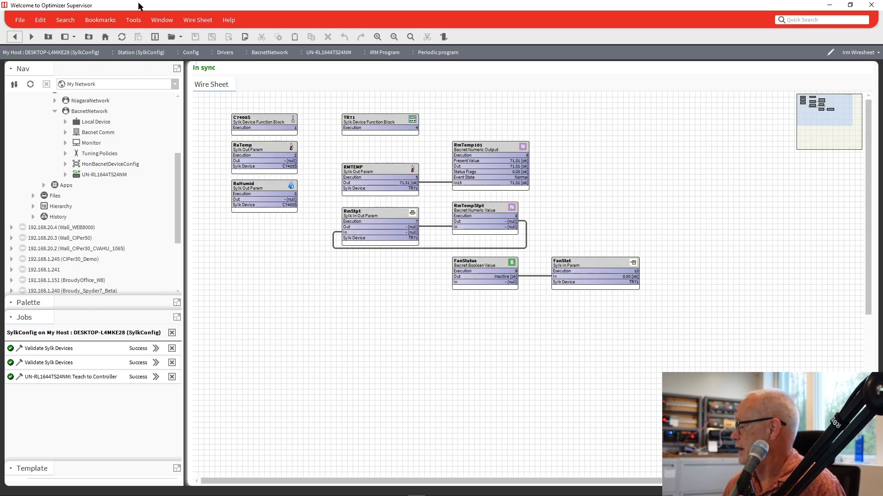
mouse_move(109, 5)
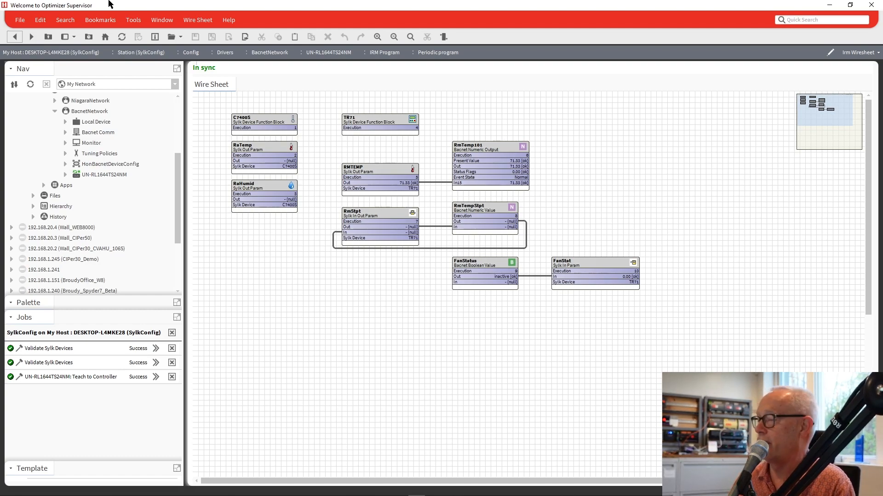
mouse_move(481, 315)
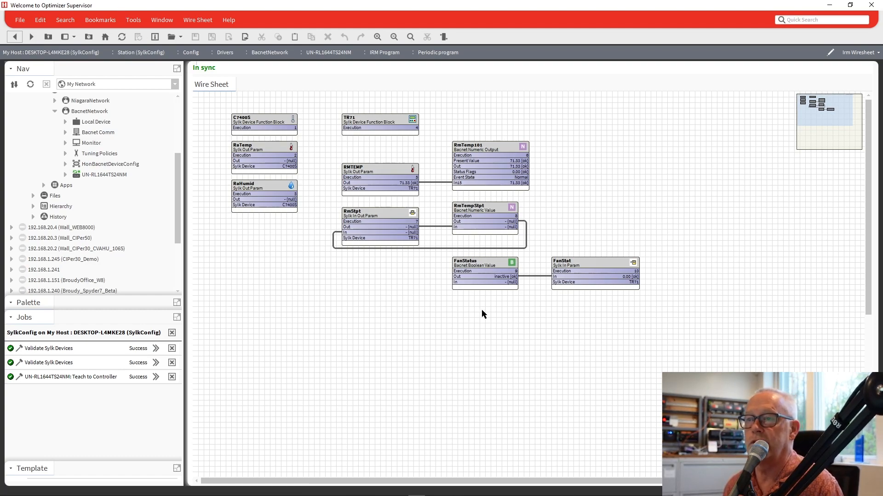
mouse_move(265, 344)
type("TR")
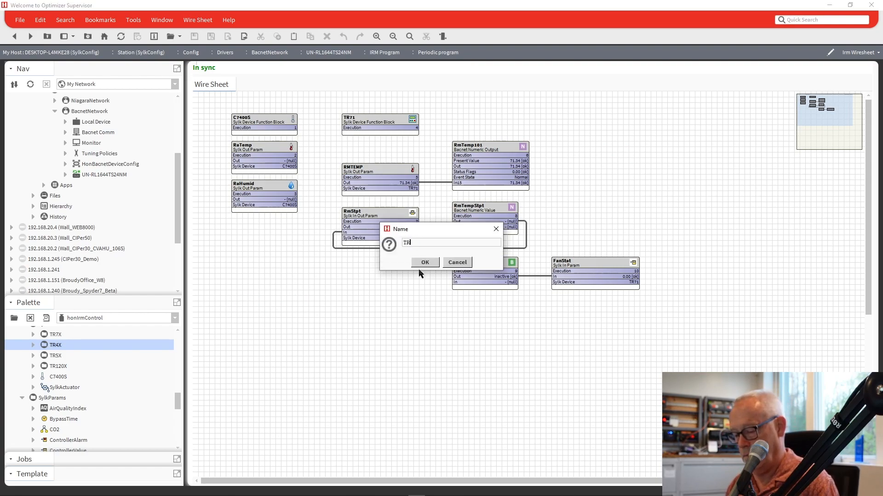
Step: After the generic TR4X drop is refused, place a TR42H Sylk device block named TR42H
left_click(425, 262)
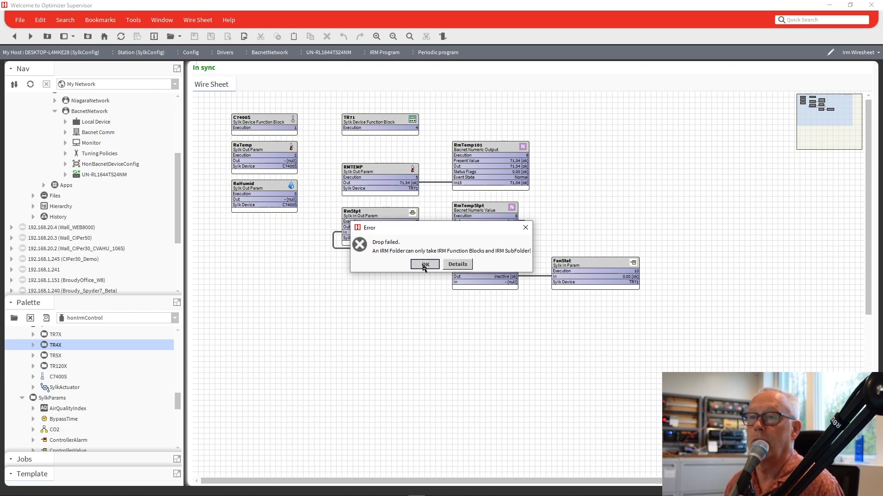
left_click(424, 264)
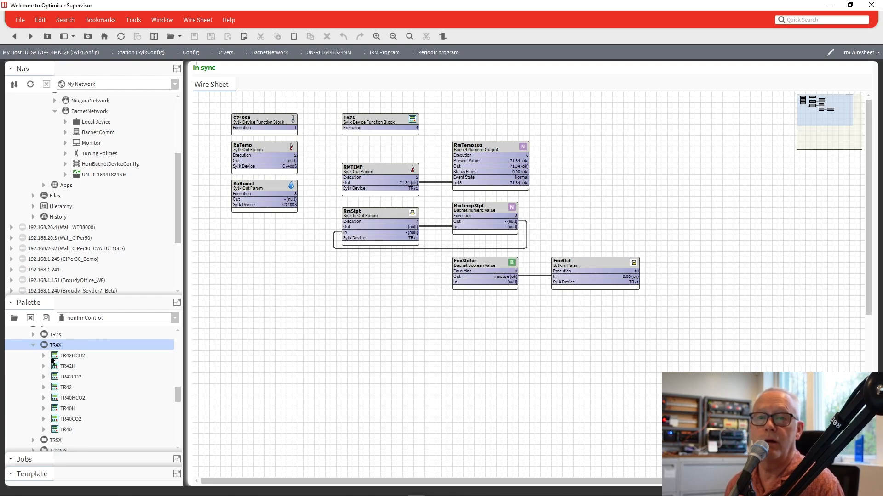
left_click(67, 366)
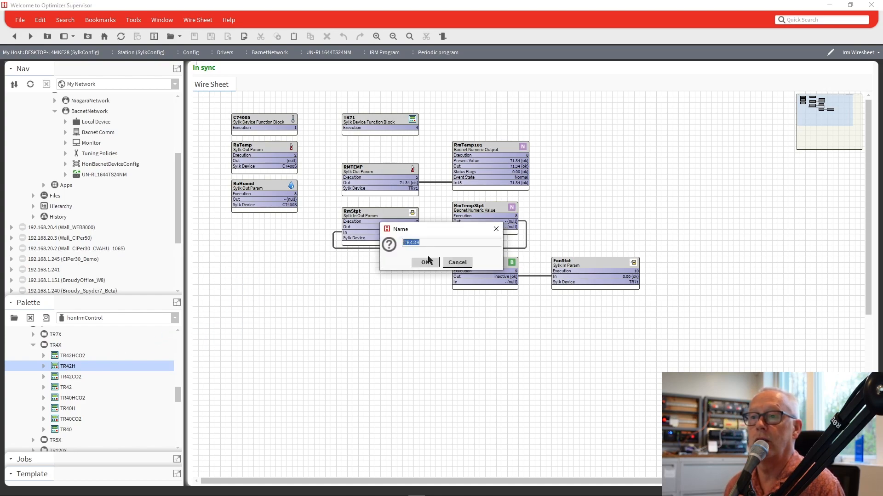
left_click(417, 262)
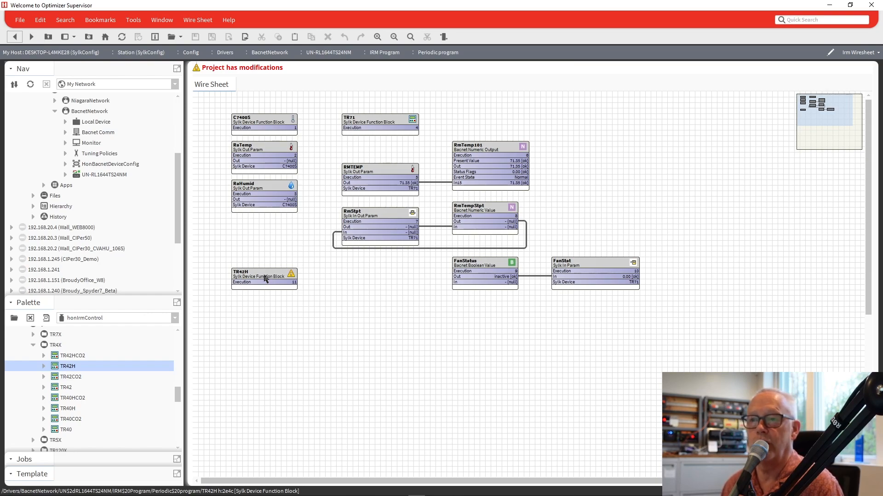
Step: Review the TR42H block's Sylk Config Data showing address 2 and an empty occupancy status param
double_click(264, 276)
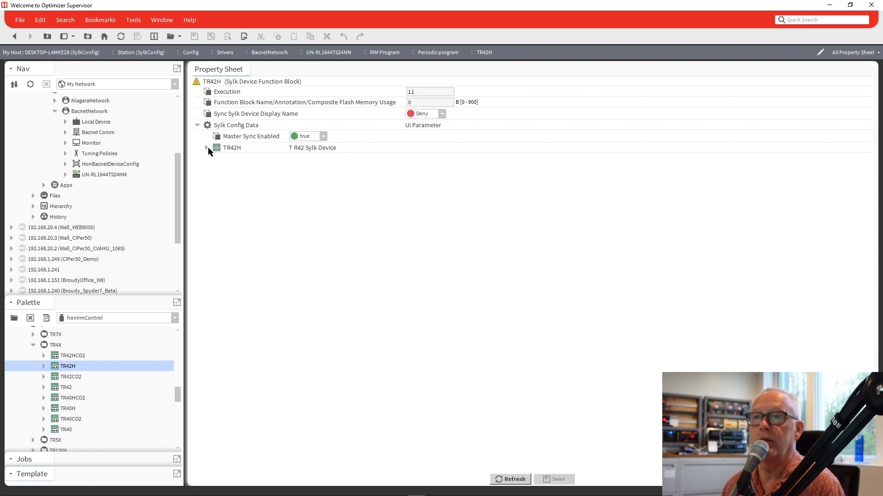
left_click(206, 147)
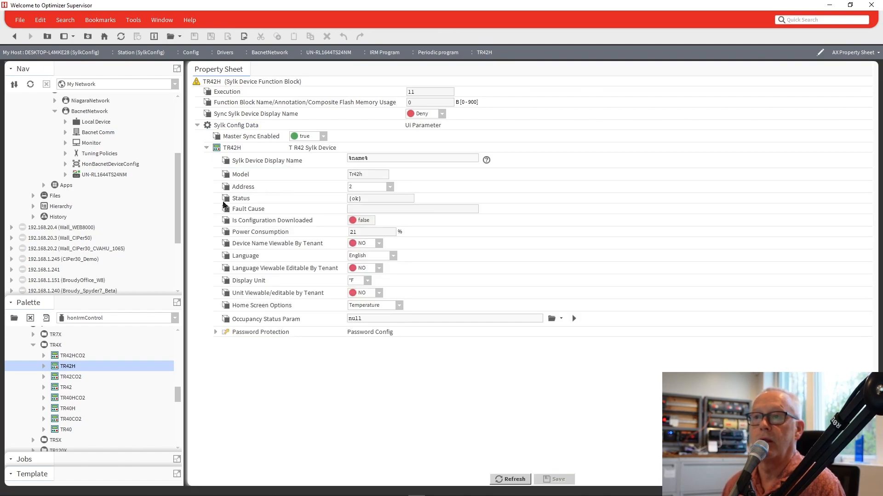
mouse_move(292, 220)
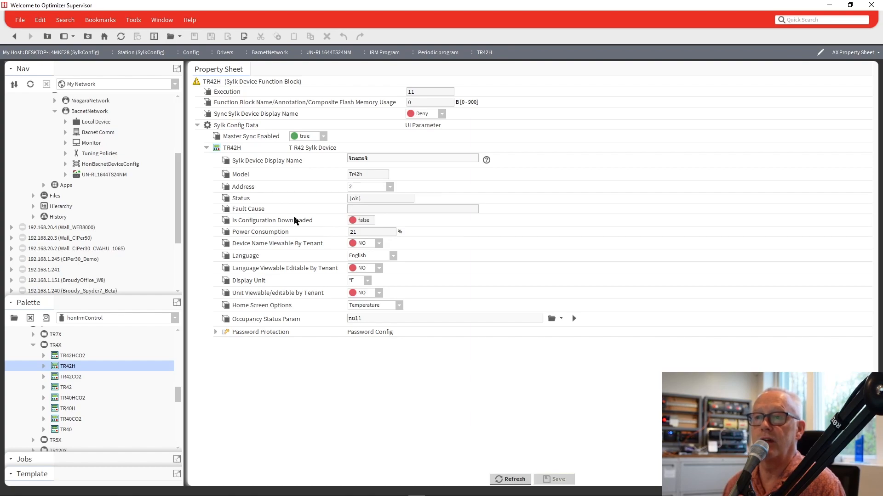
mouse_move(342, 259)
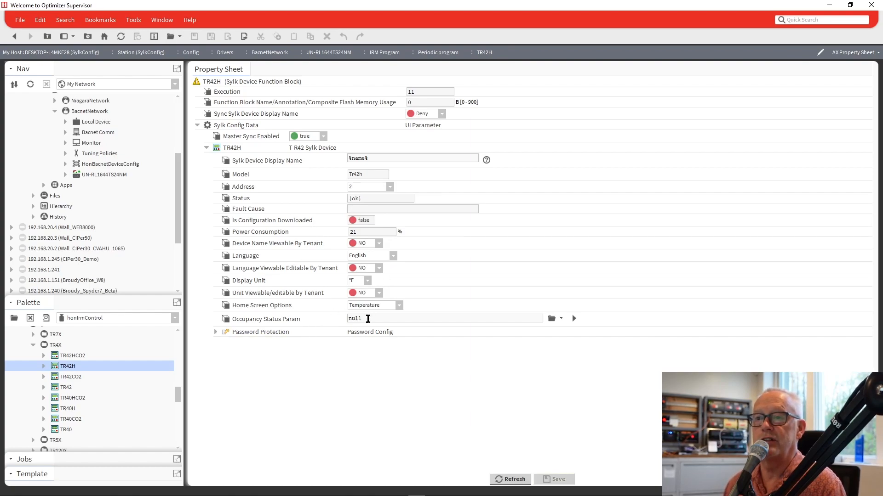
mouse_move(291, 319)
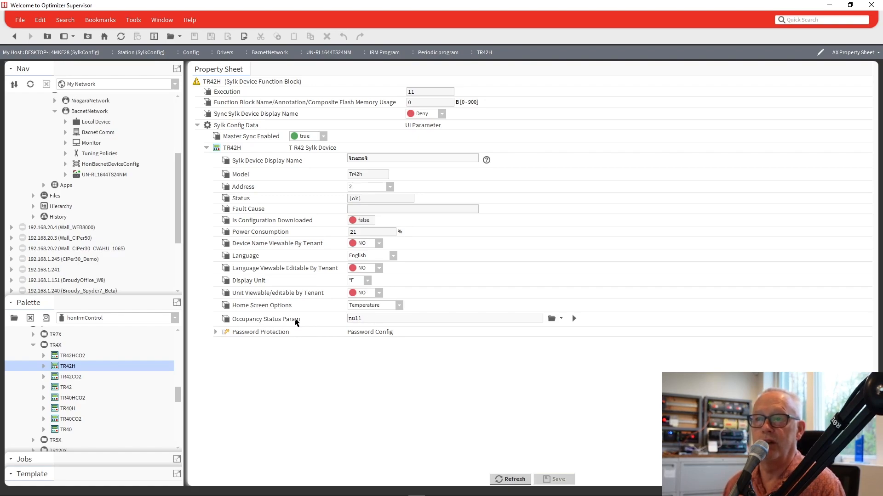
mouse_move(288, 371)
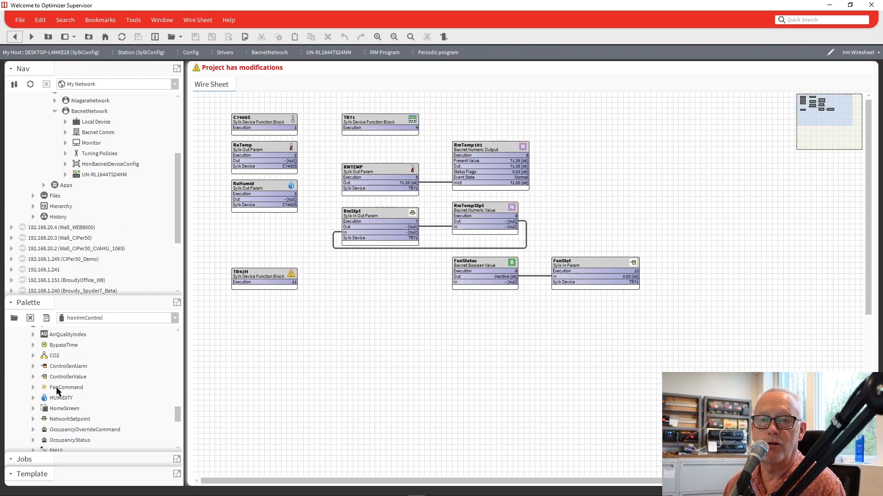
Step: Locate the new ROOMTEMP block and expand its Sylk parameter configuration
scroll("down", 3)
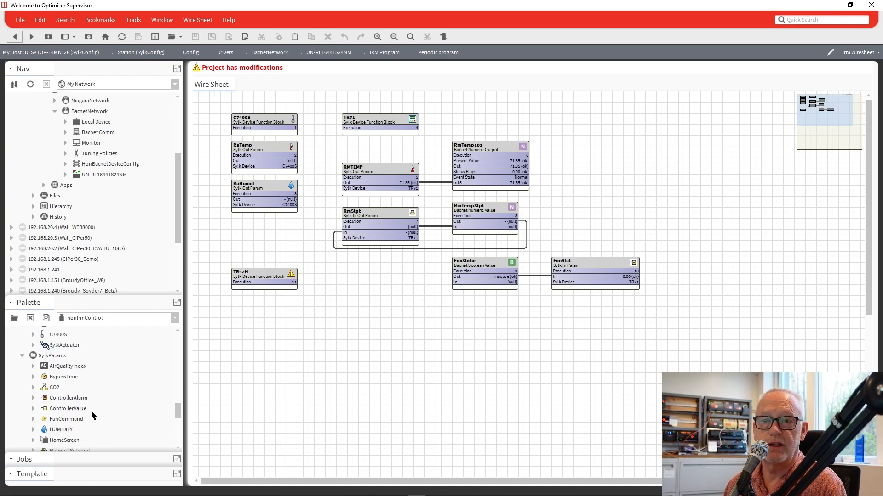
scroll("down", 3)
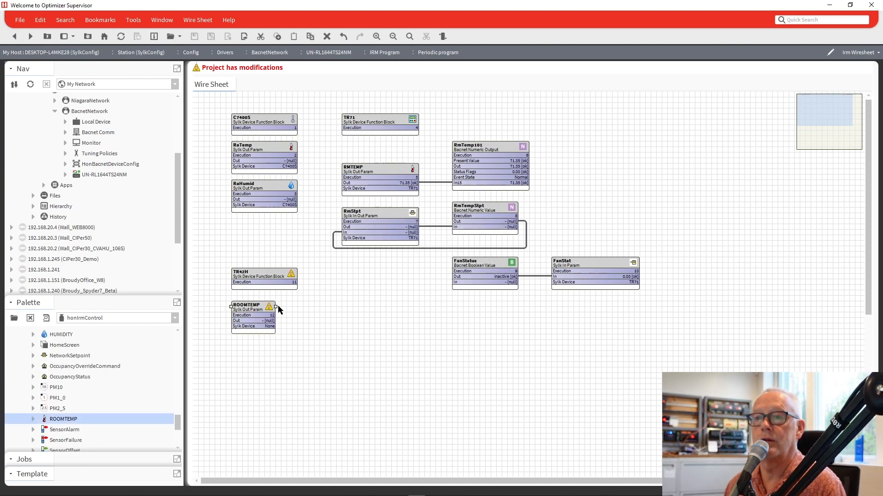
double_click(252, 305)
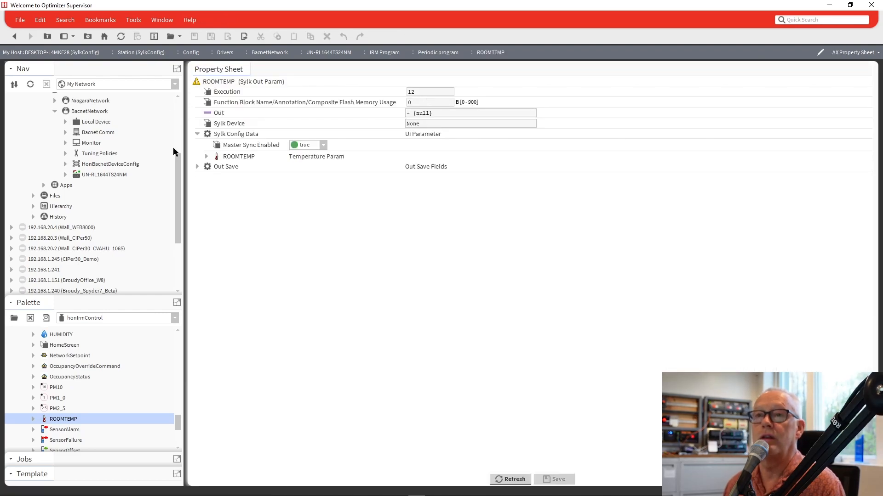
left_click(205, 156)
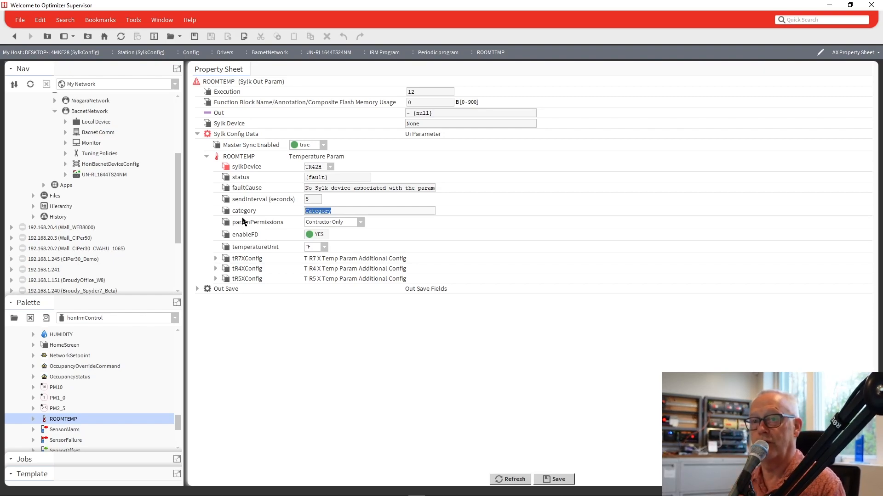
Step: Give ROOMTEMP the category Sensors and Tenant Read Only permissions, then save
type("s")
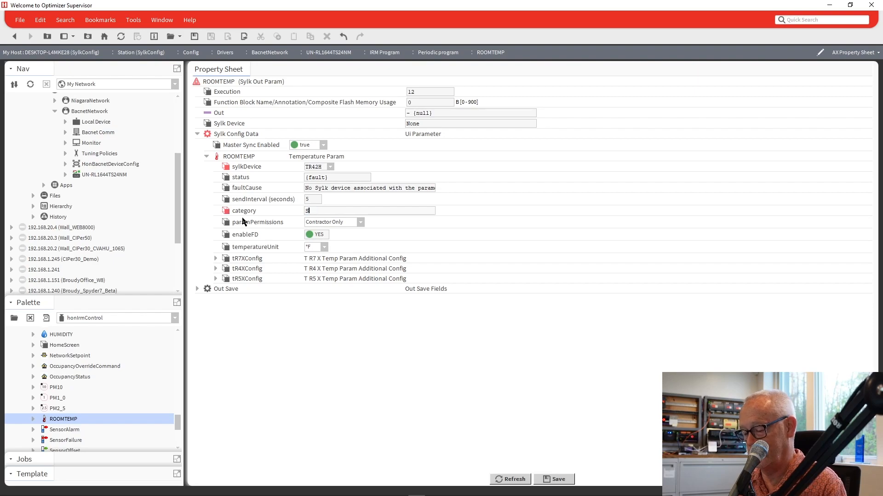
type("ensors")
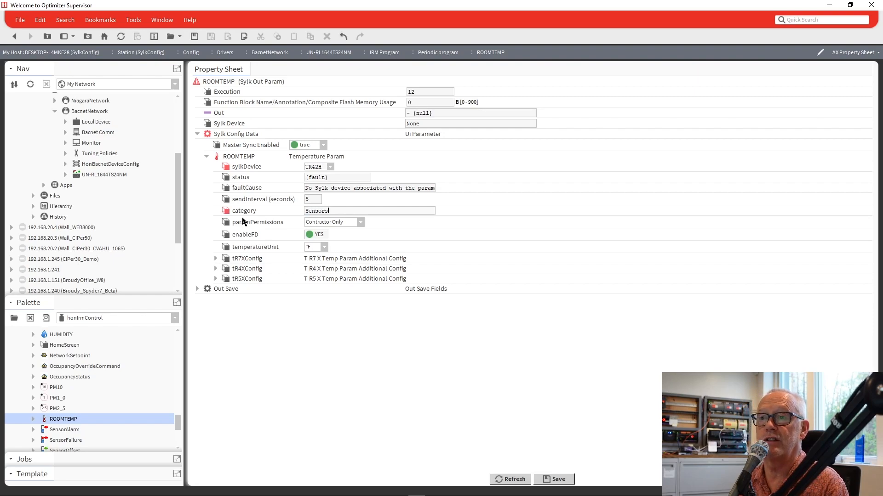
left_click(359, 222)
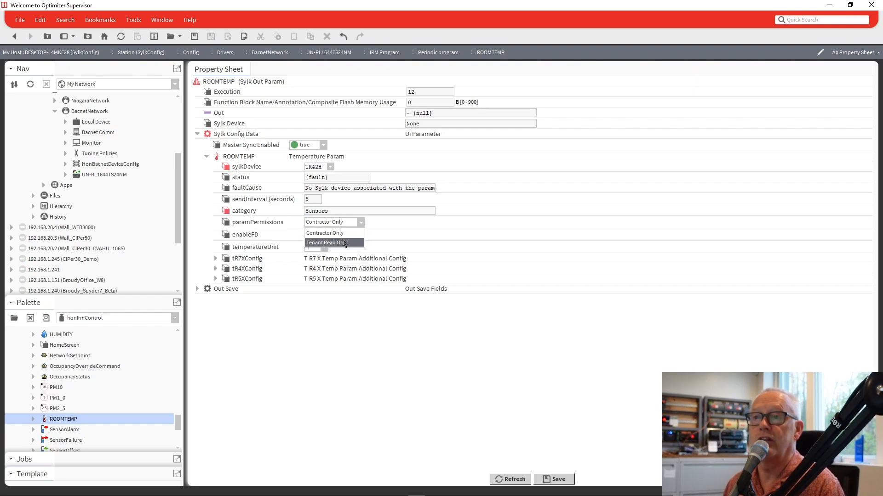
left_click(326, 242)
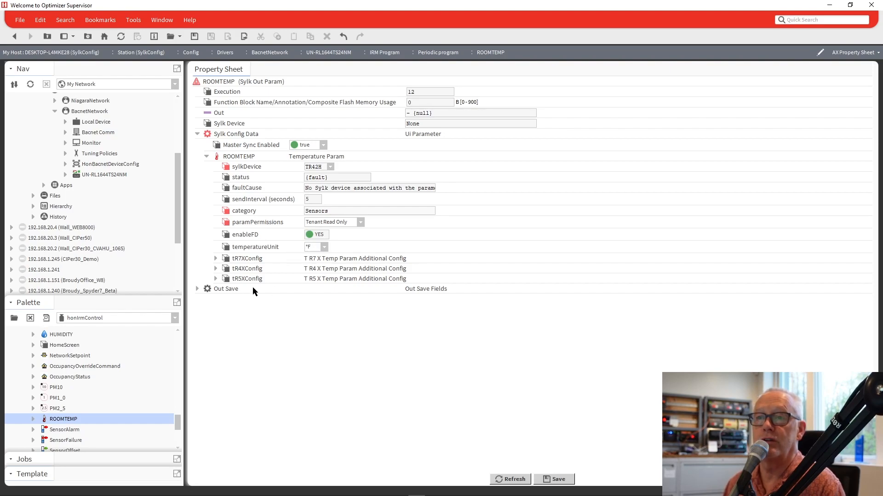
left_click(215, 268)
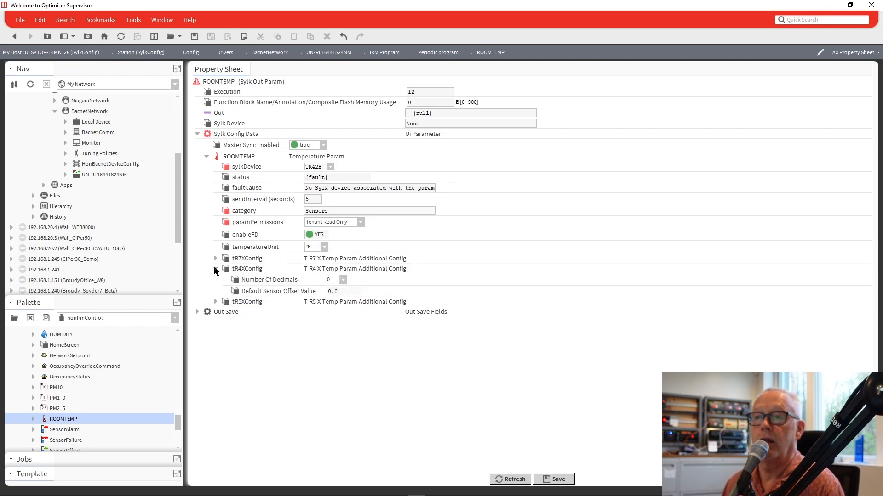
left_click(215, 269)
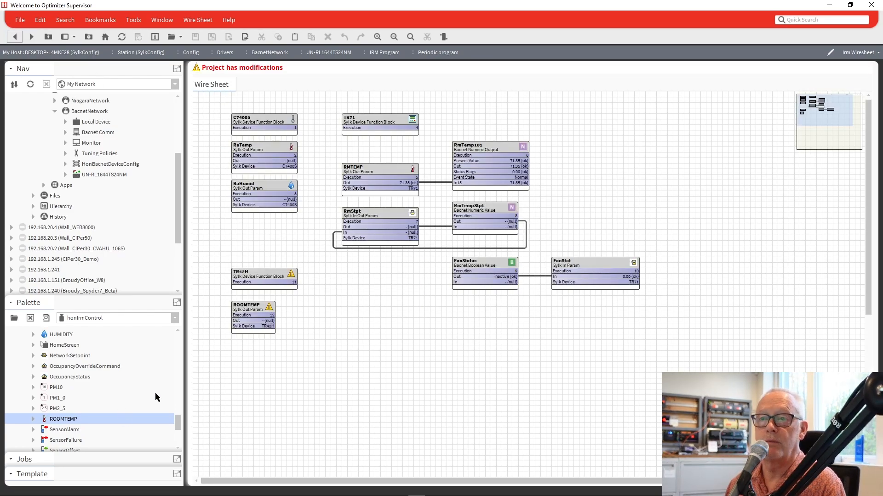
Step: Review the OccupancyStatus param's Sylk settings, collapse them and return to the IRM wire sheet
scroll("down", 3)
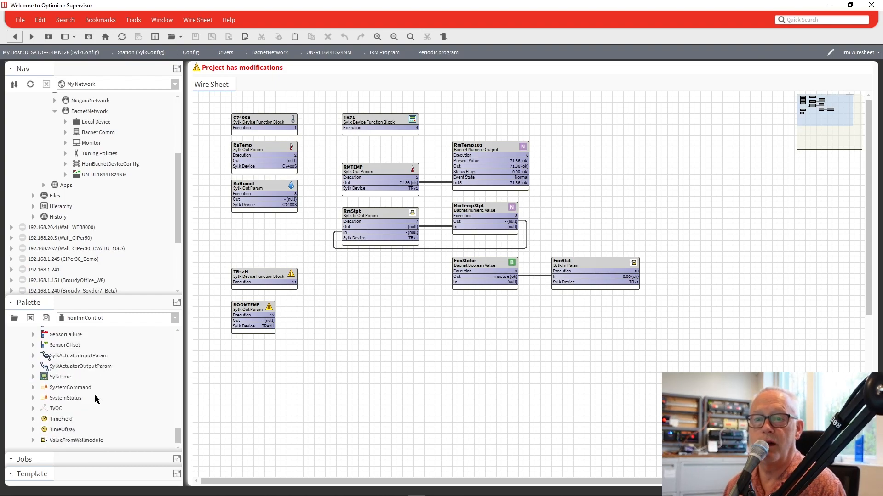
mouse_move(142, 421)
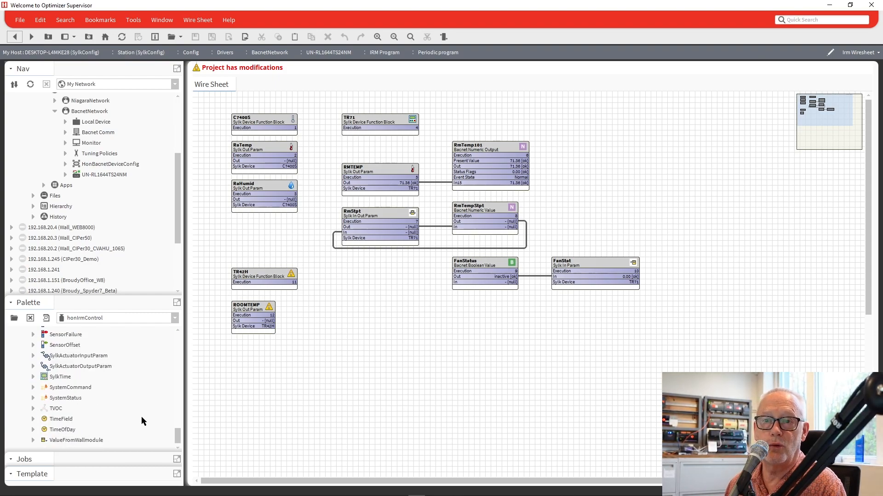
left_click(64, 344)
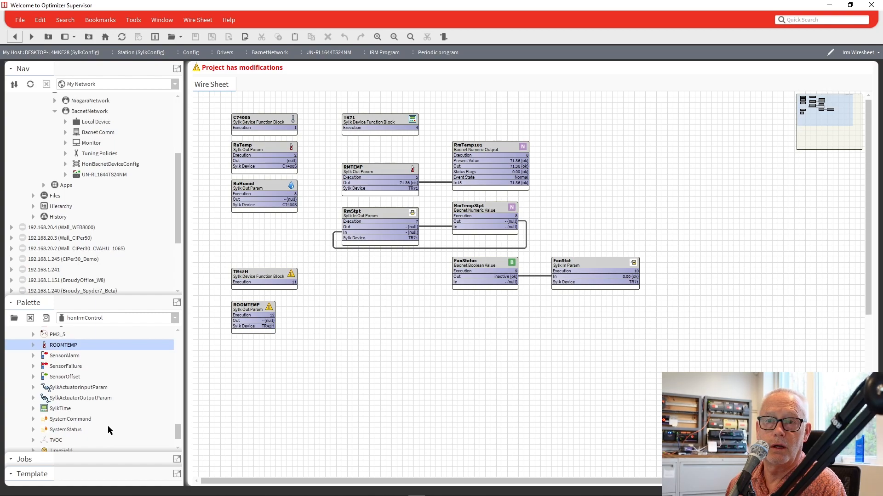
scroll("up", 3)
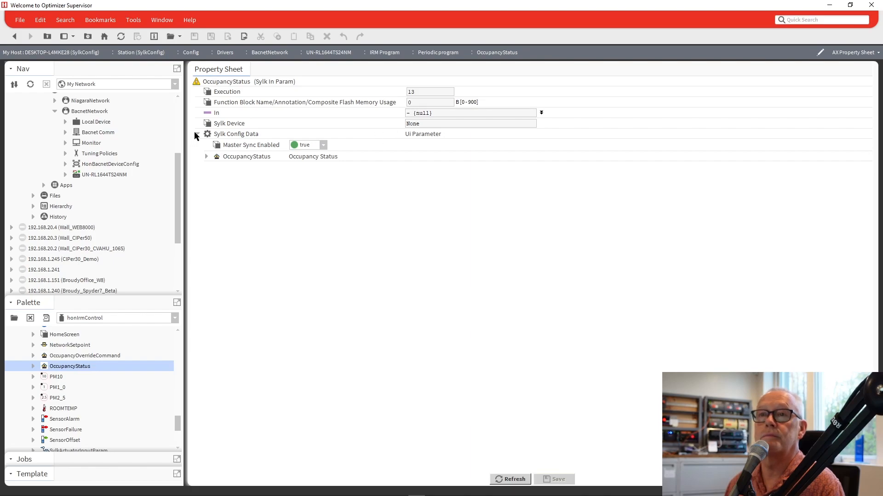
left_click(206, 134)
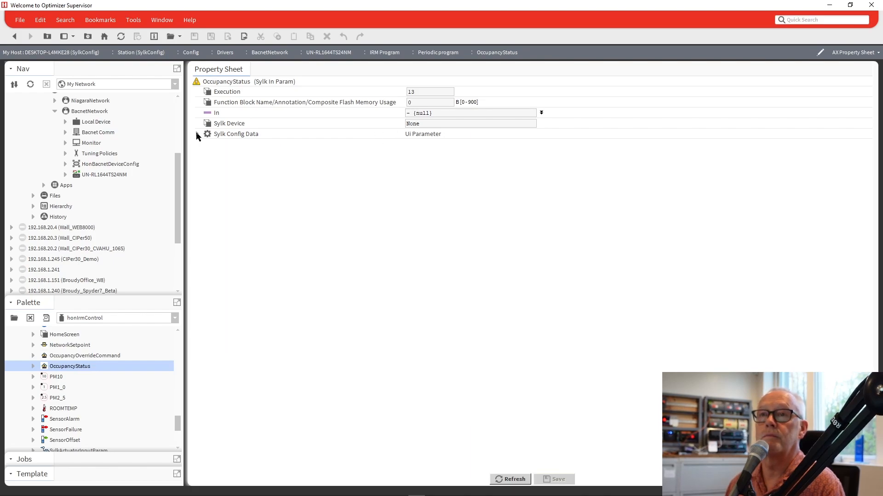
left_click(207, 134)
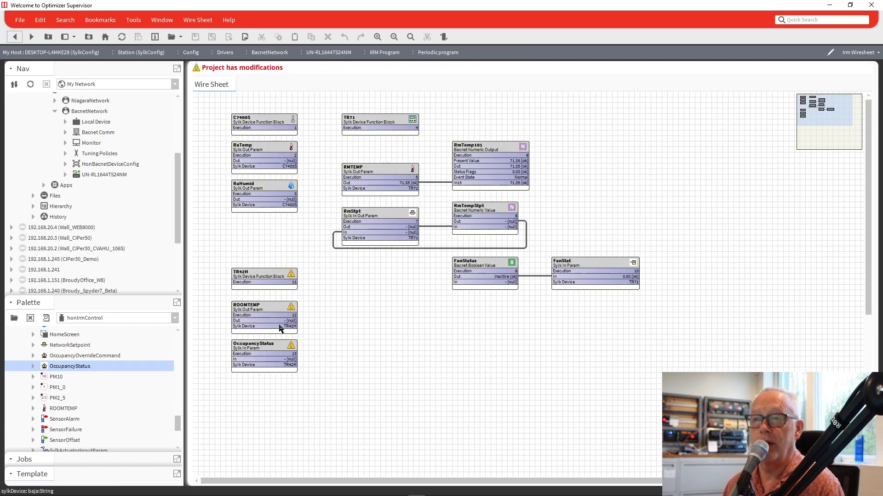
Step: Select TR42H's empty Occupancy Status Param for editing in its property sheet
double_click(263, 274)
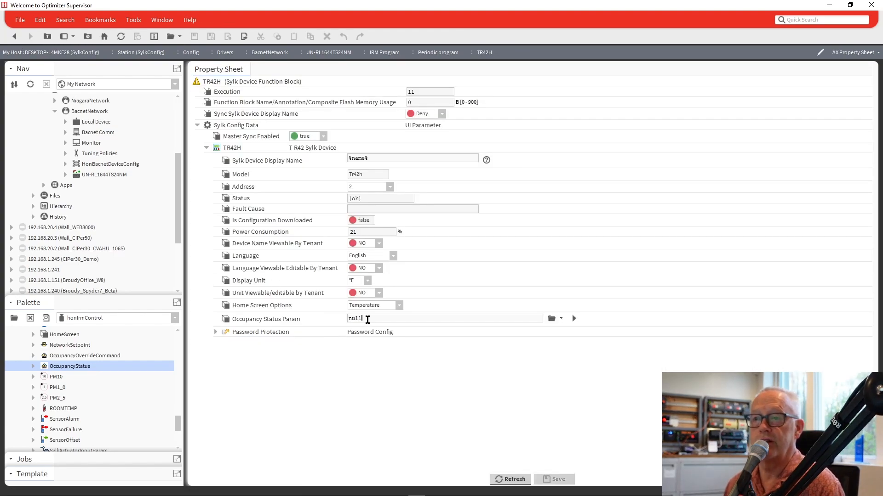
double_click(354, 319)
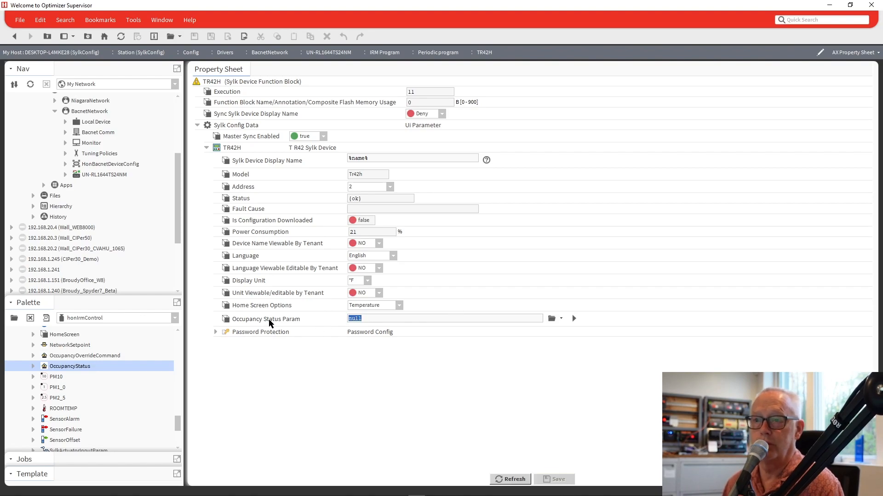
mouse_move(9, 37)
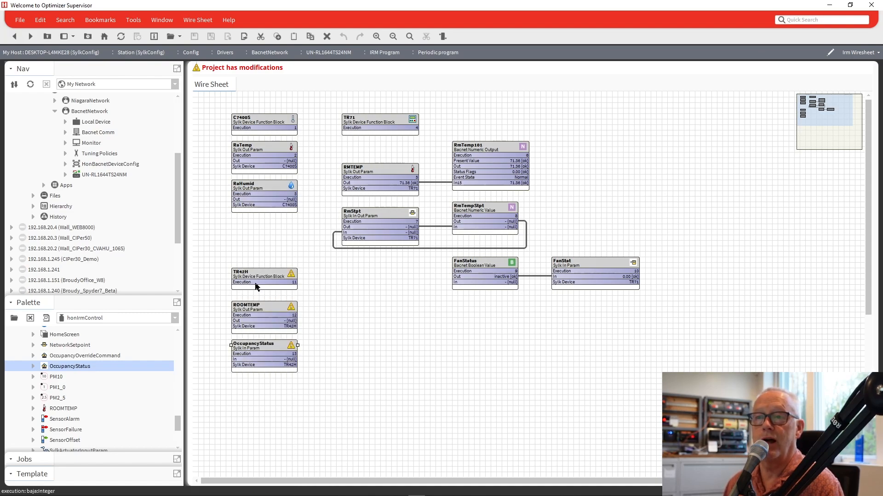
double_click(264, 275)
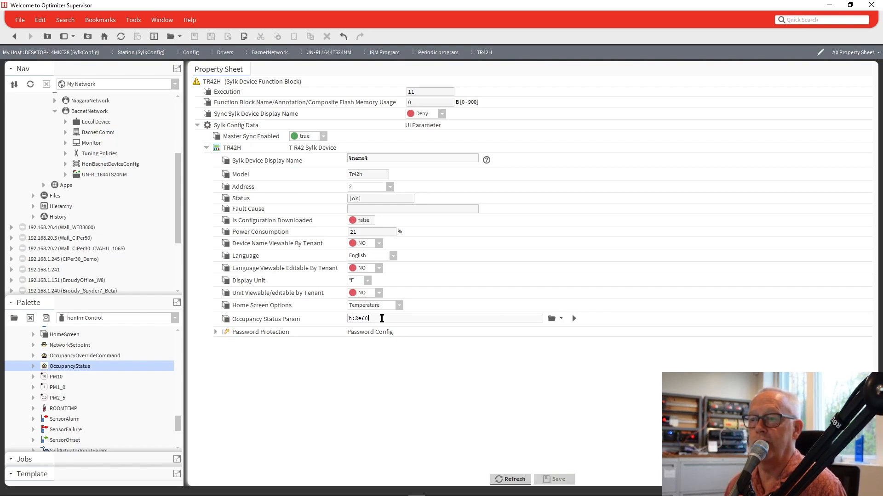
mouse_move(560, 319)
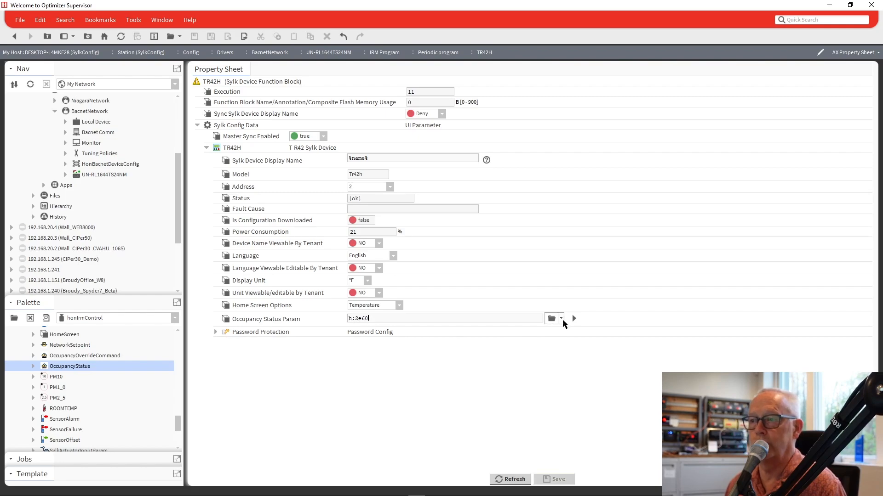
mouse_move(573, 319)
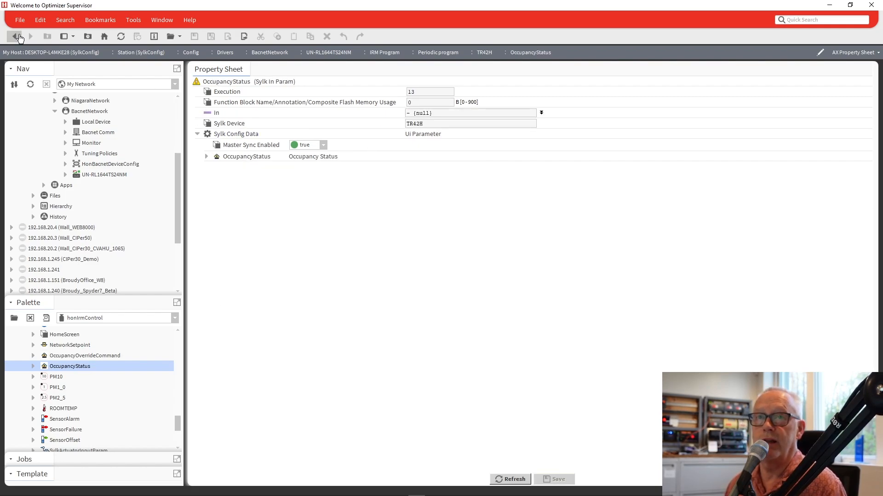
Step: Point Occupancy Status Param at the OccupancyStatus component's ord (h:2e60) and confirm
left_click(16, 35)
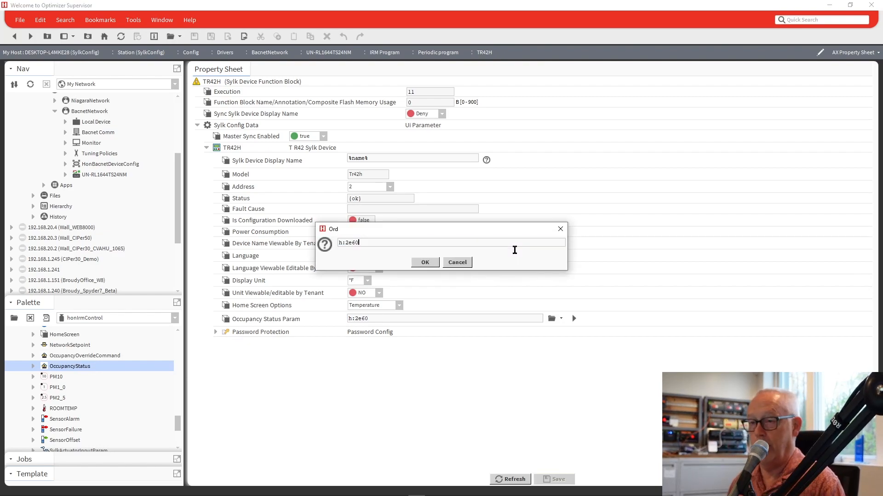
left_click(425, 263)
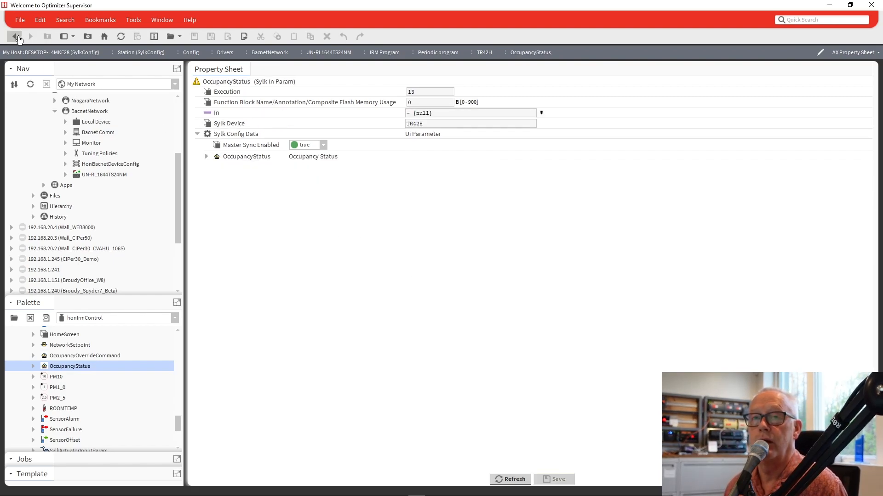
mouse_move(15, 36)
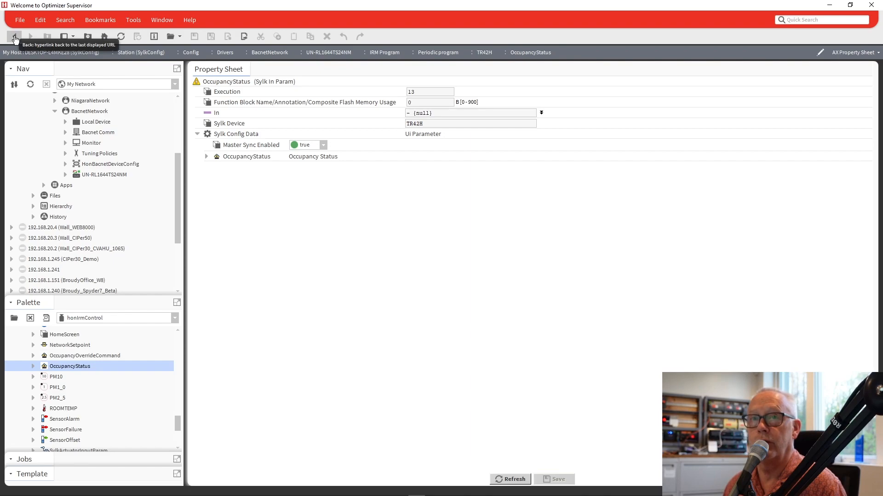
left_click(14, 36)
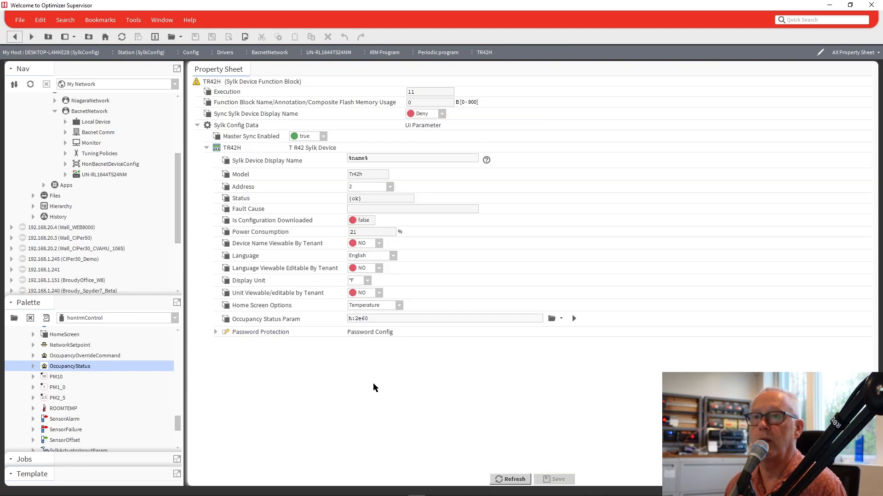
mouse_move(220, 88)
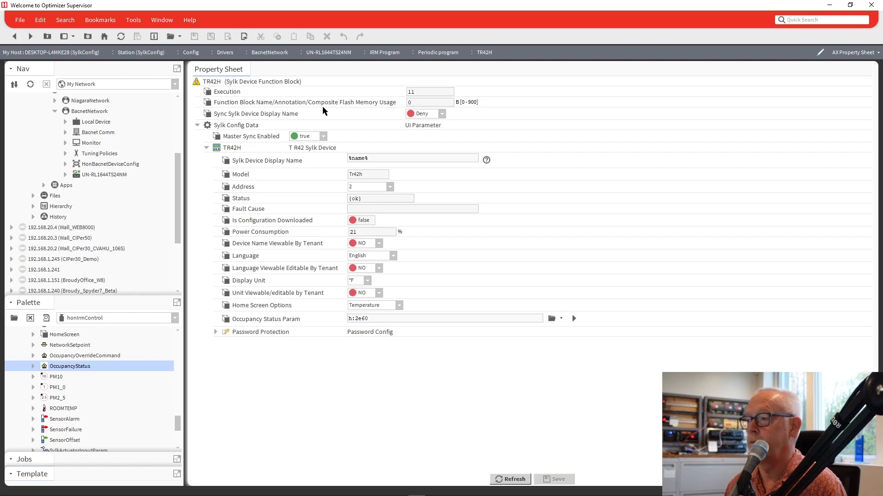
mouse_move(243, 145)
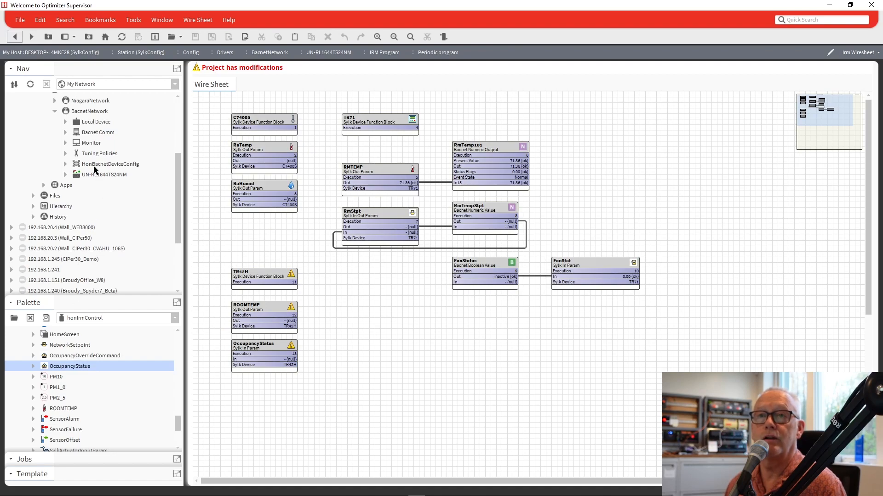
Step: Teach the IRM Program to the controller via Actions, keeping the BACnet overwrite option
left_click(65, 174)
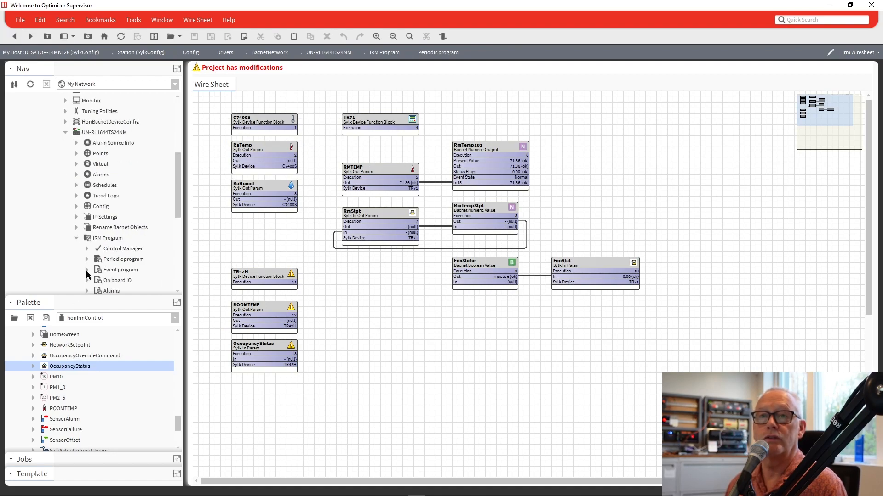
scroll("down", 3)
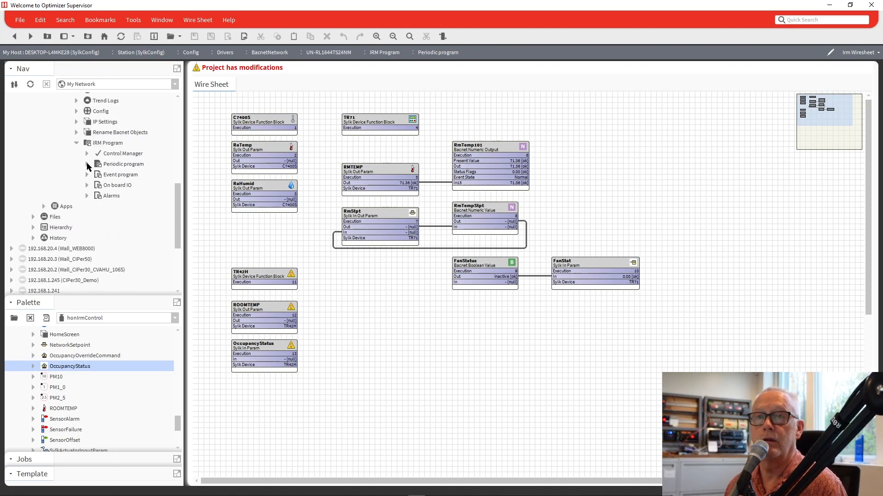
right_click(109, 142)
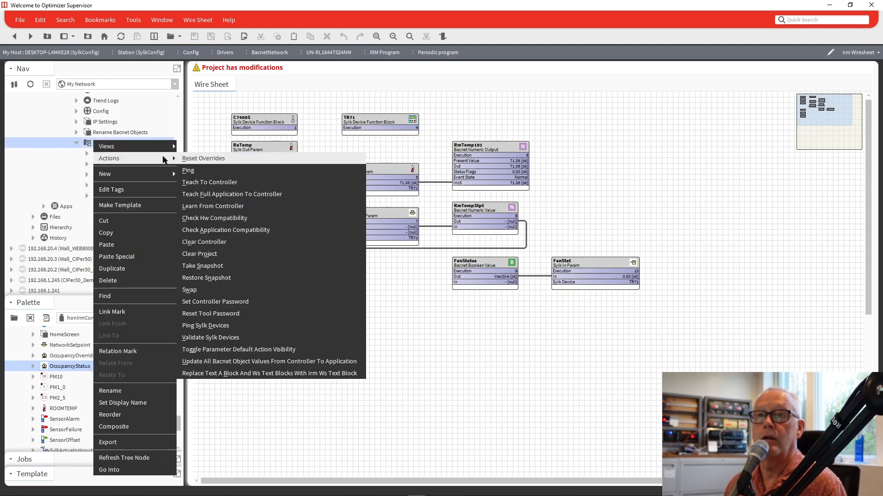
left_click(209, 182)
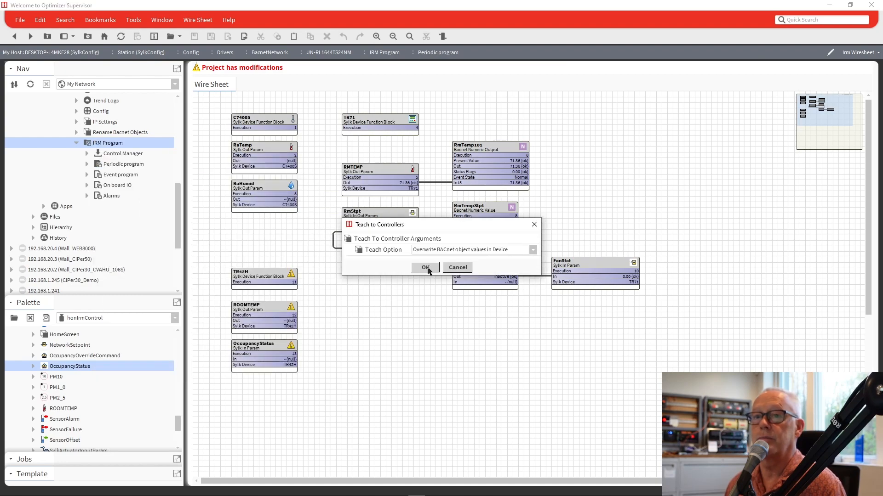
left_click(425, 267)
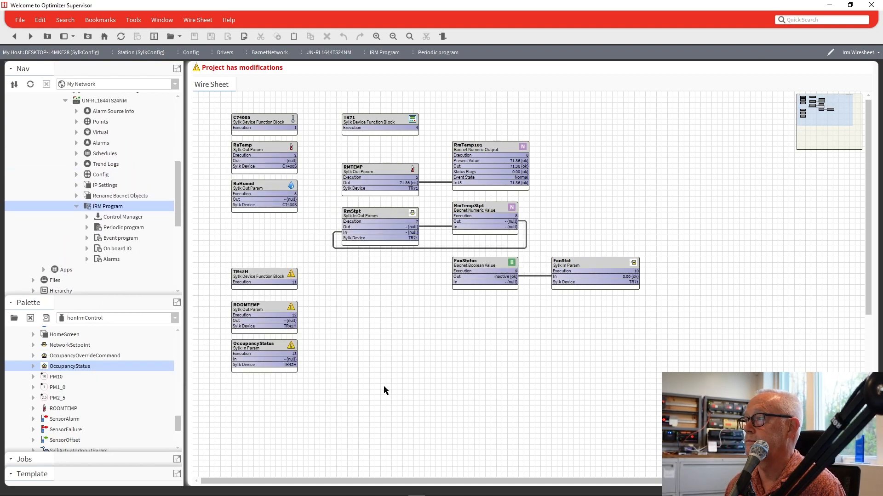
mouse_move(167, 404)
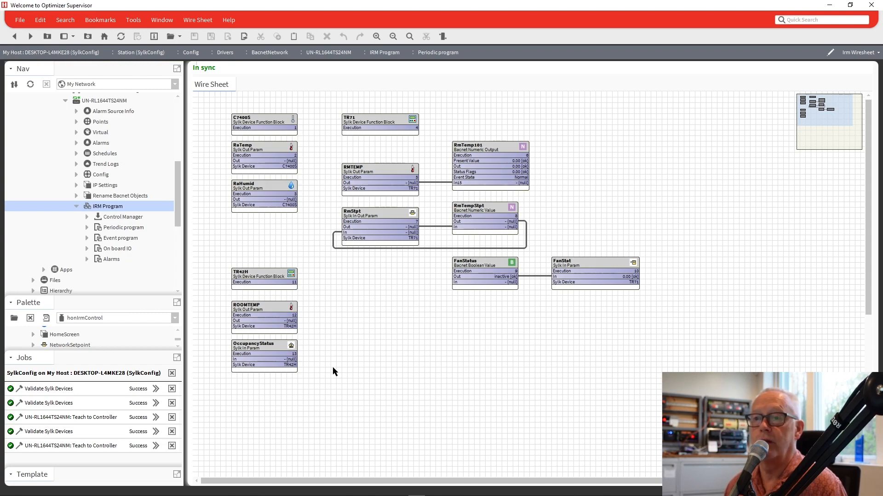
mouse_move(391, 331)
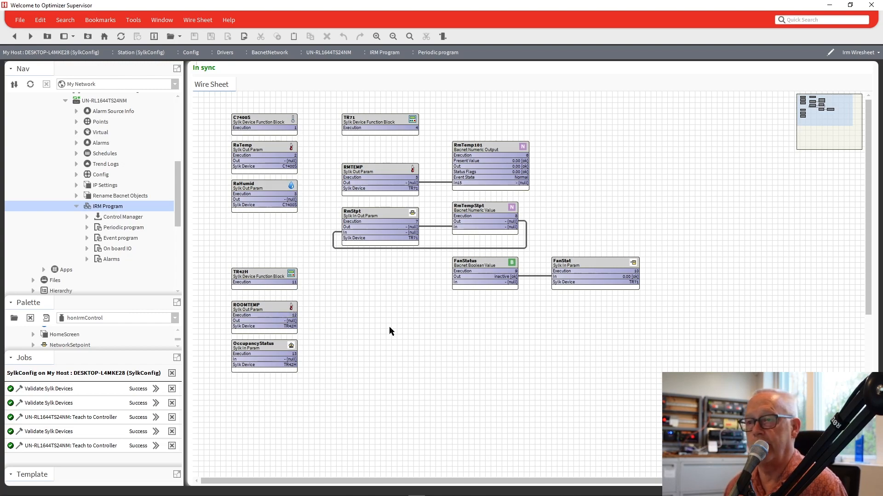
mouse_move(532, 360)
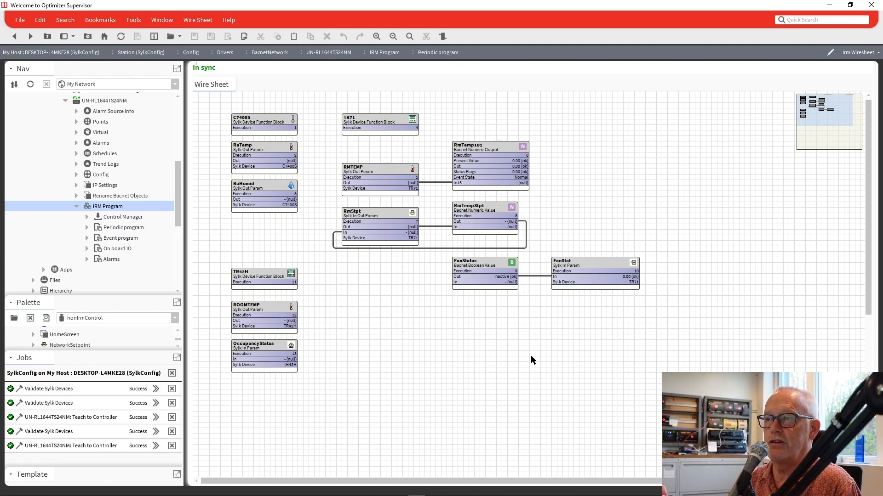